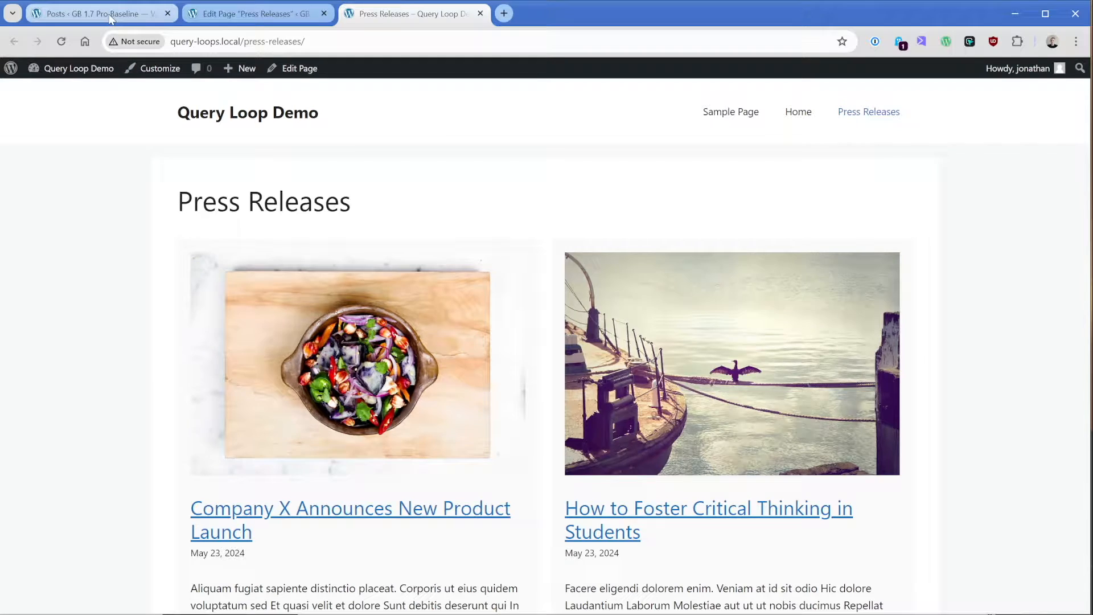
Review the Posts admin list to see which posts carry the Press Releases category.
click(98, 14)
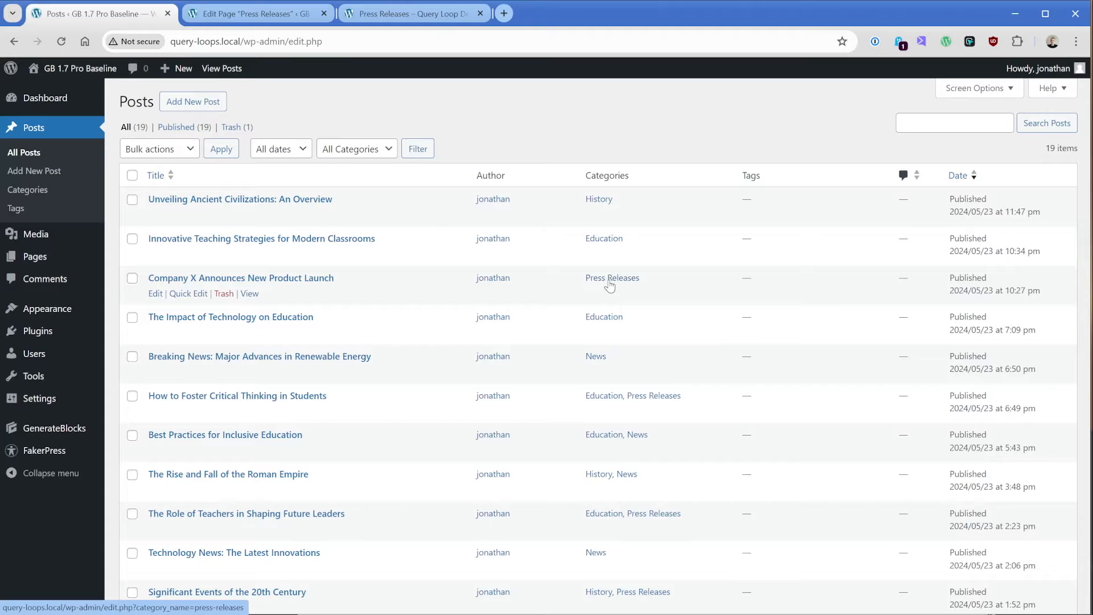
Insert a GenerateBlocks Container into the Press Releases page via the /cont inserter.
click(251, 14)
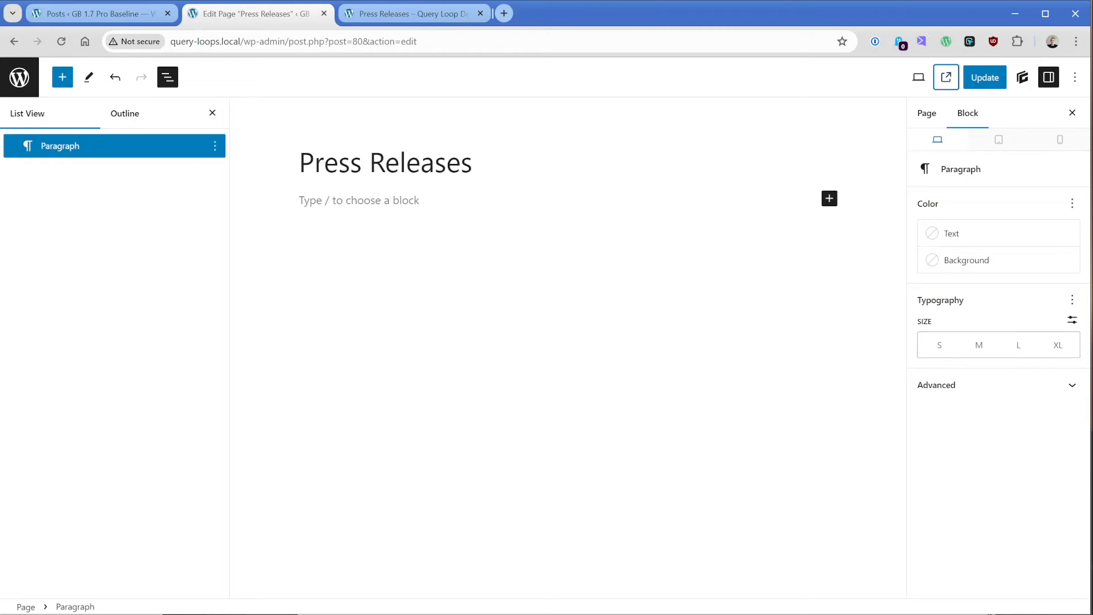
text(/cont)
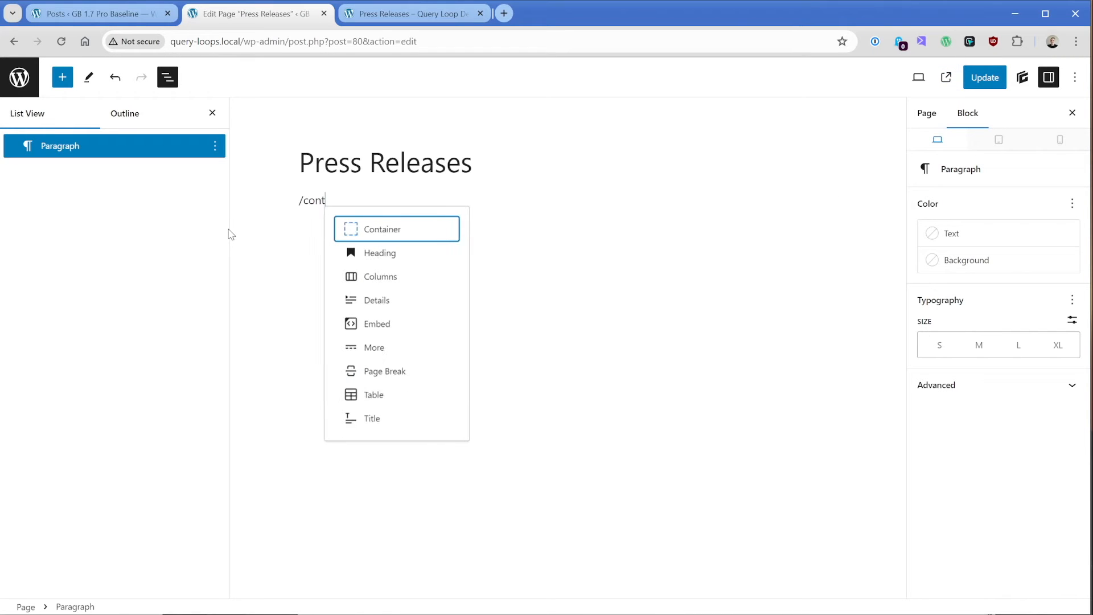
click(383, 229)
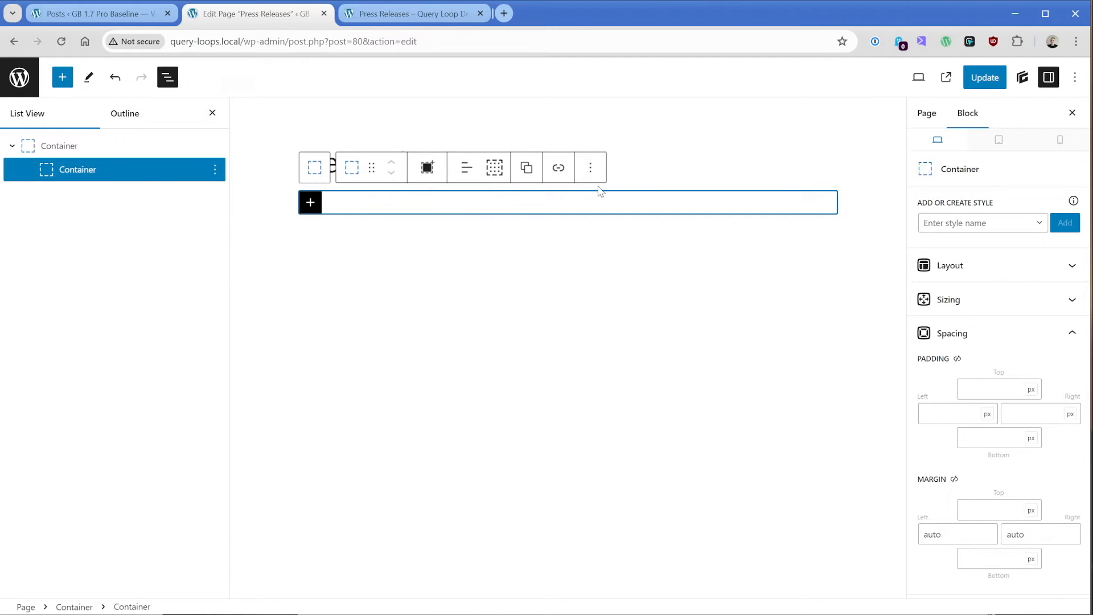
Insert a Query Loop pattern with heading and post-card grid from the Pattern Library.
click(1022, 77)
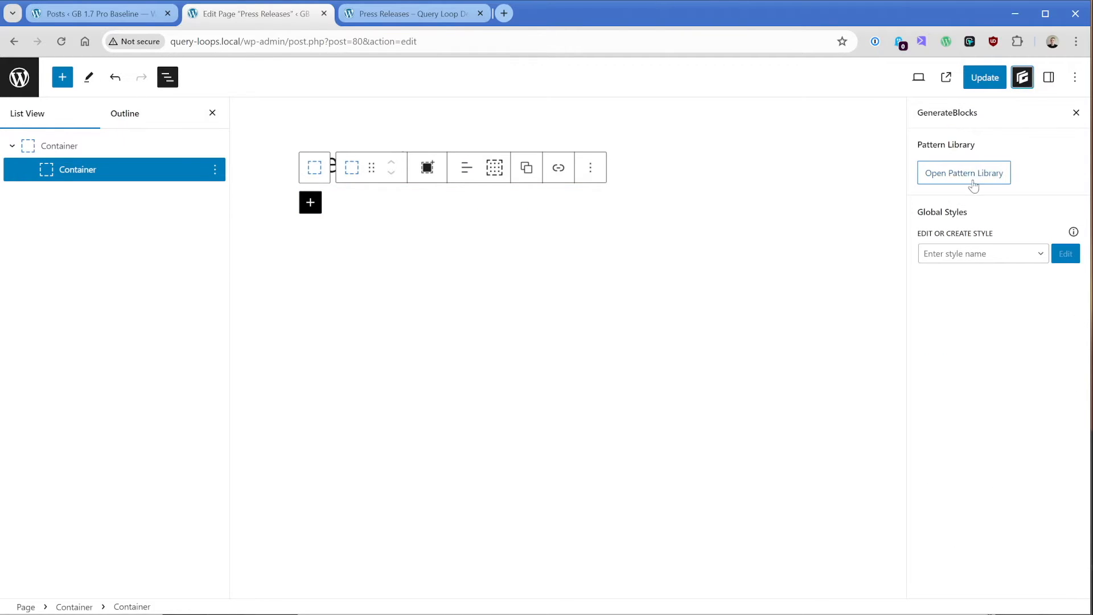
click(964, 172)
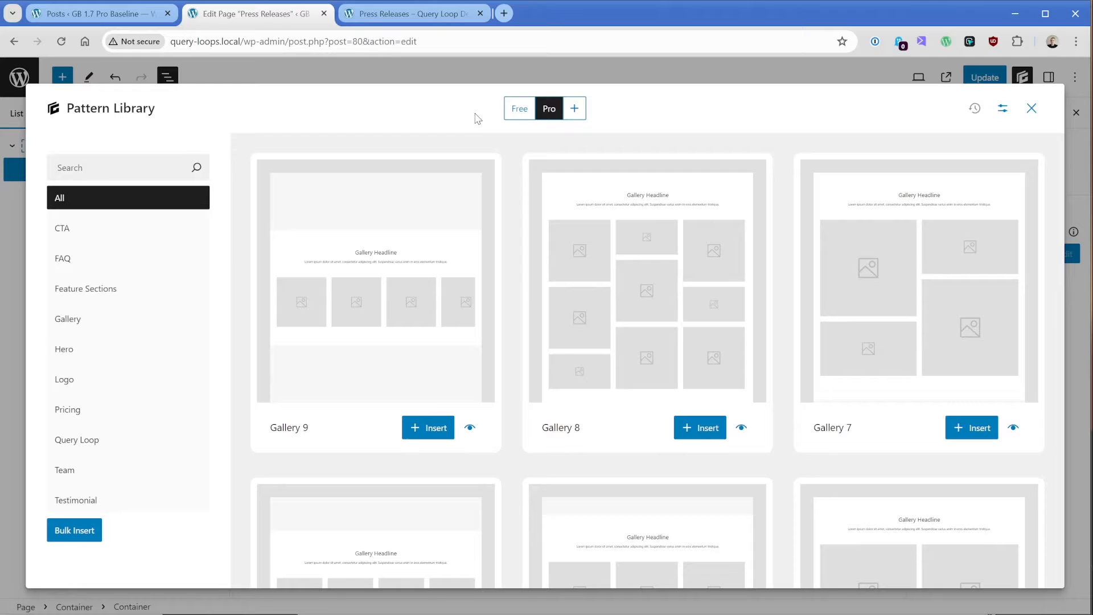
mouse_move(76, 439)
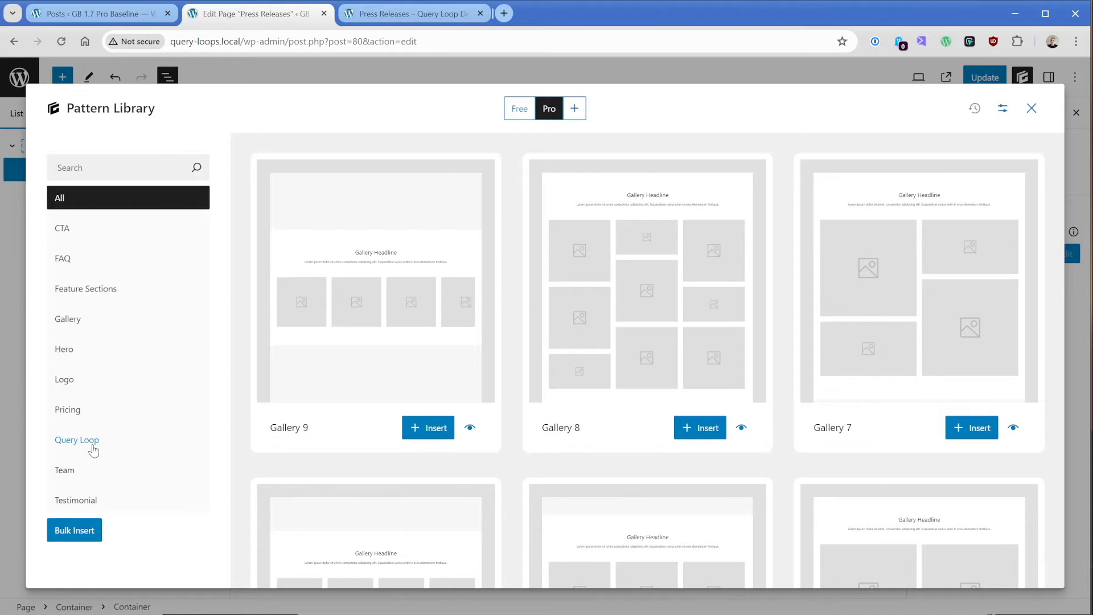
click(76, 440)
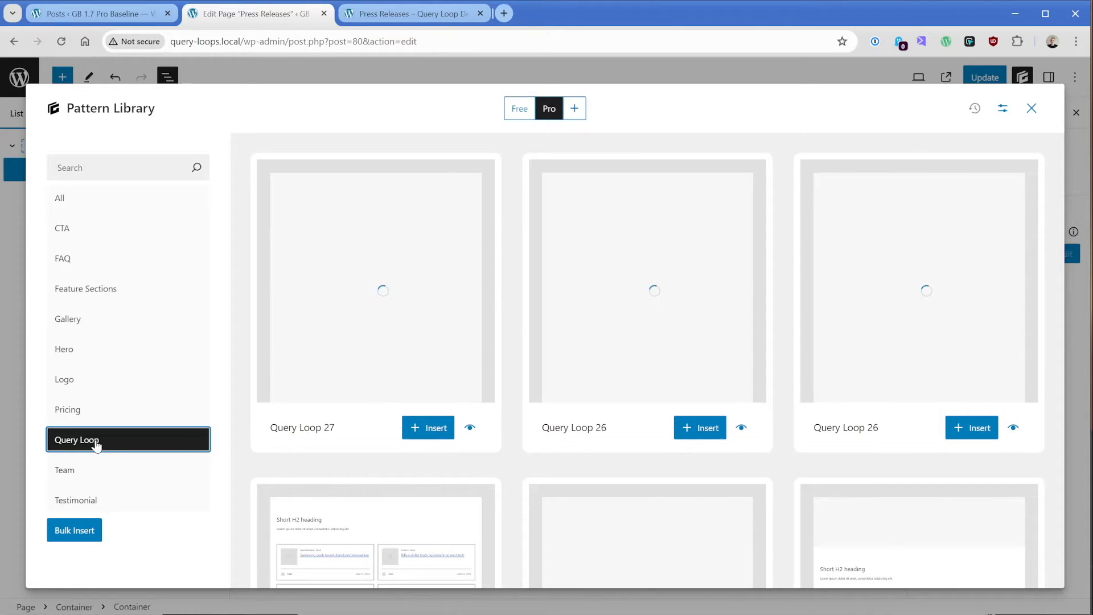
scroll(down, 3)
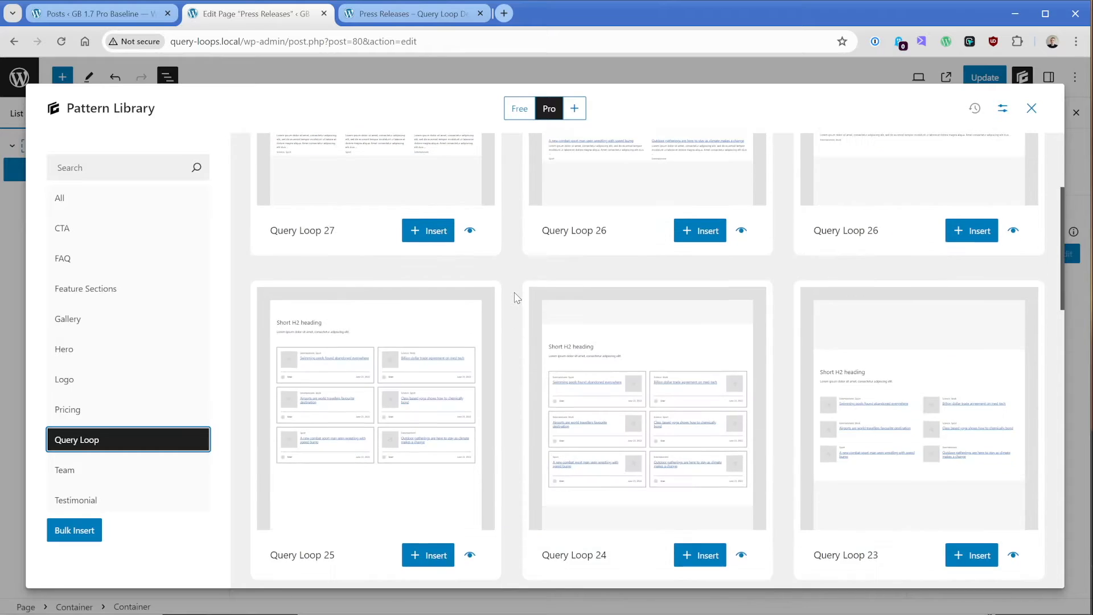
scroll(down, 3)
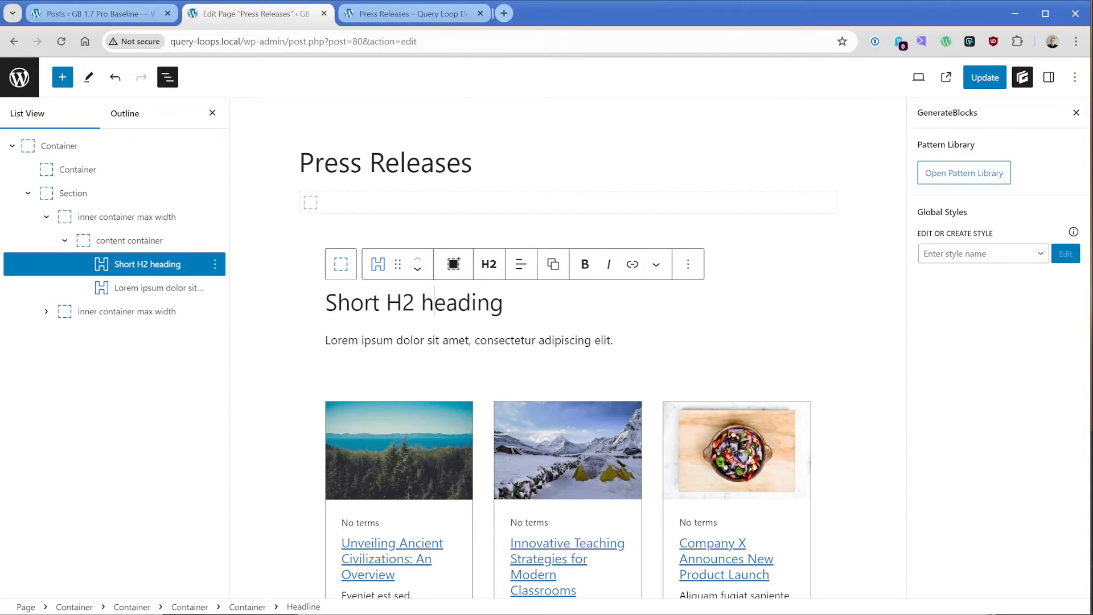
Retype the pattern heading to read 'Read Our Current PRs'.
text(Read Our Curren)
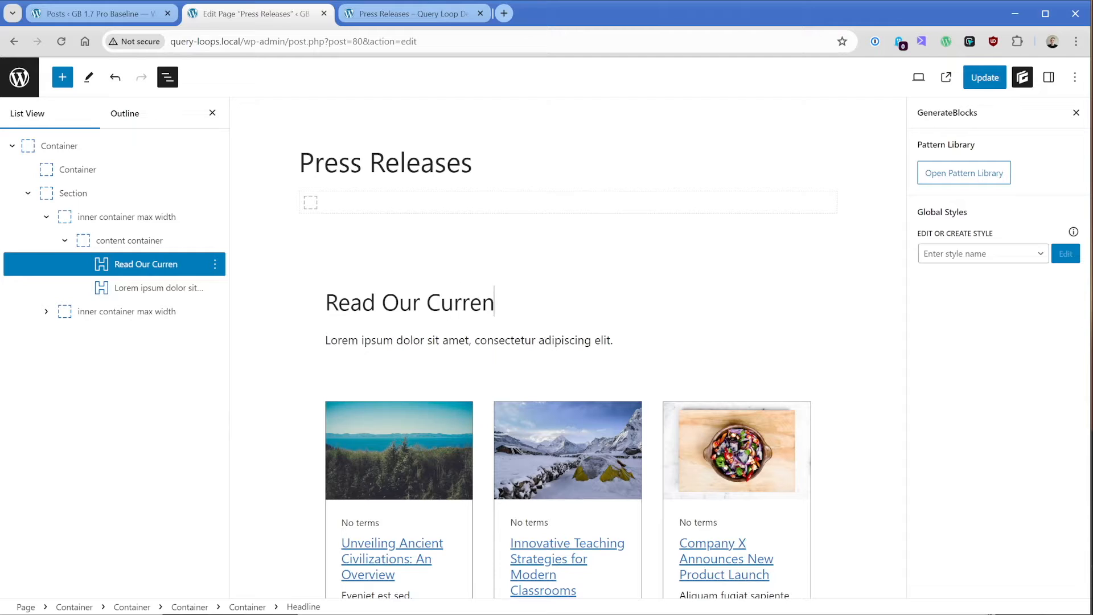
text(t PRs)
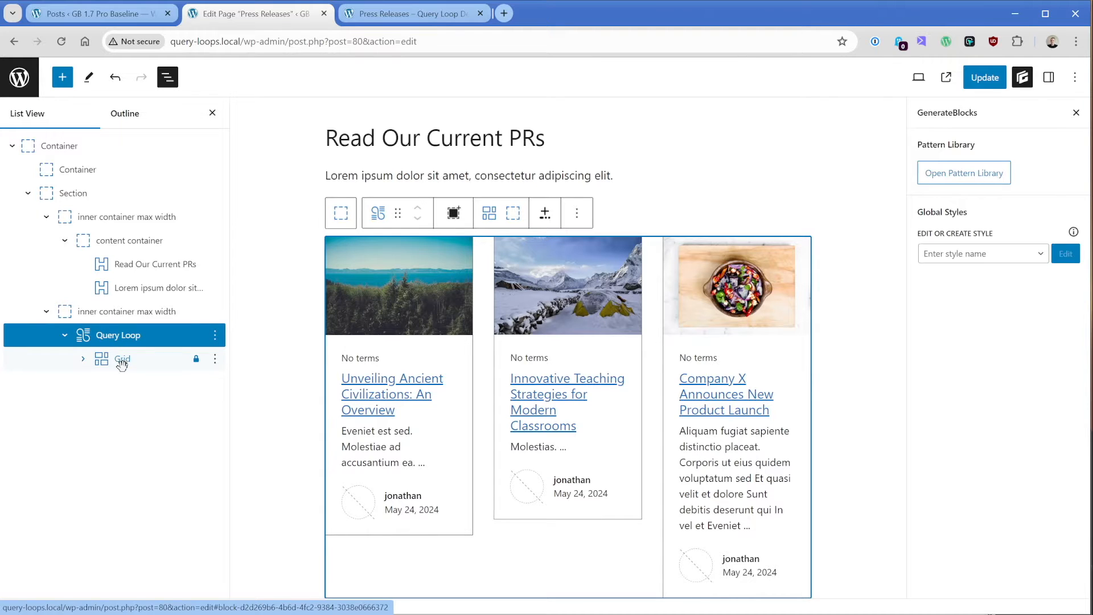
Expand Grid, Post Template and card content in List View to reveal the card's inner blocks.
click(122, 358)
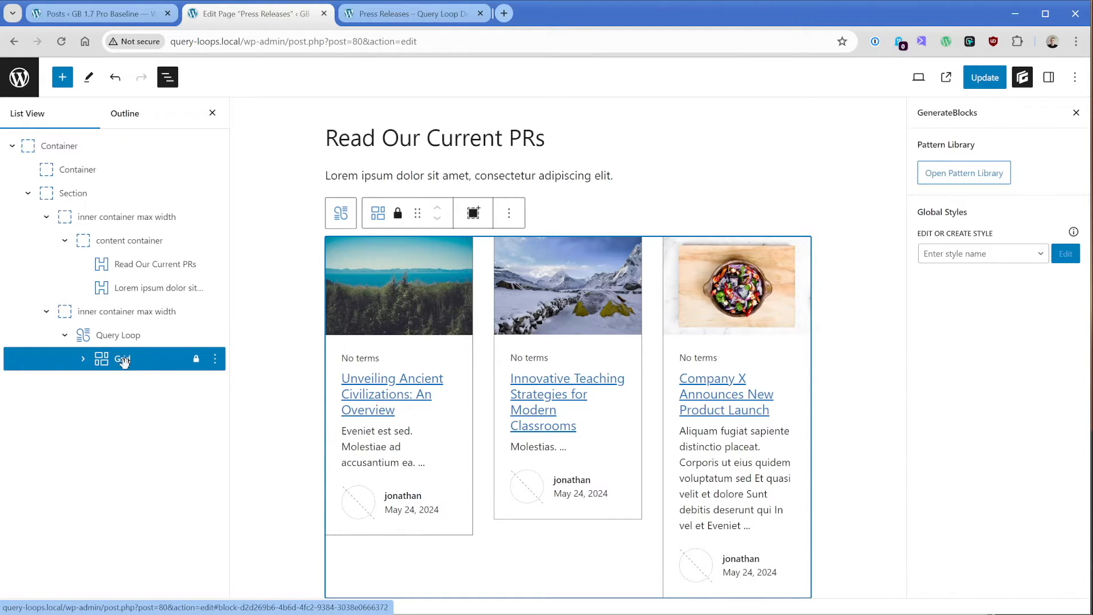
click(83, 359)
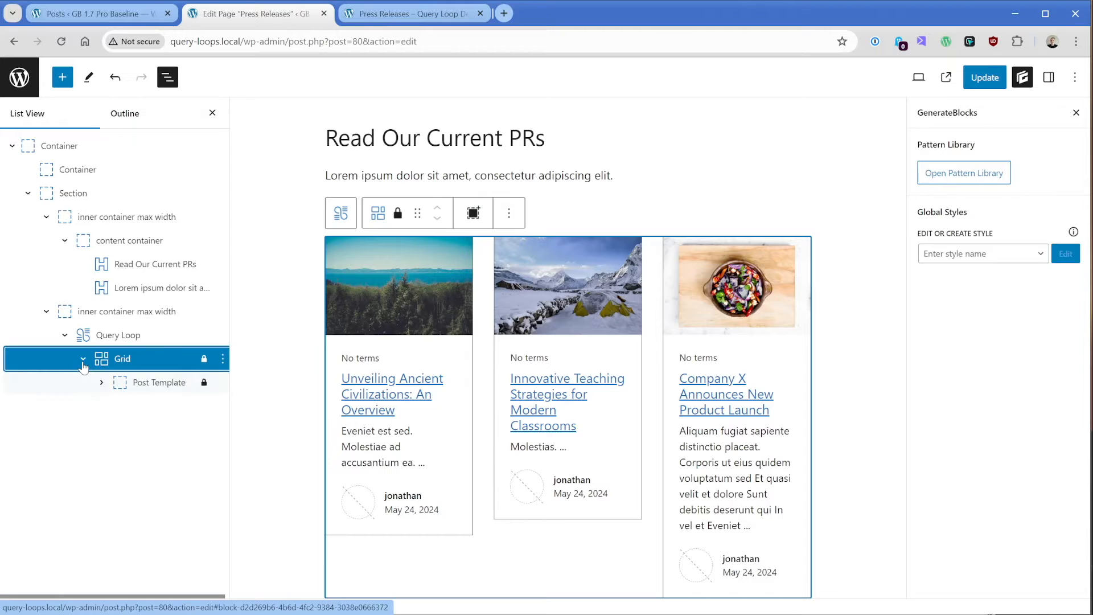
click(158, 382)
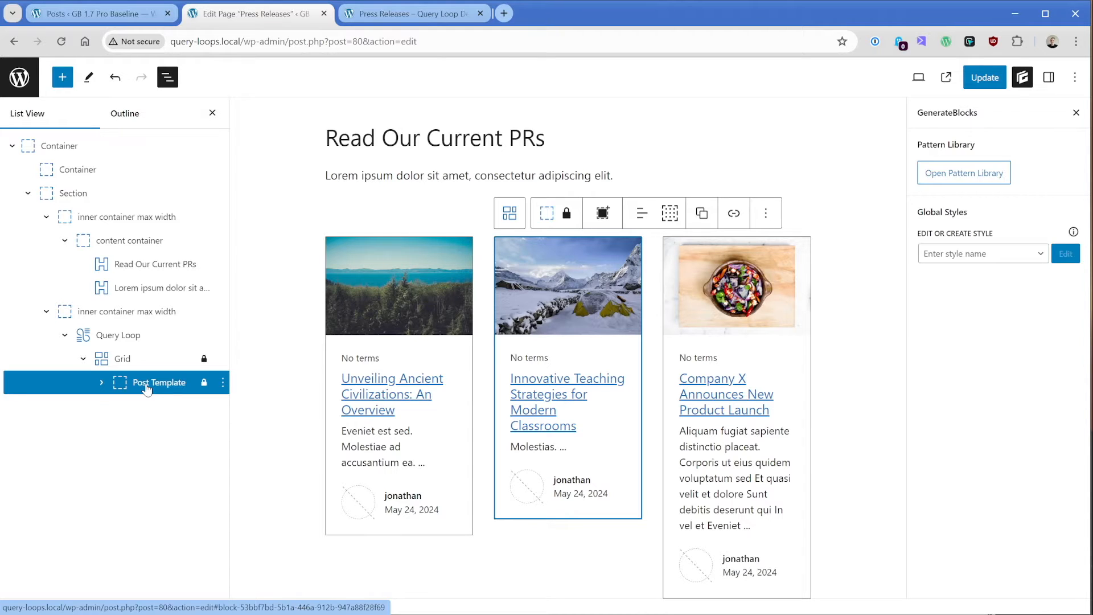
mouse_move(104, 388)
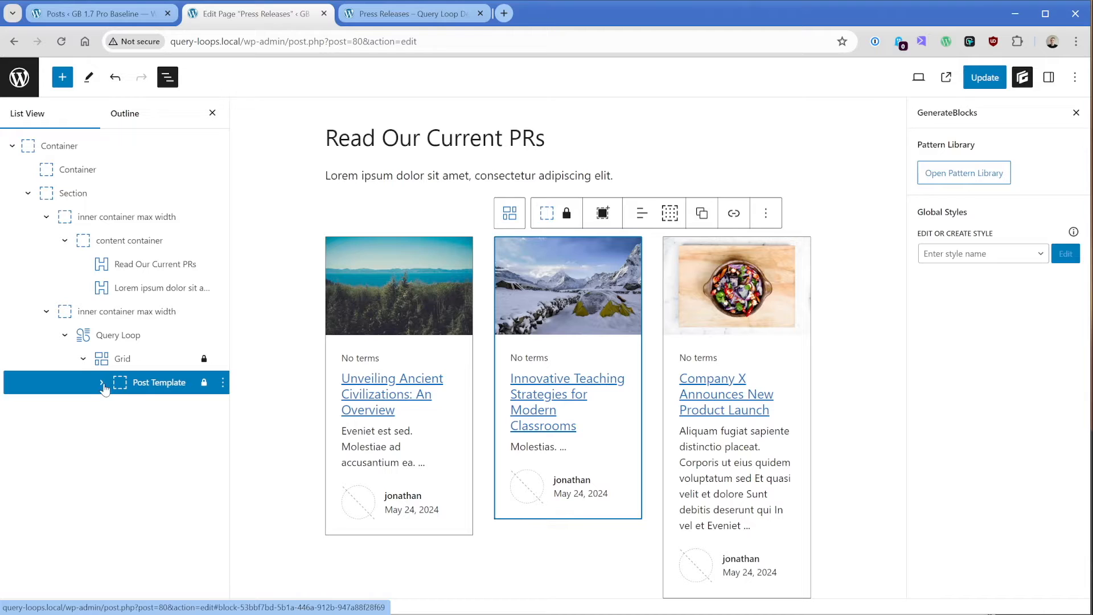
click(102, 383)
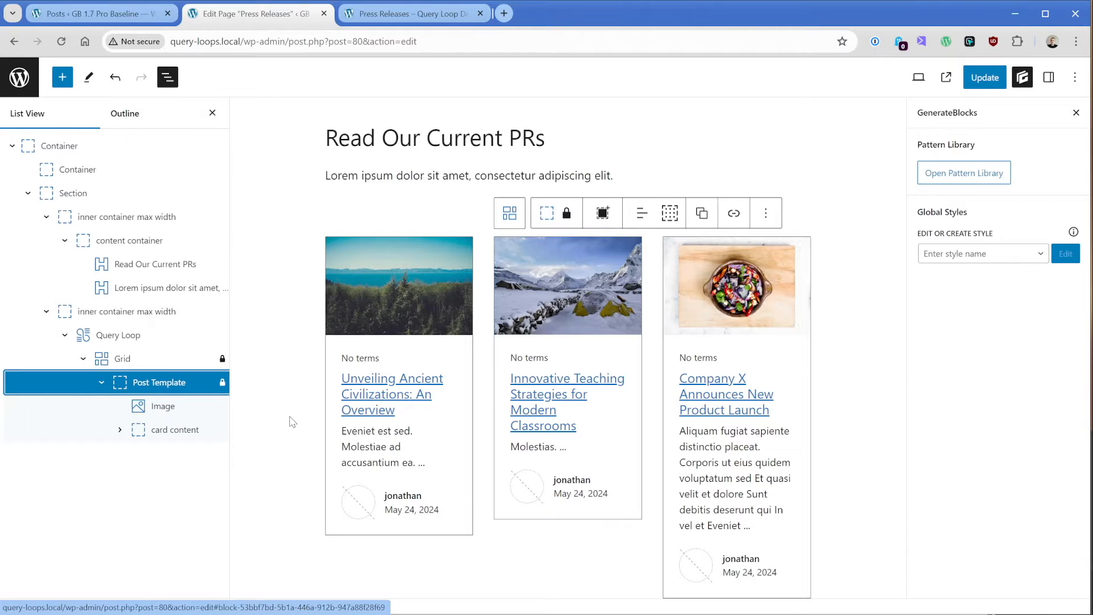
scroll(down, 3)
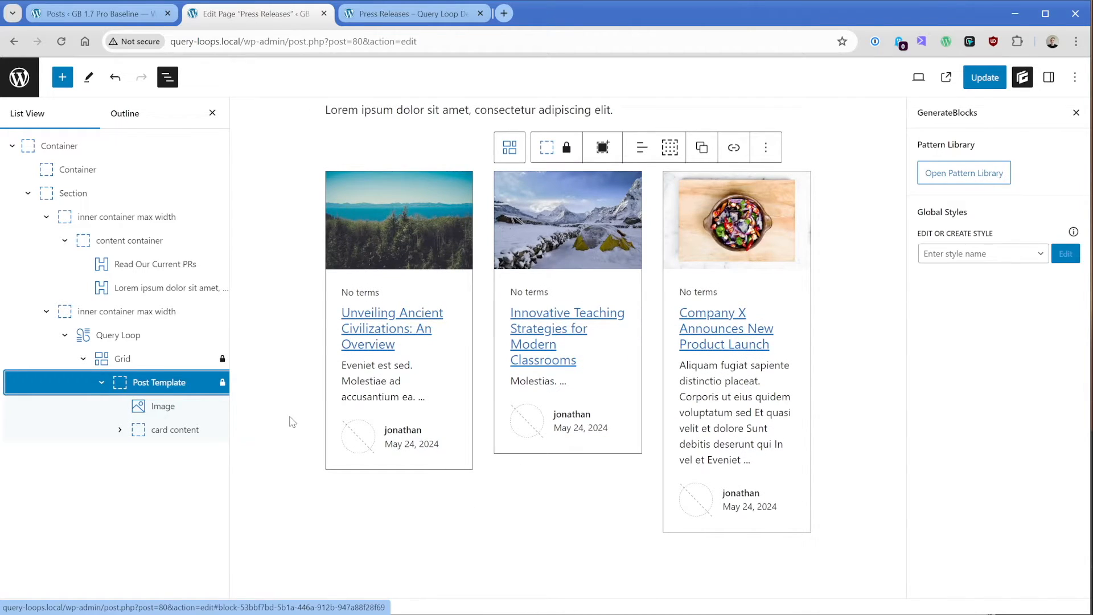
click(163, 405)
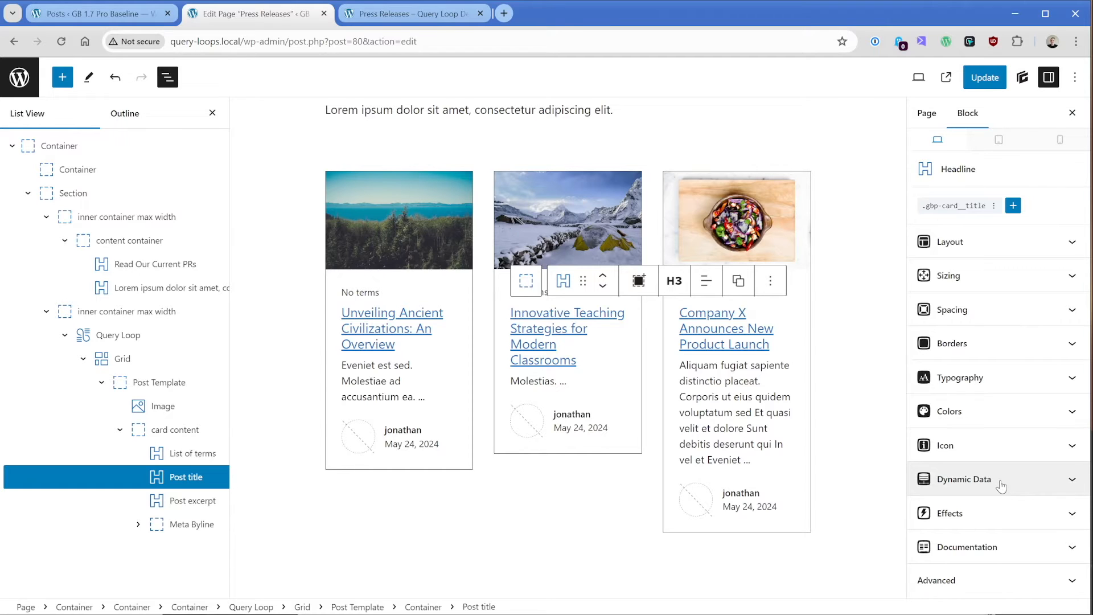
Keep the post title's dynamic data linking to the single post.
click(964, 480)
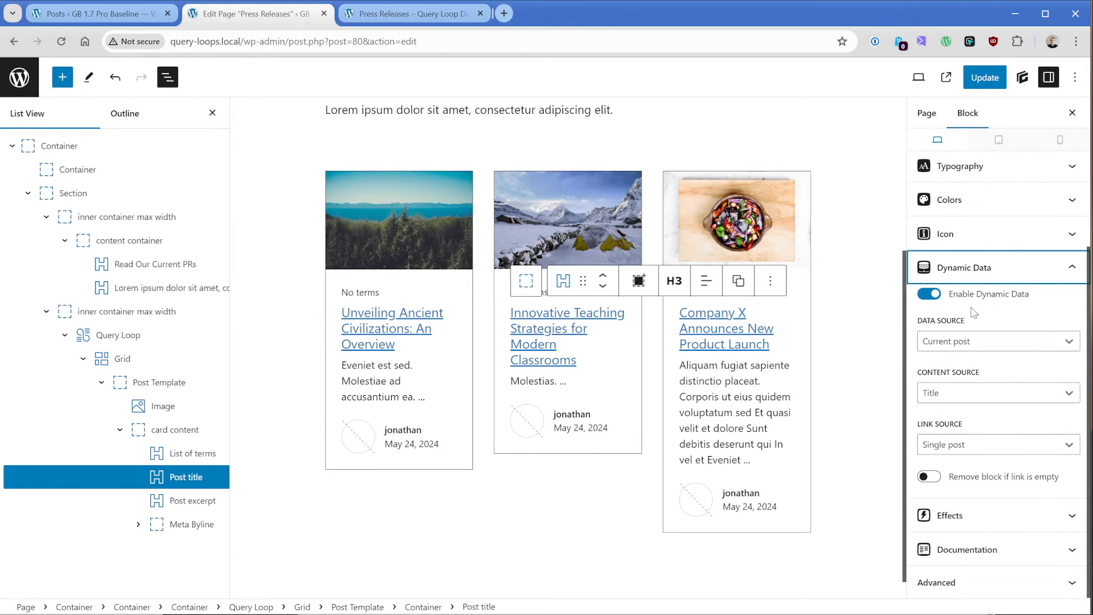
mouse_move(1036, 300)
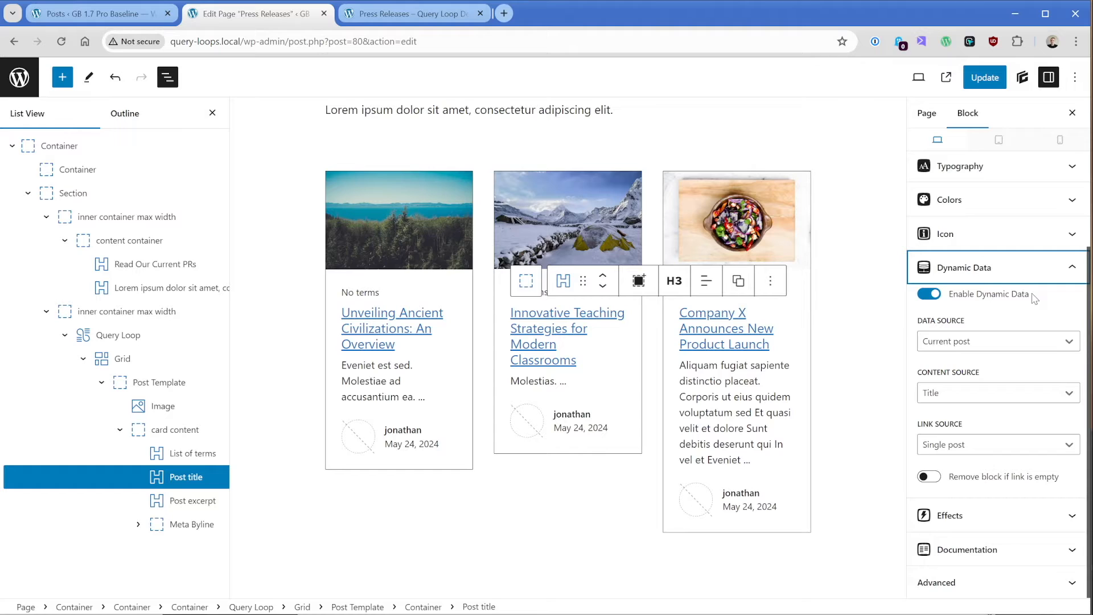
mouse_move(968, 325)
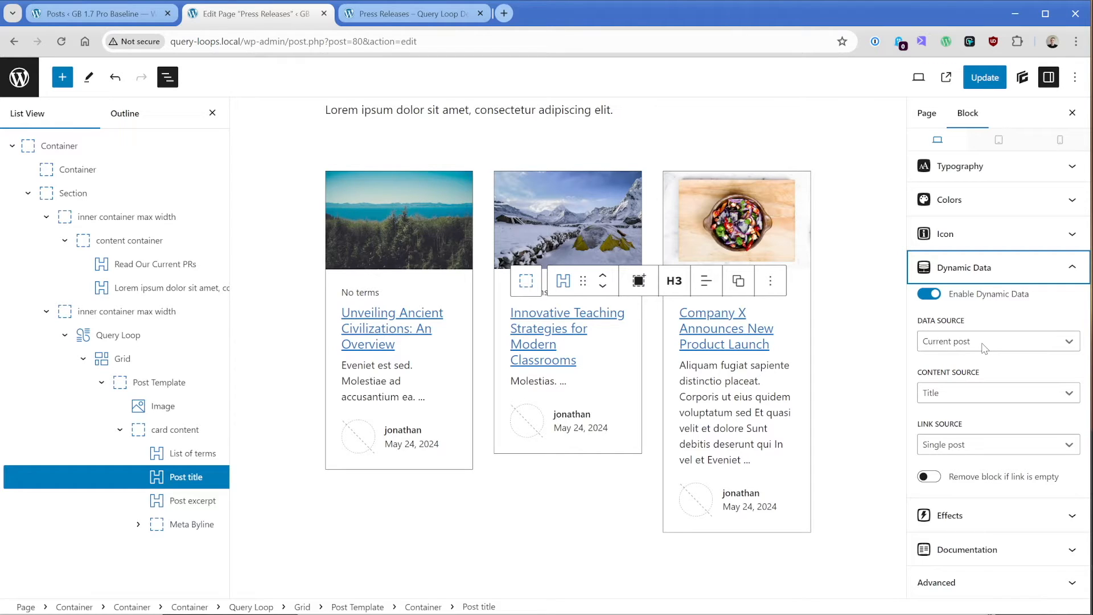
mouse_move(120, 335)
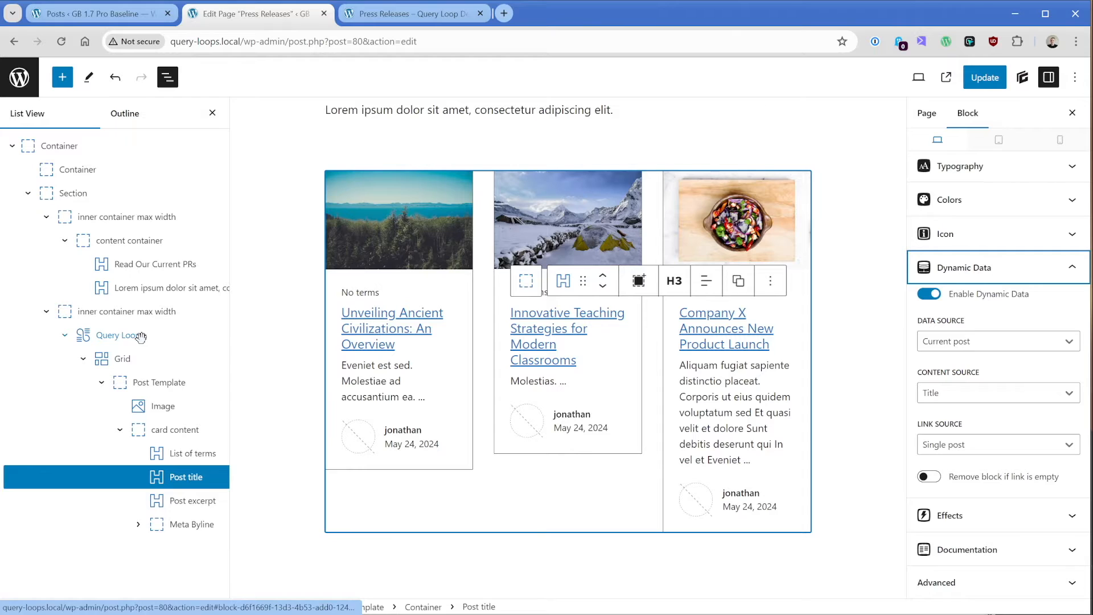
click(998, 392)
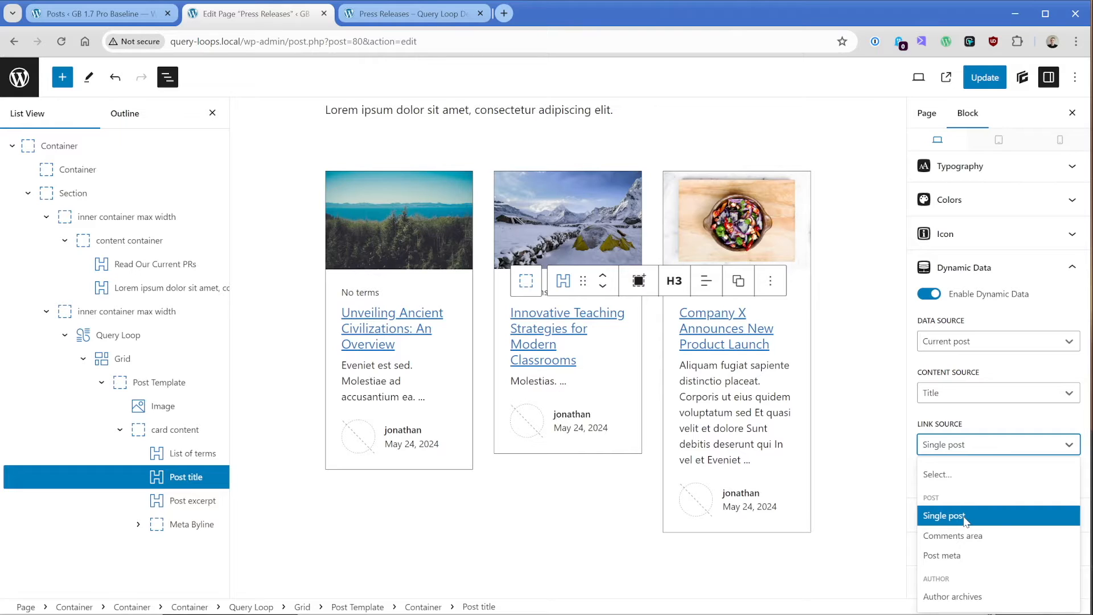
click(943, 515)
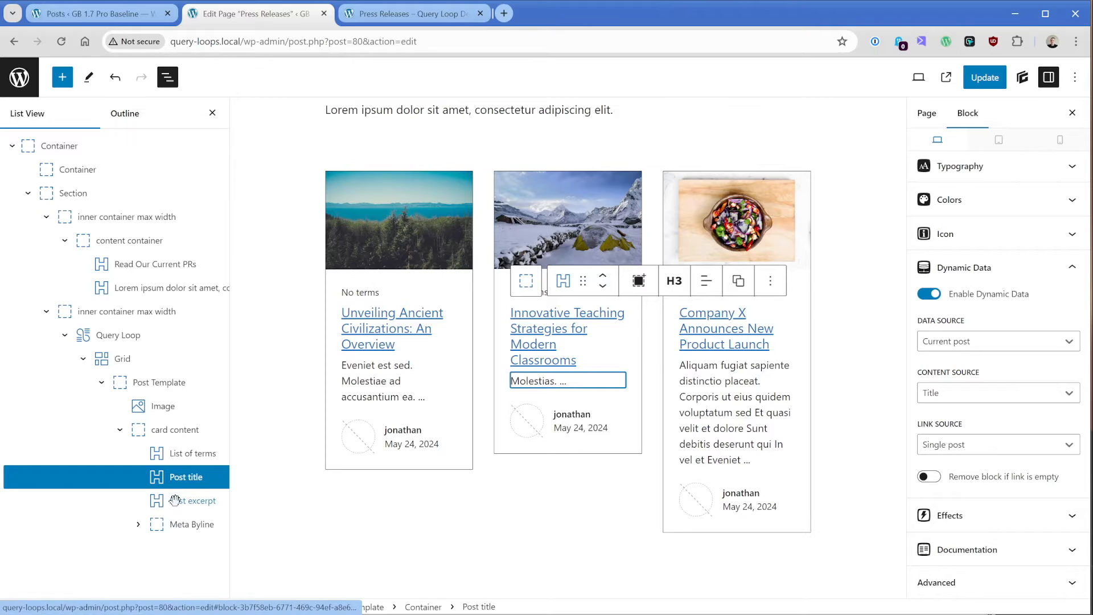
Keep the card Image block sourcing the current post's featured image, linked to the post.
click(197, 501)
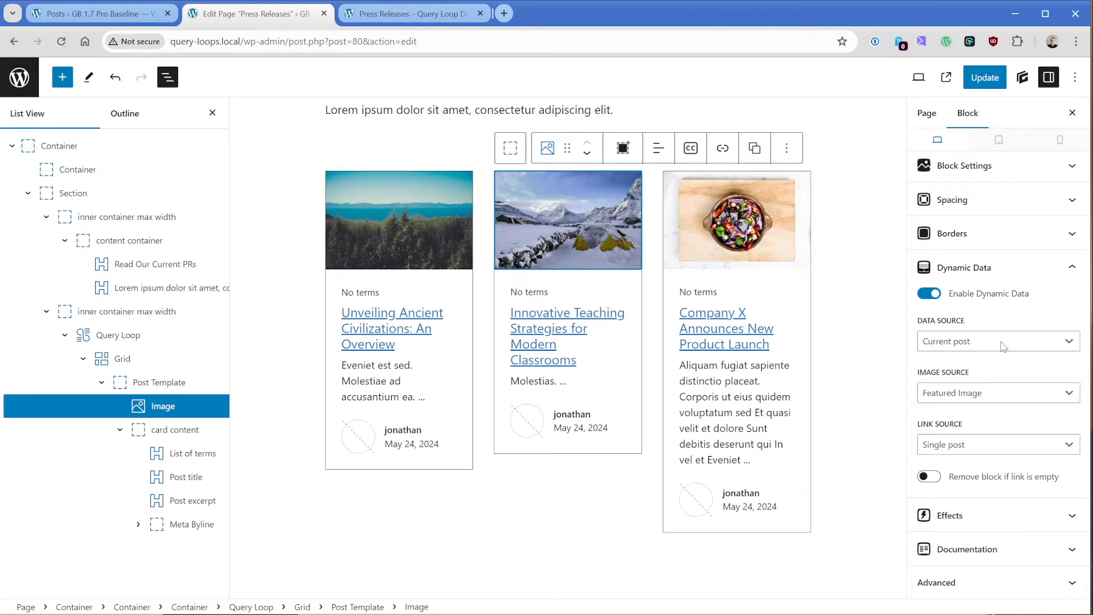
click(997, 393)
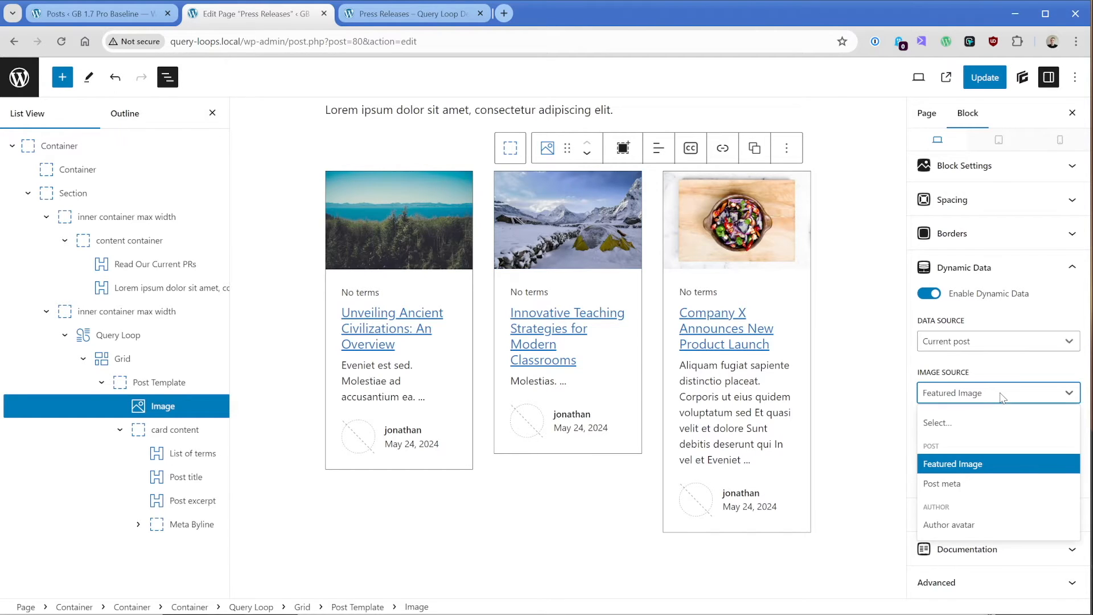
click(952, 463)
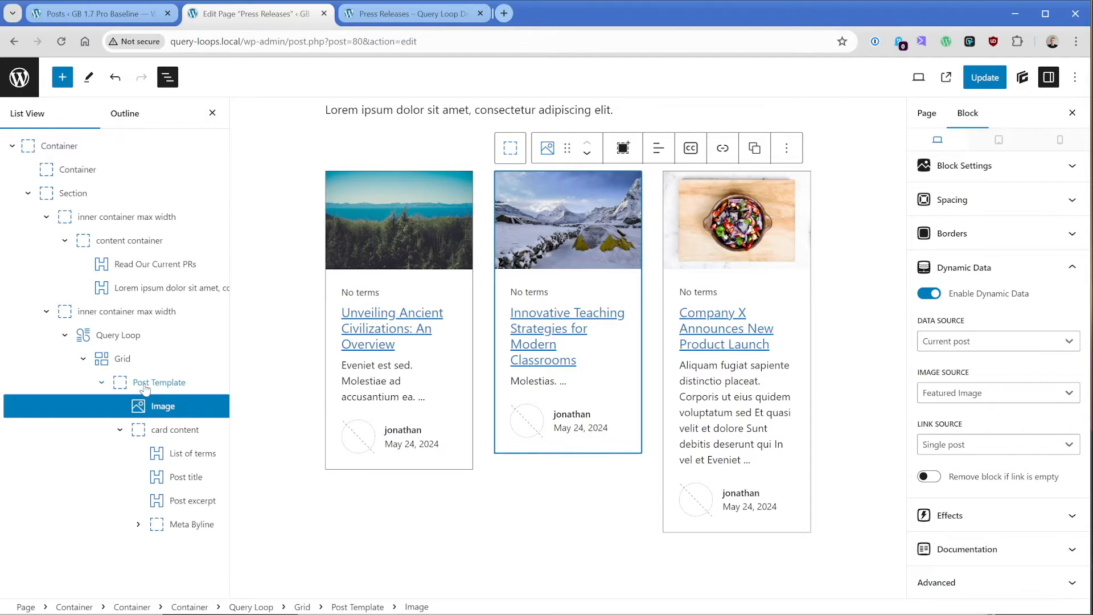
Give the .gbp-card--border style a light grey rgba(180,180,191,0.5) border with 8px radius.
click(158, 382)
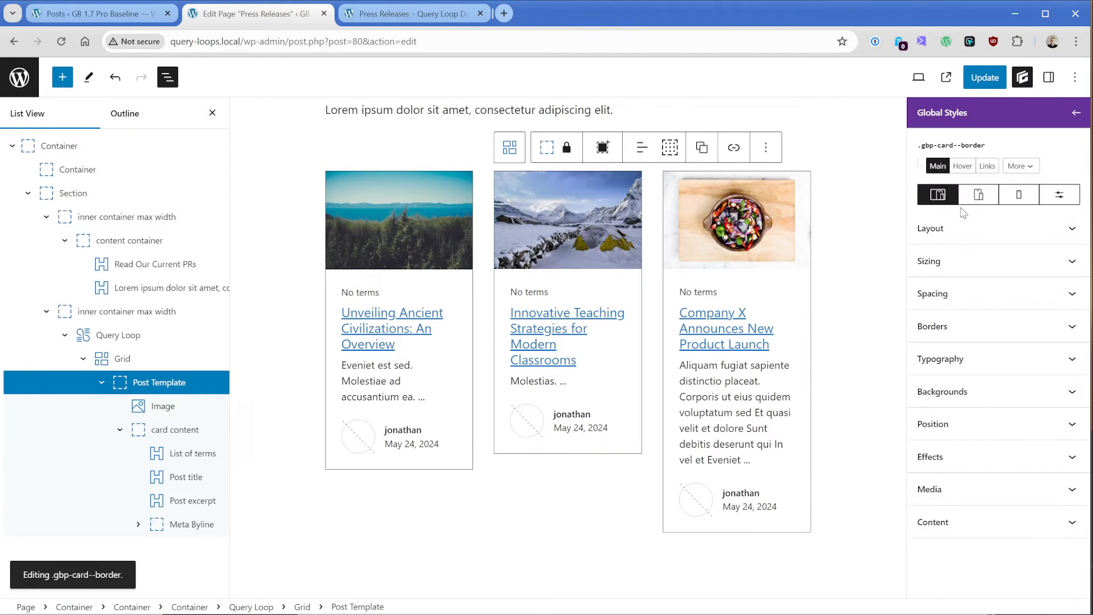
click(933, 326)
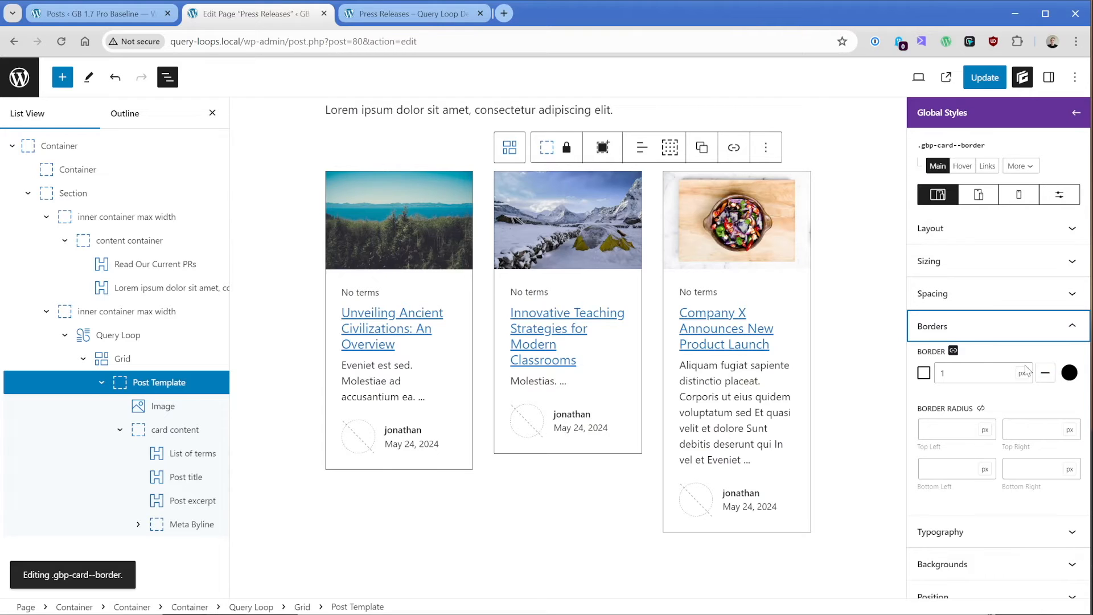
click(1069, 374)
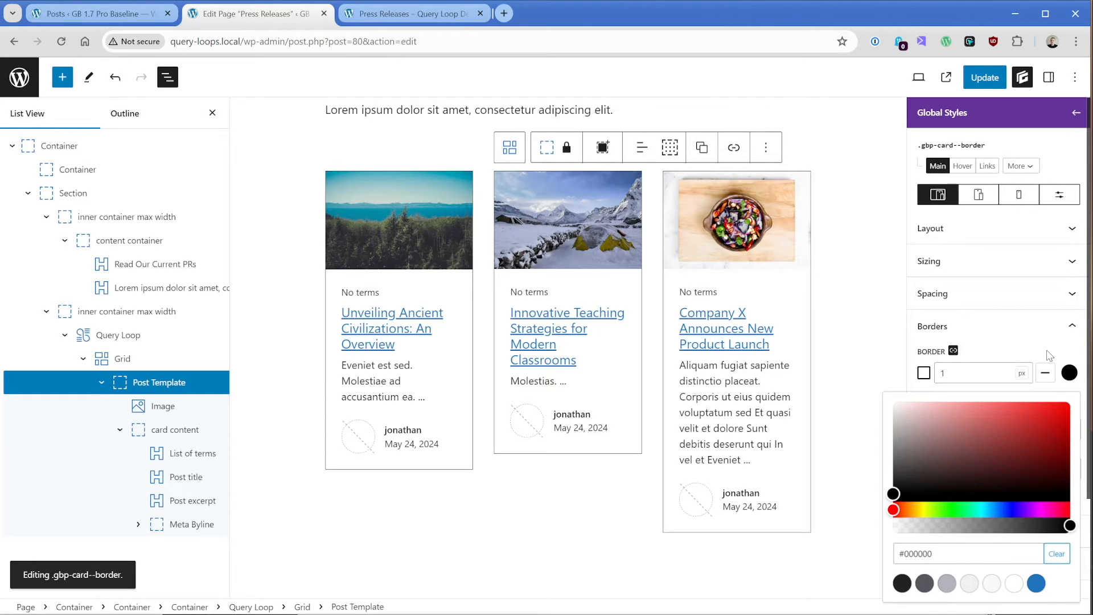
click(947, 584)
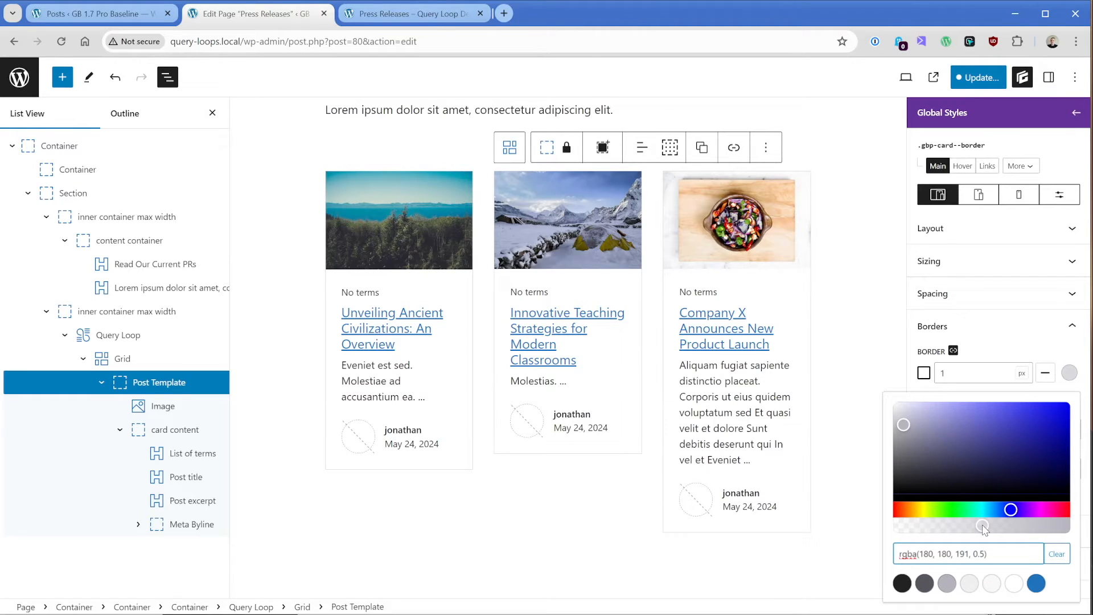
click(952, 351)
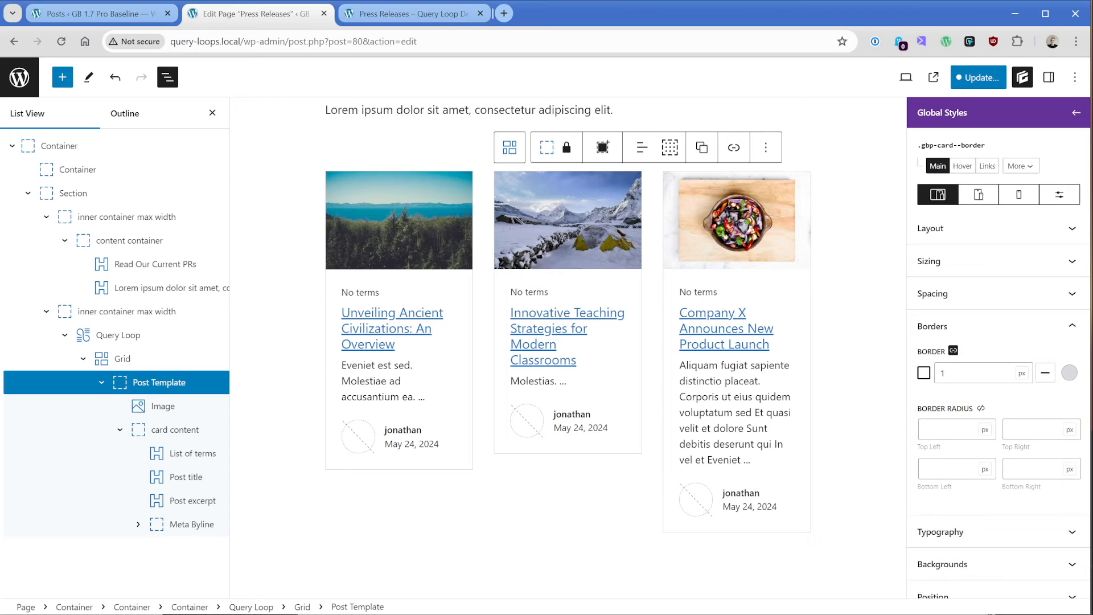
text(8)
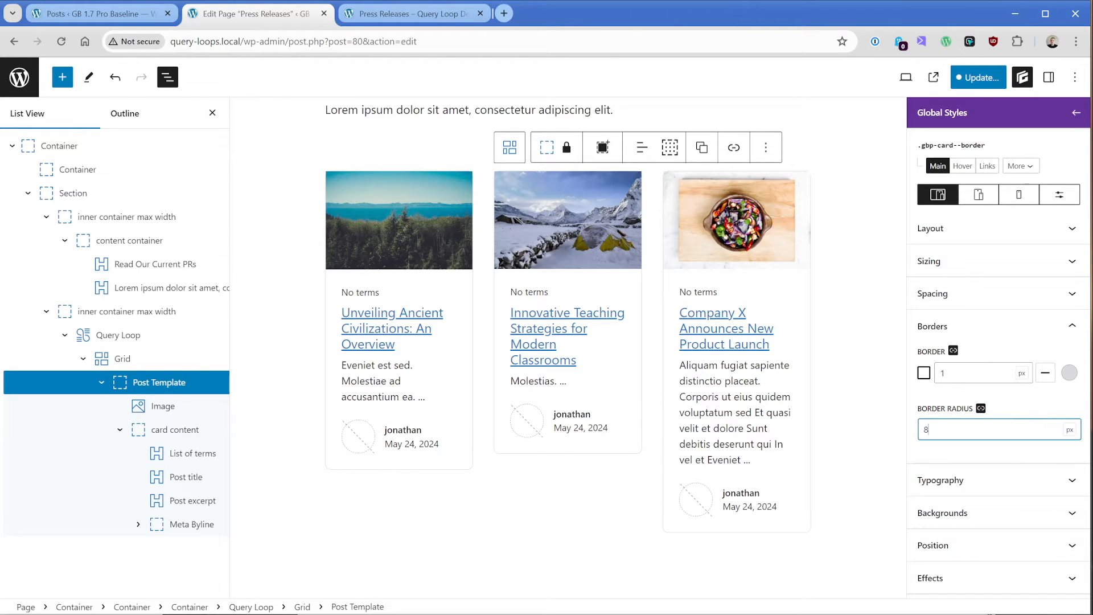
mouse_move(641, 458)
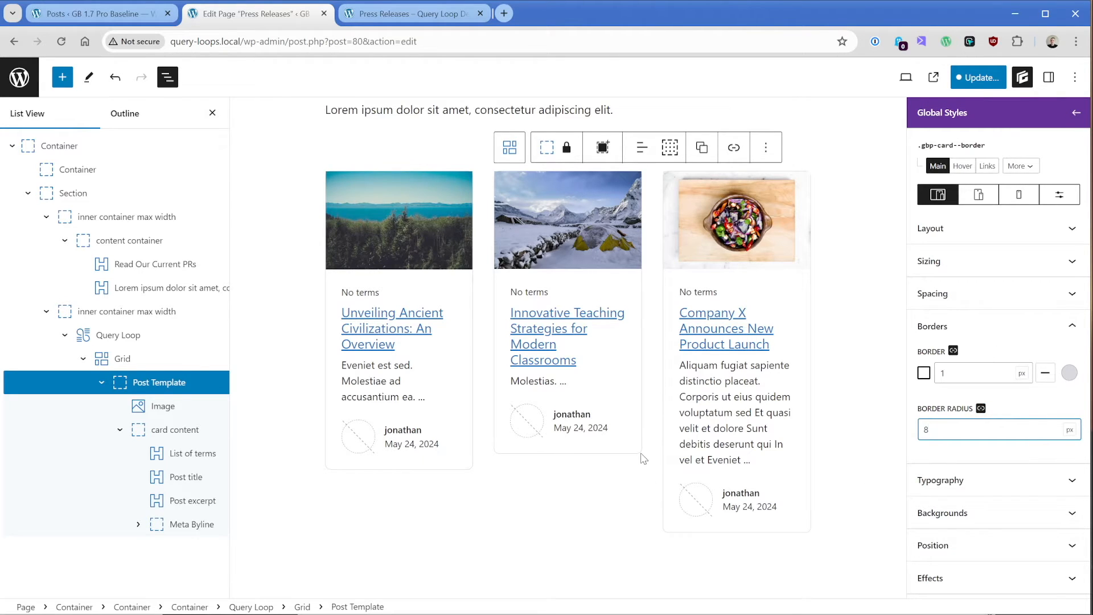
mouse_move(1006, 403)
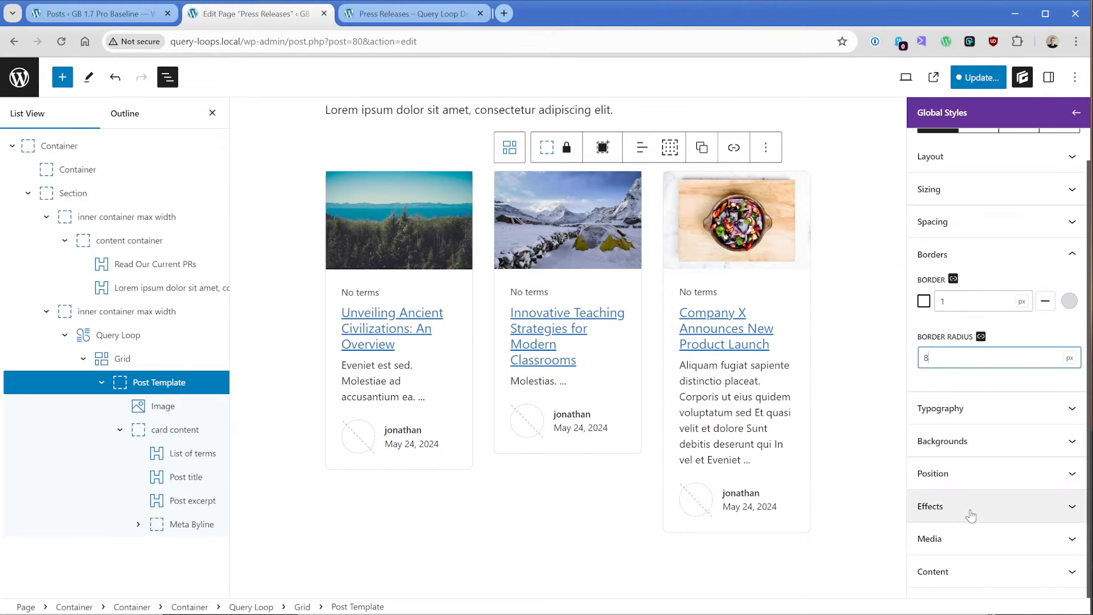
click(931, 506)
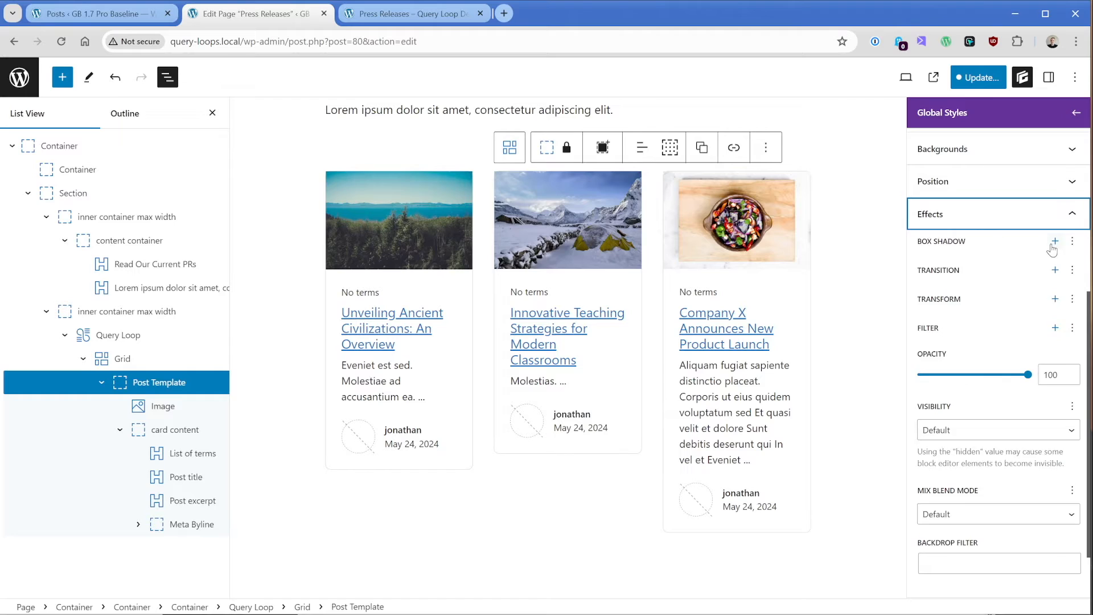
Add a soft black box shadow to the card style at about 10% opacity.
click(1055, 241)
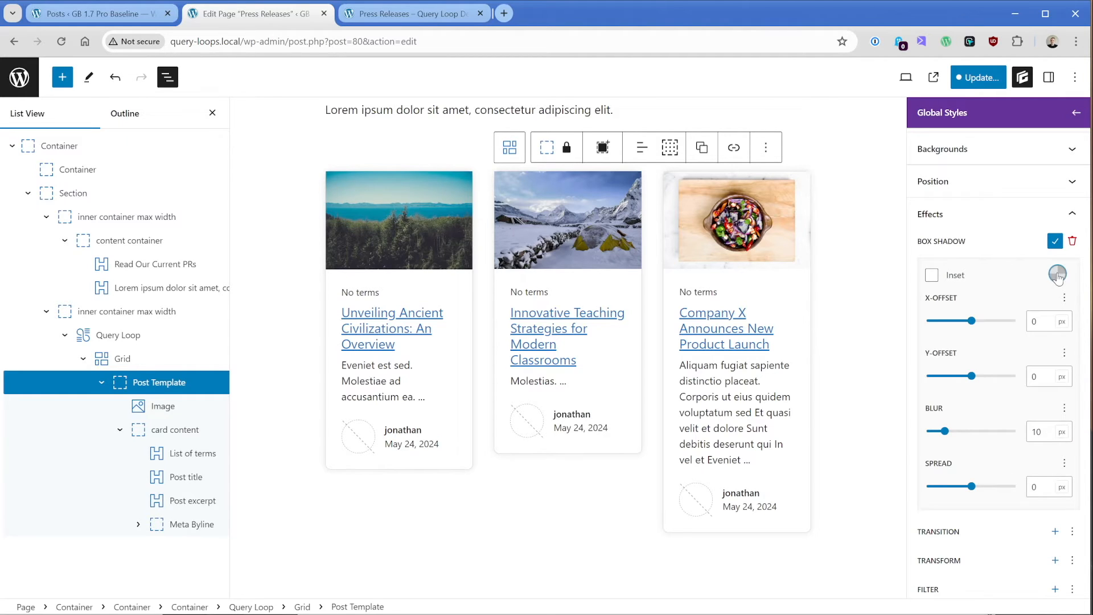
click(1057, 275)
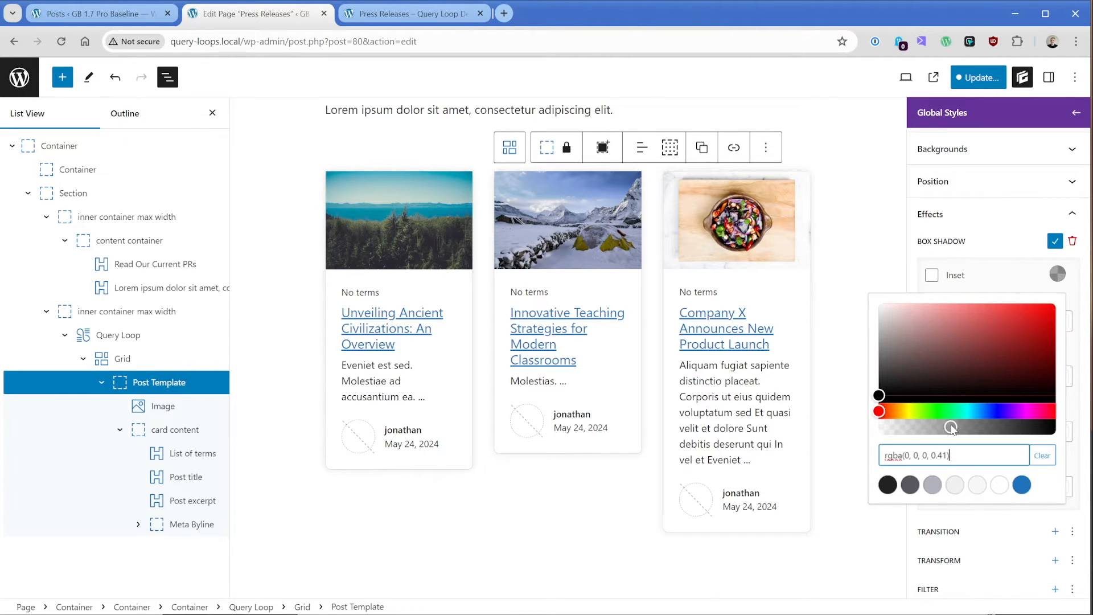
drag(950, 427, 973, 427)
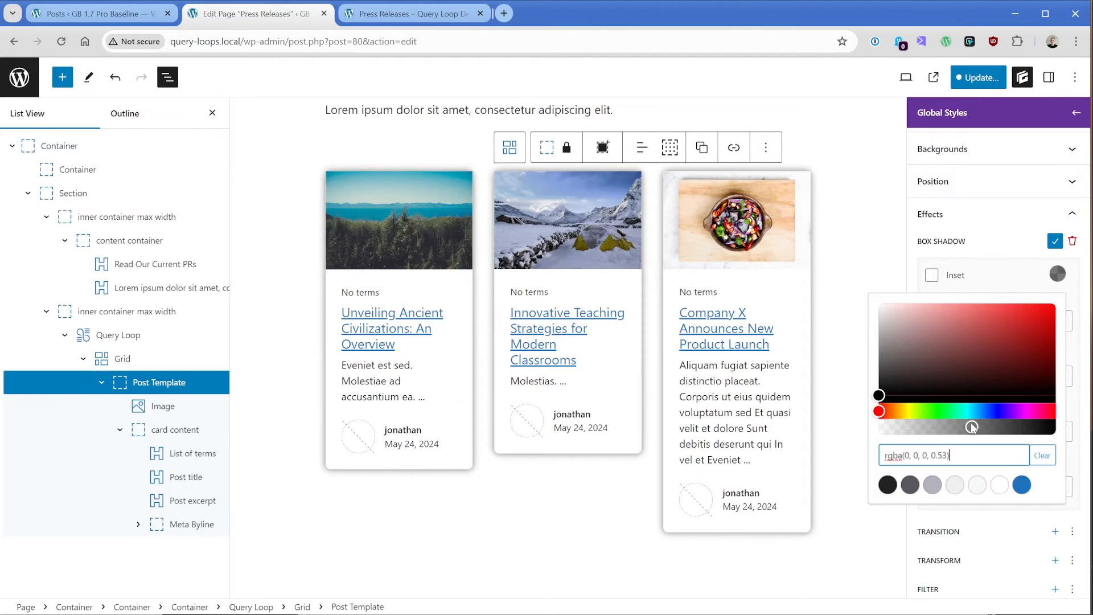
drag(972, 427, 900, 427)
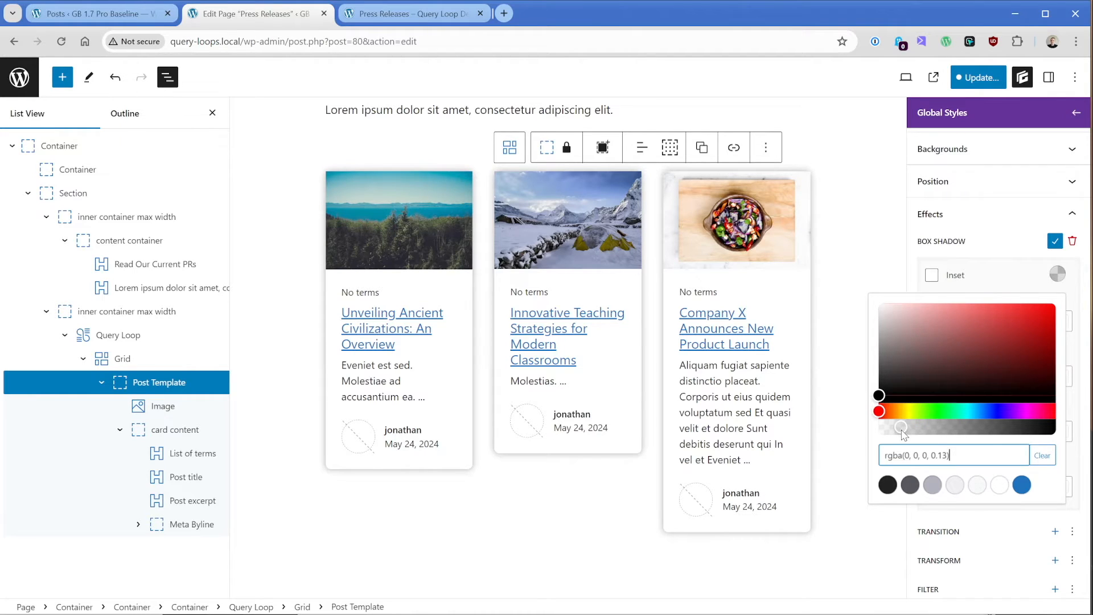
drag(902, 429, 904, 428)
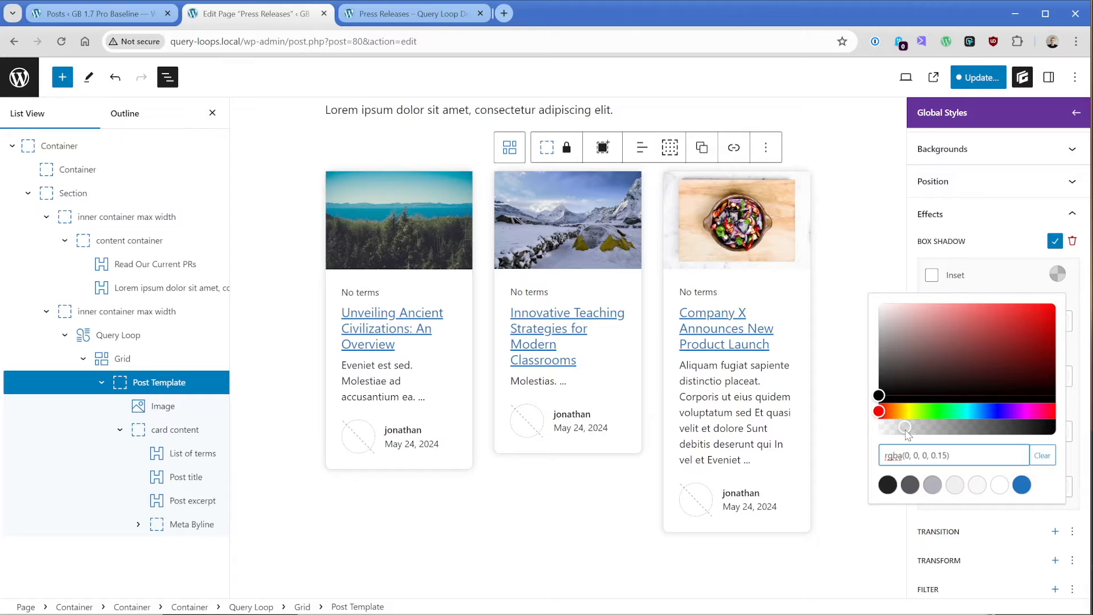
drag(906, 428, 899, 428)
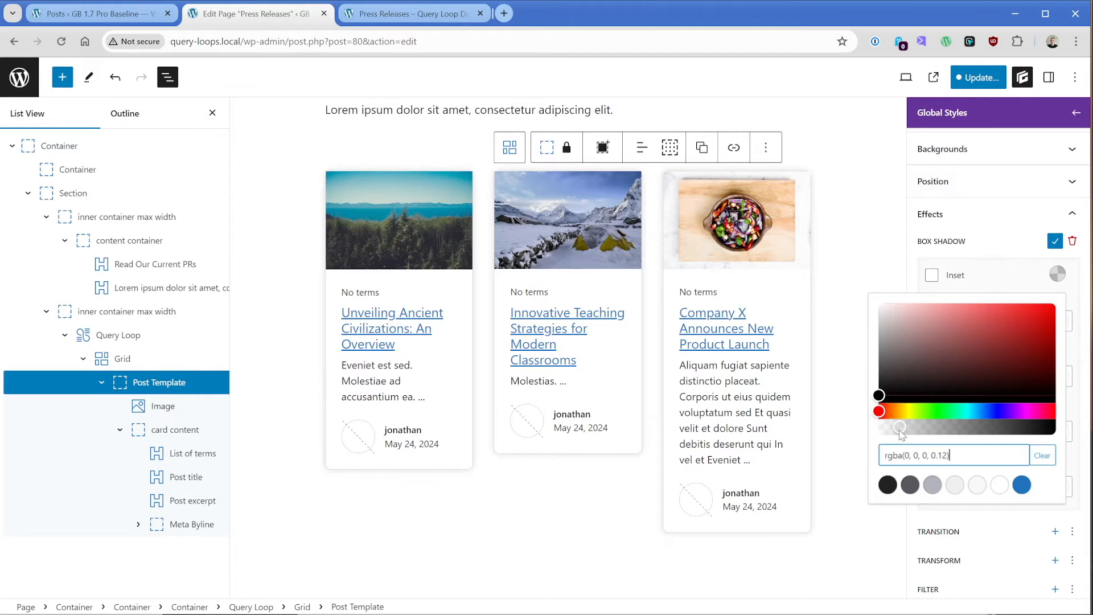
drag(903, 428, 900, 428)
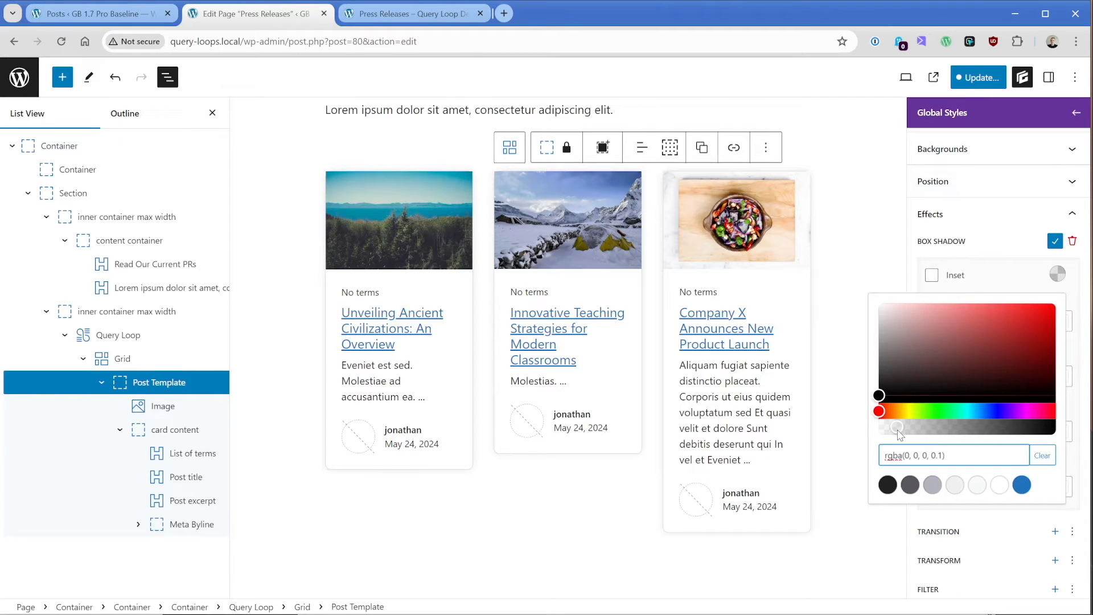
click(953, 456)
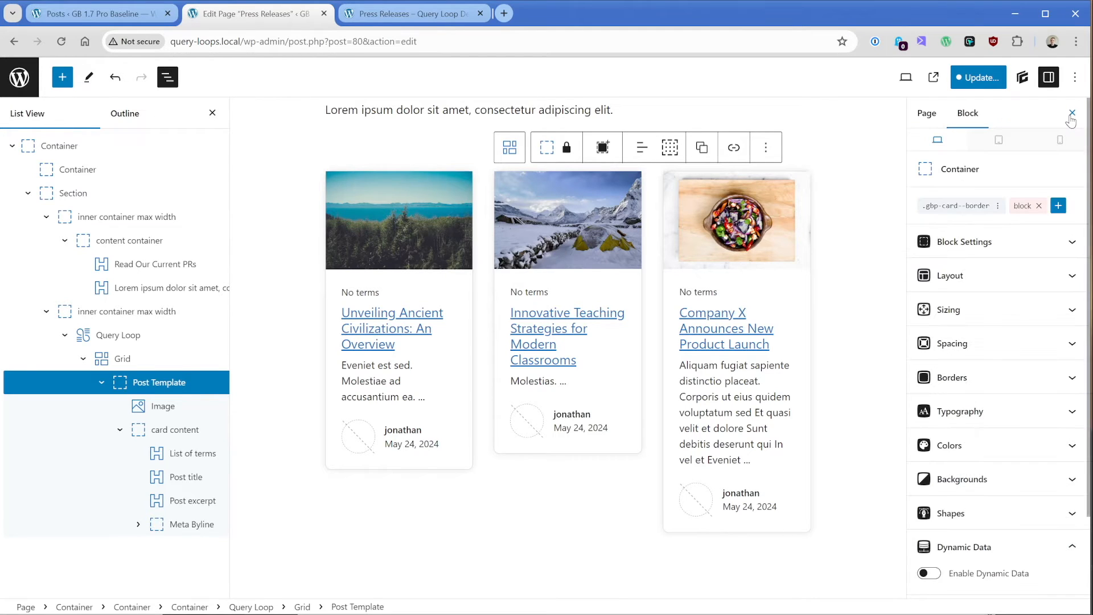
Set the Grid's horizontal and vertical gap between cards to 24px.
click(963, 241)
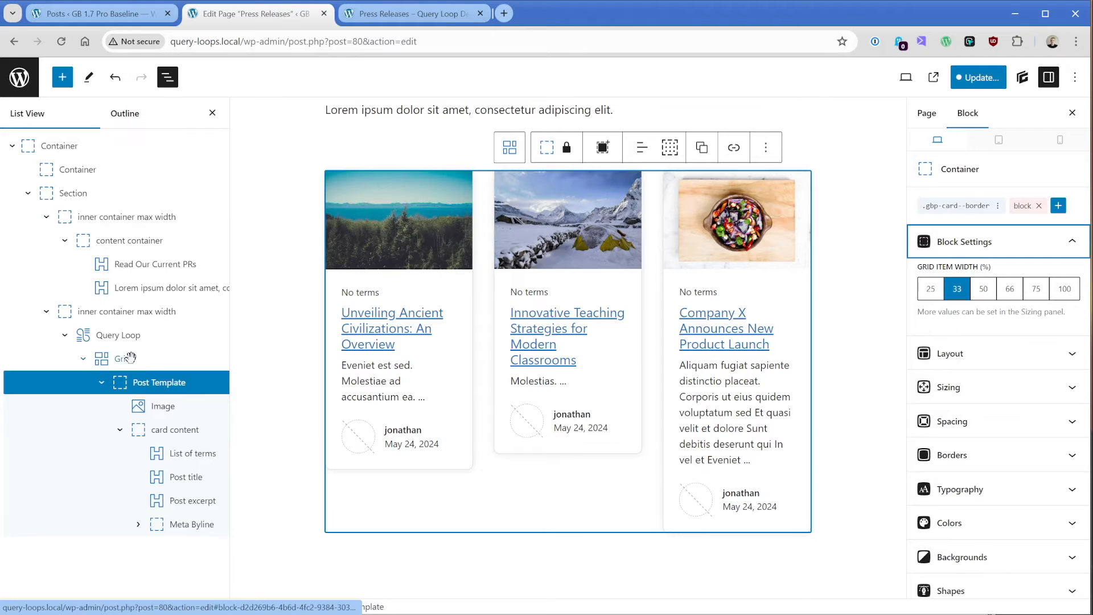
click(122, 359)
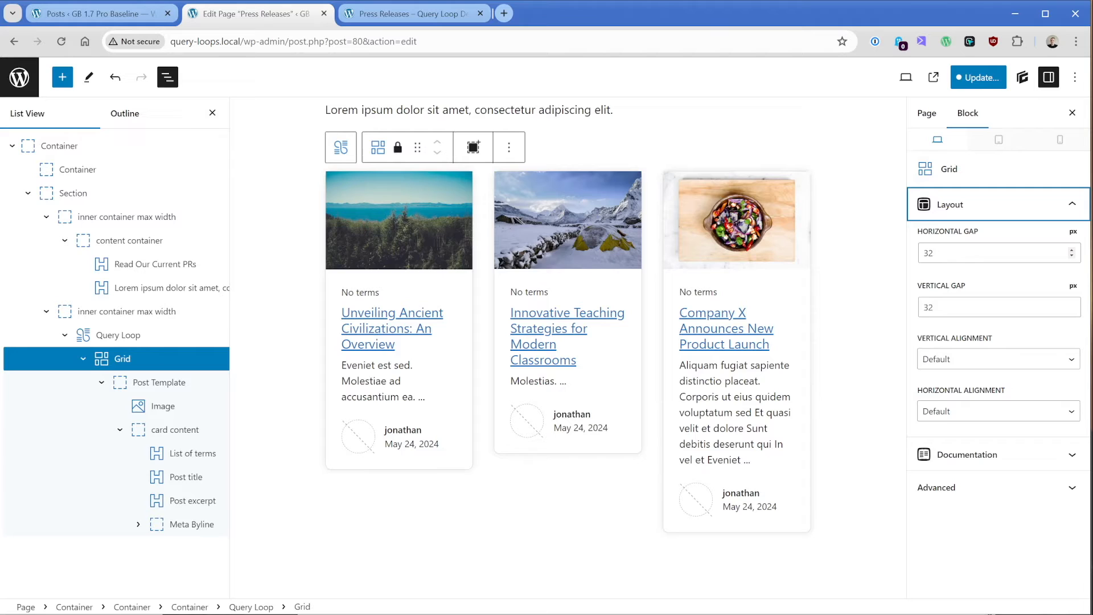
click(999, 252)
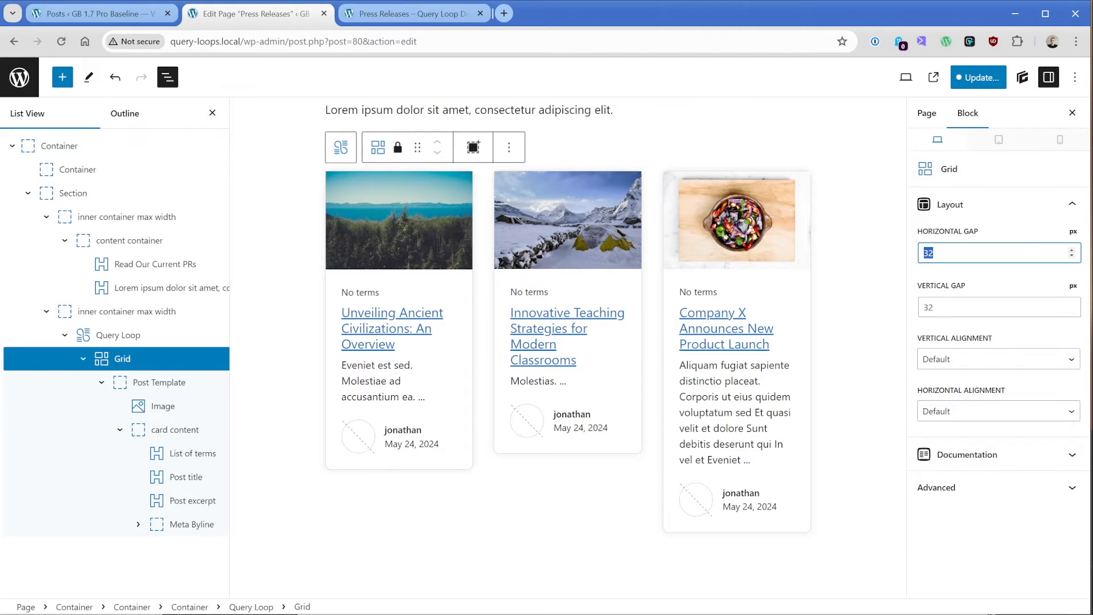
text(24)
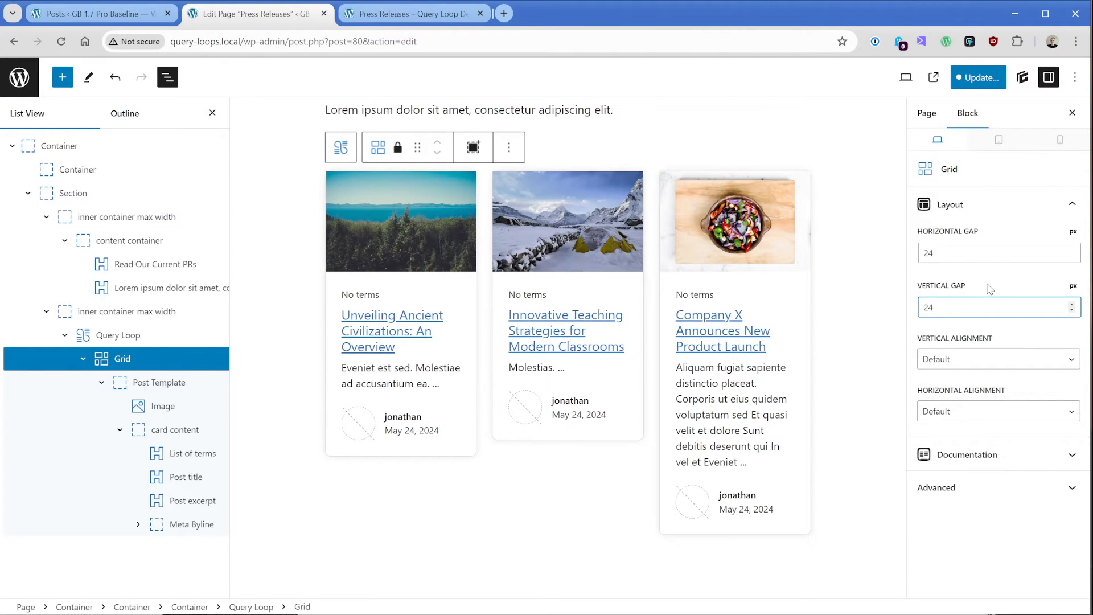
click(159, 382)
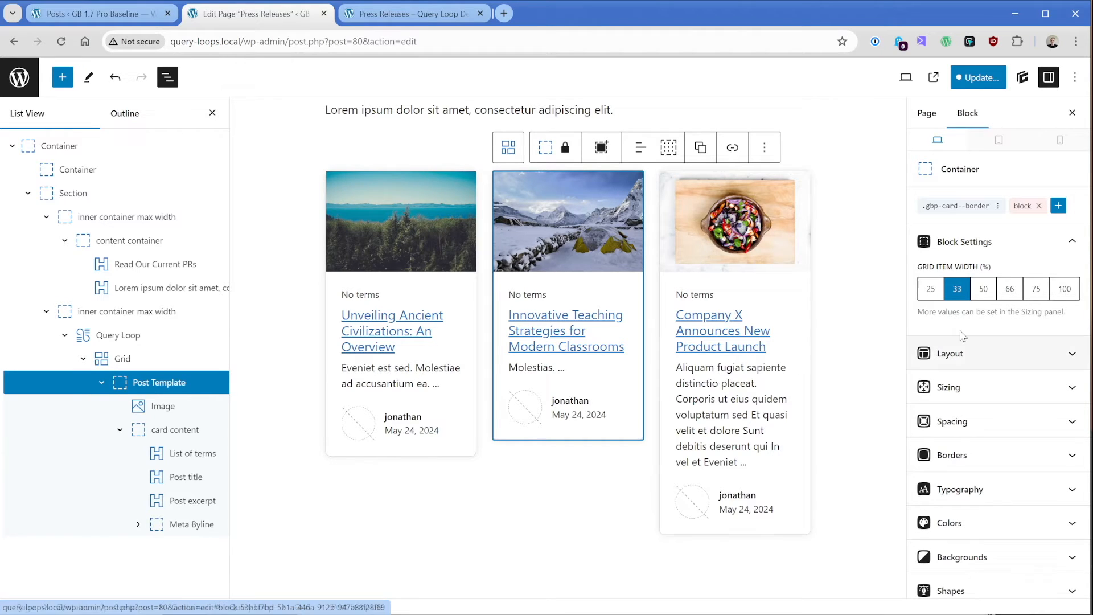
Keep post cards at 50% grid item width, two per row, after briefly testing 25%.
click(983, 288)
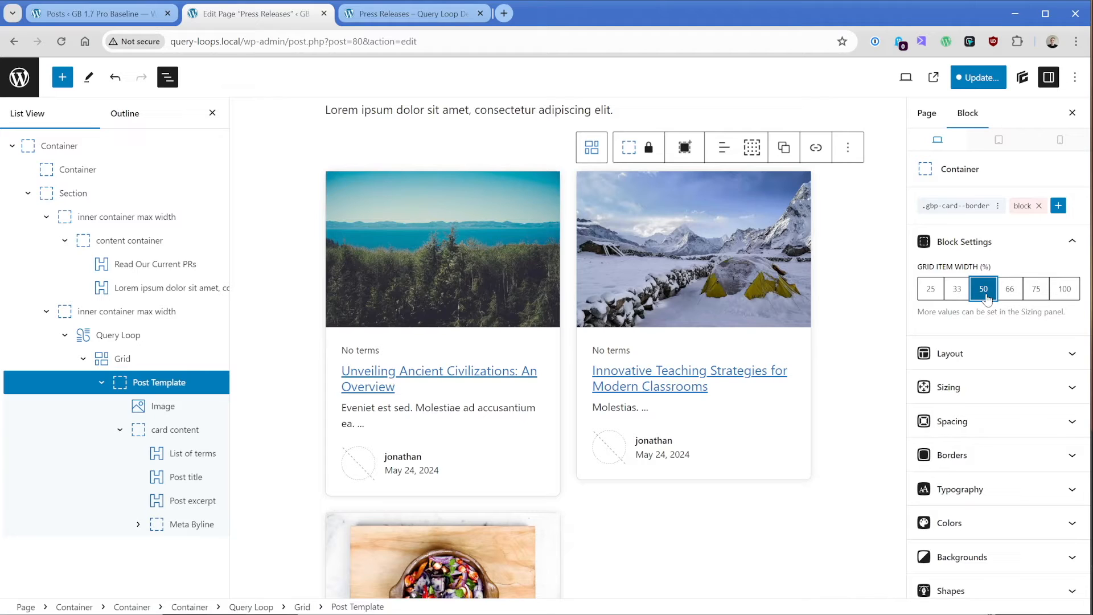
mouse_move(1010, 293)
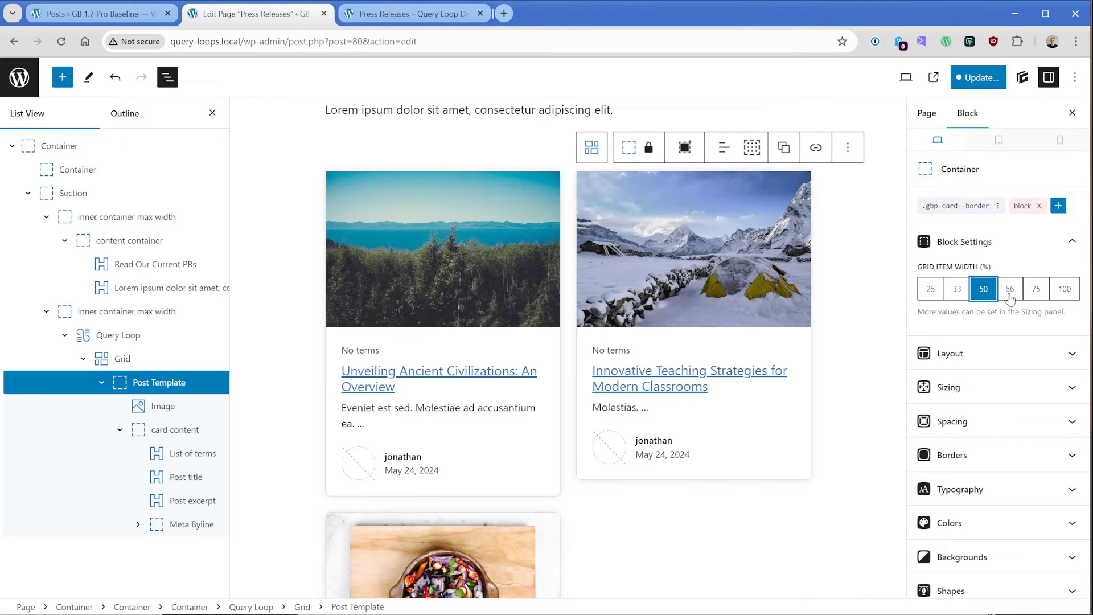
click(930, 288)
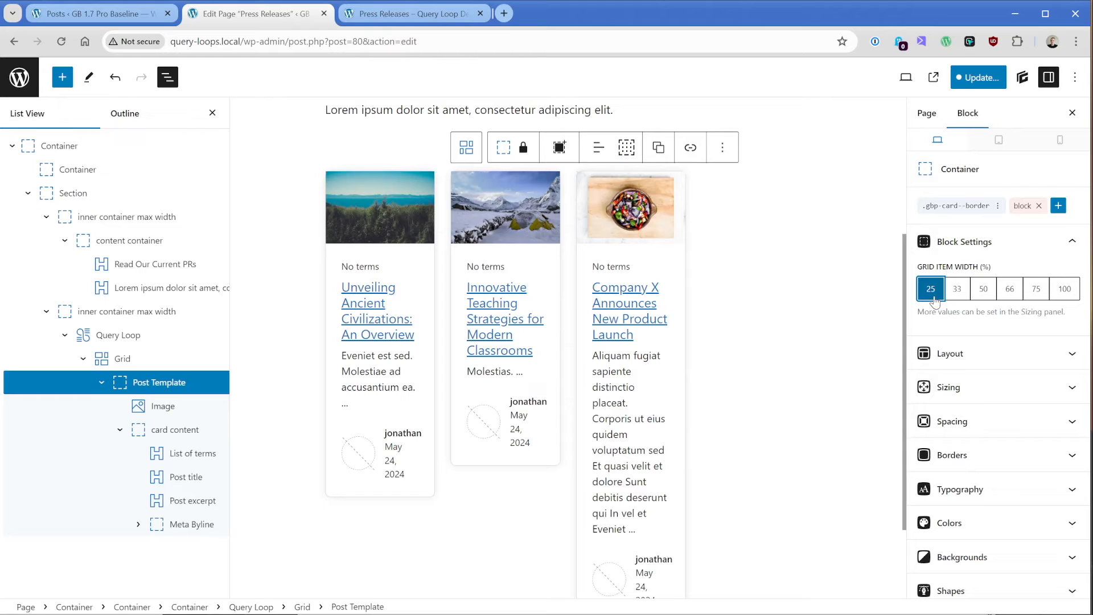
click(983, 288)
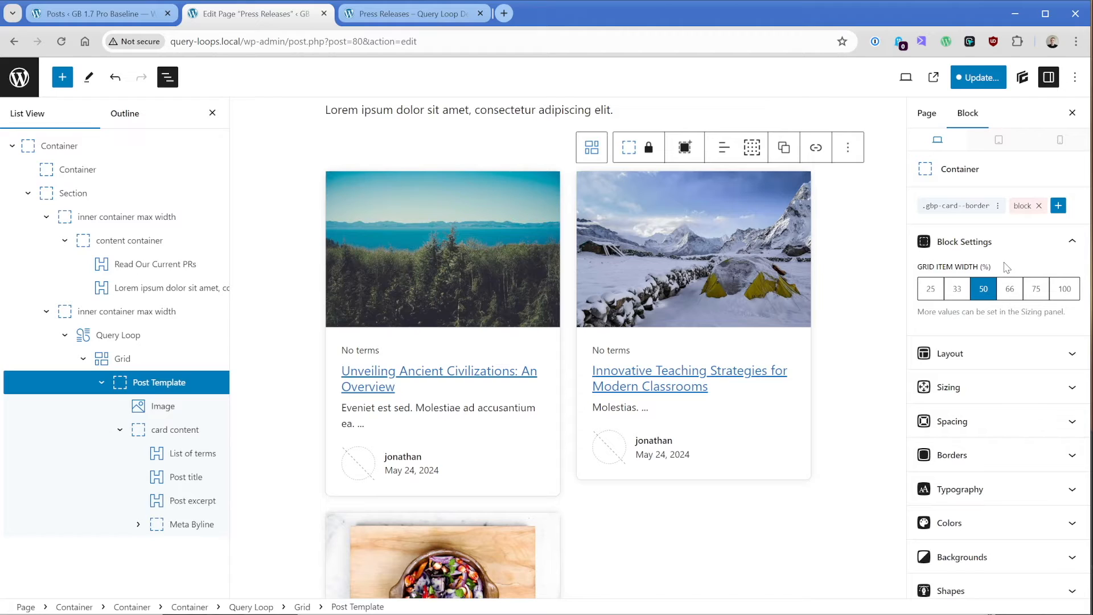
mouse_move(561, 505)
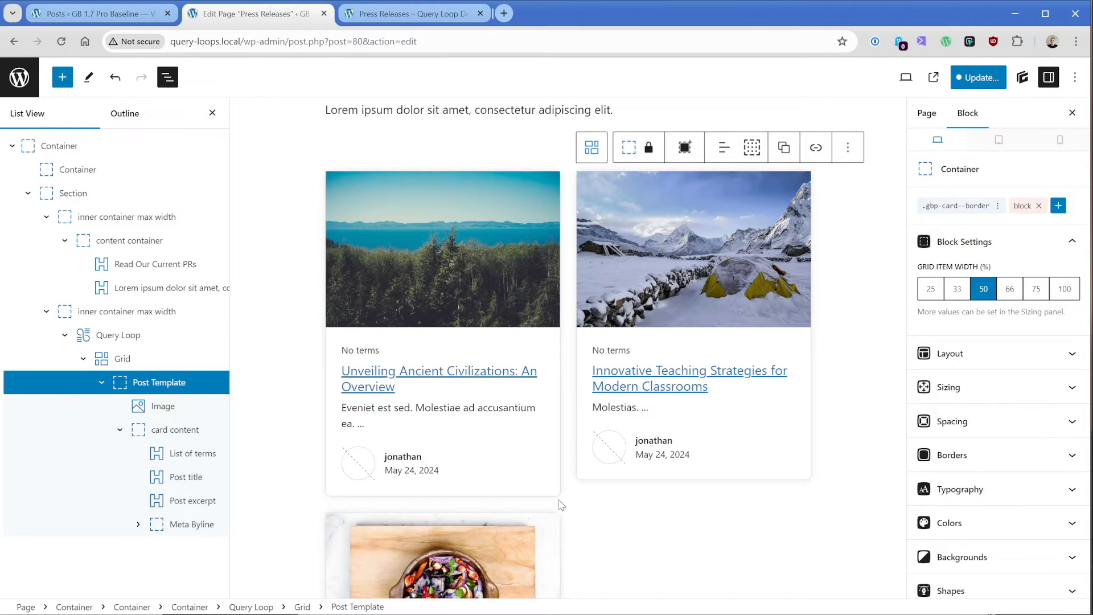
mouse_move(330, 499)
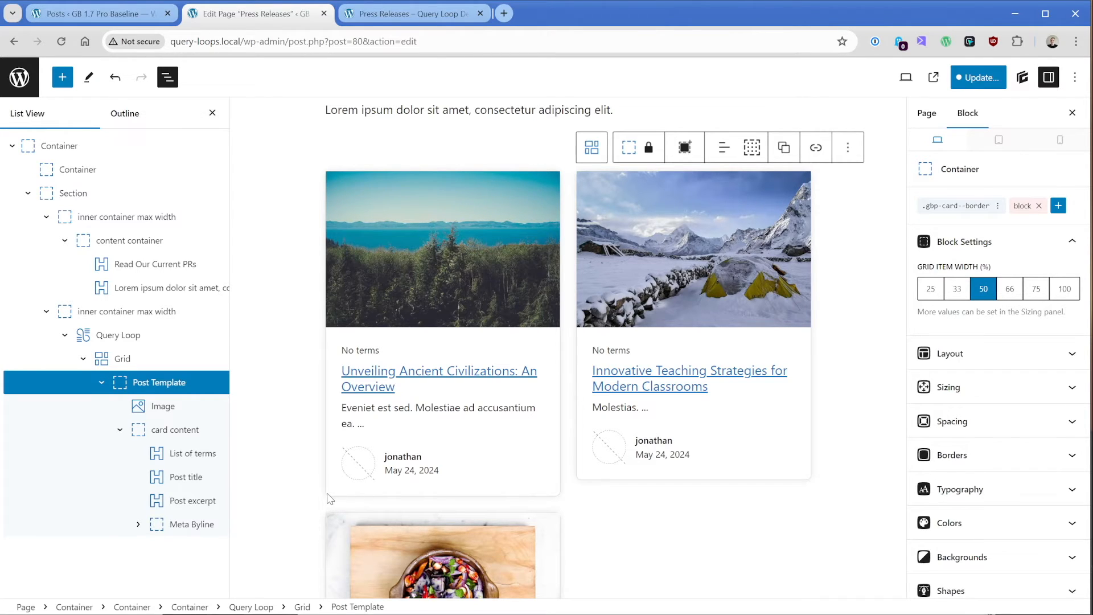
mouse_move(329, 185)
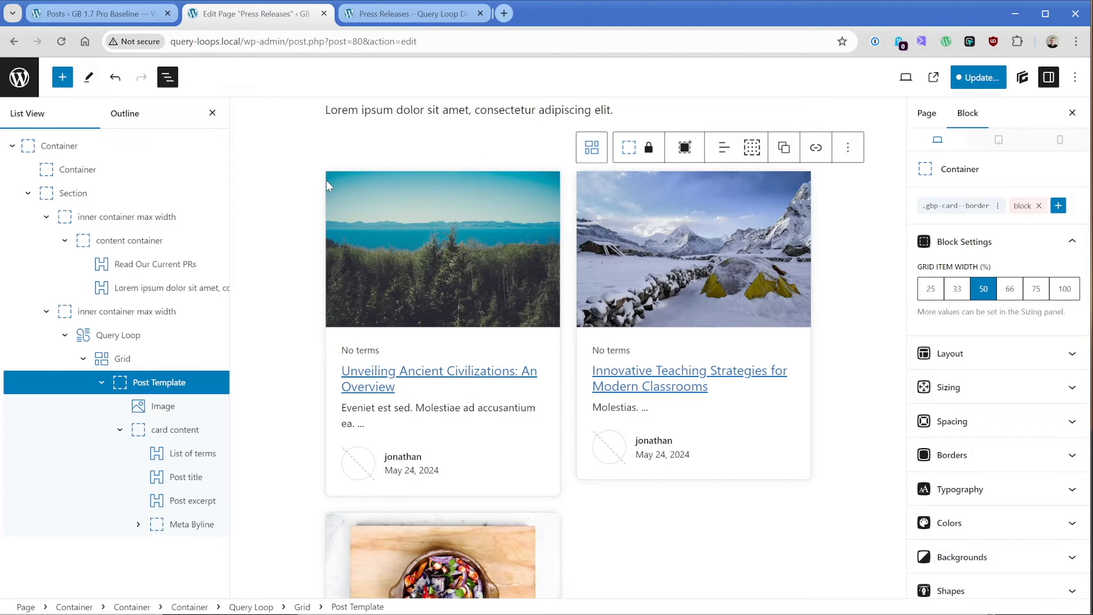
click(121, 359)
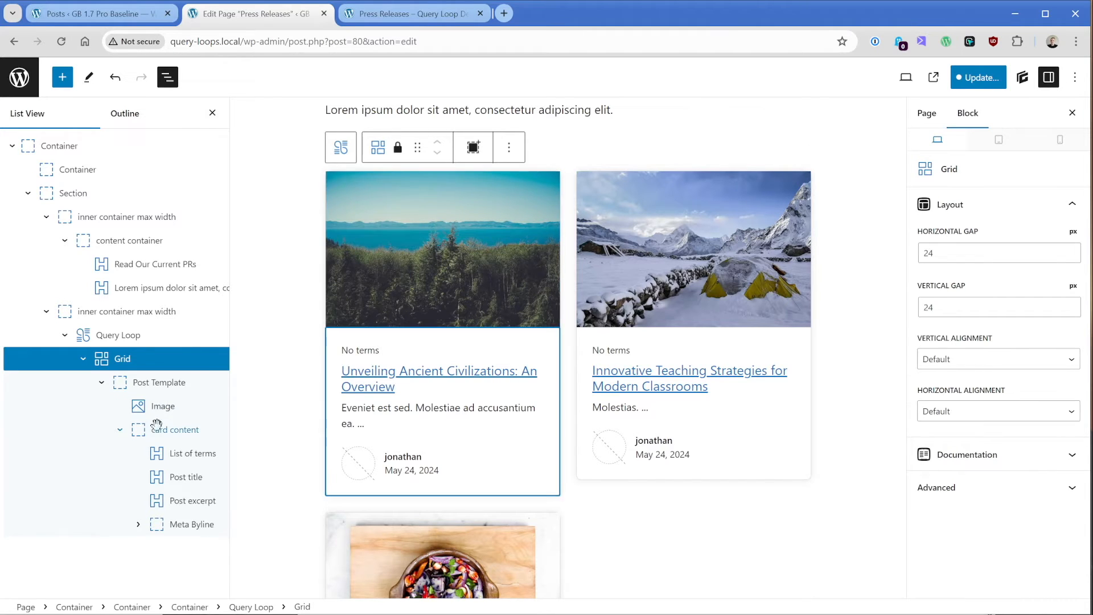
Round the card image's top-left and top-right corners to 8px and update the page.
click(163, 405)
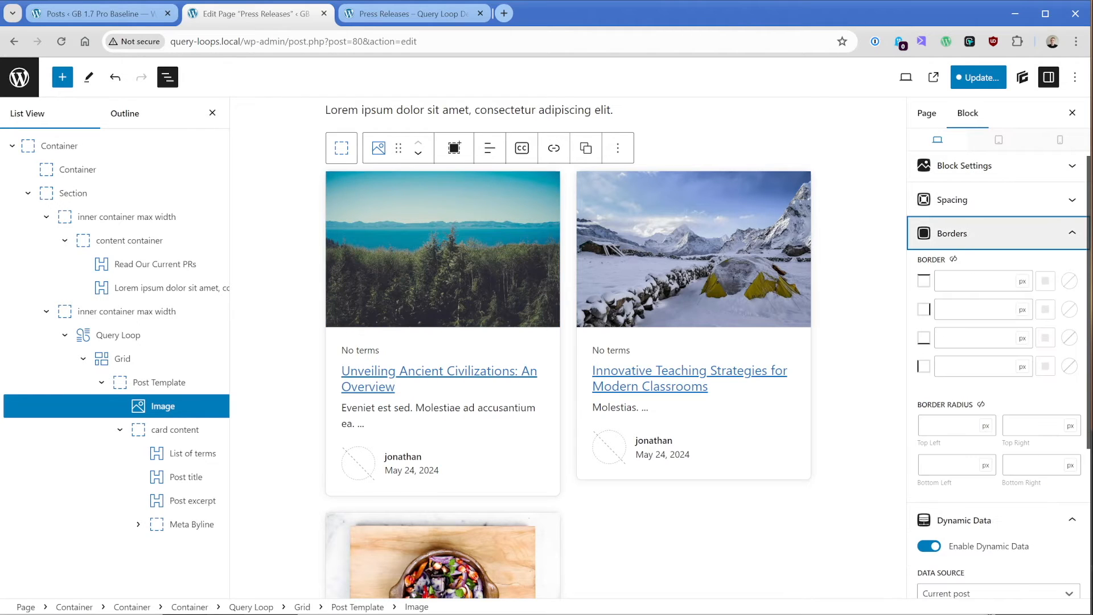
text(8)
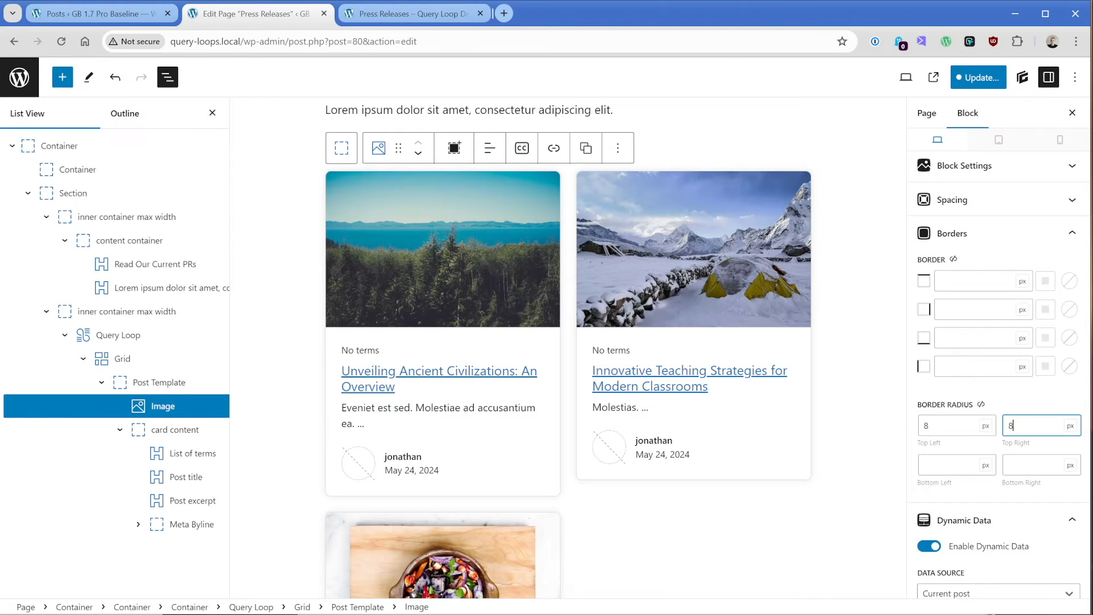
click(977, 78)
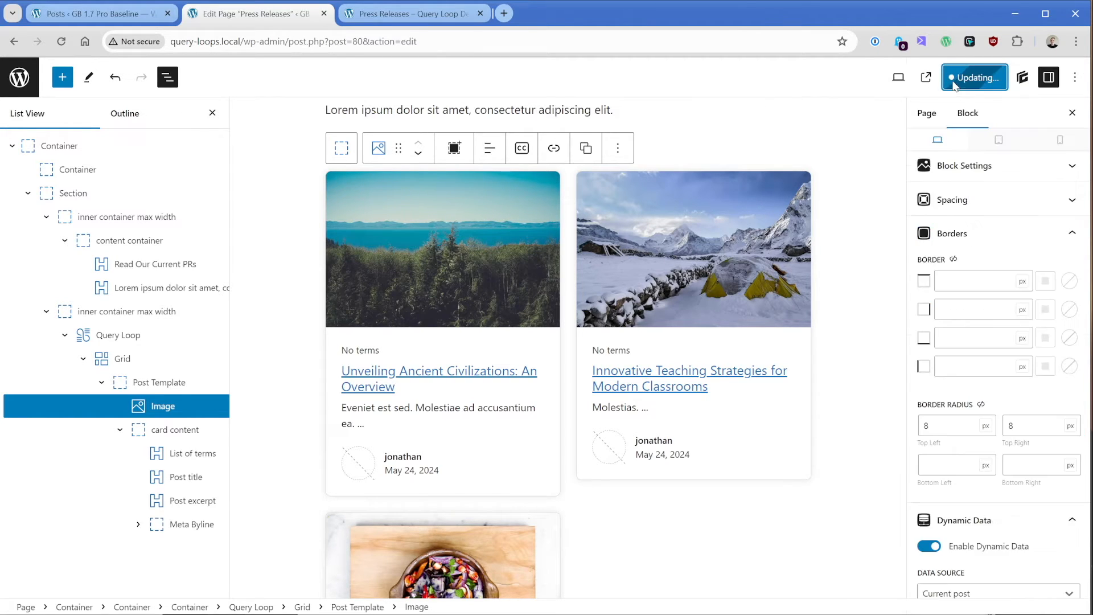
click(974, 78)
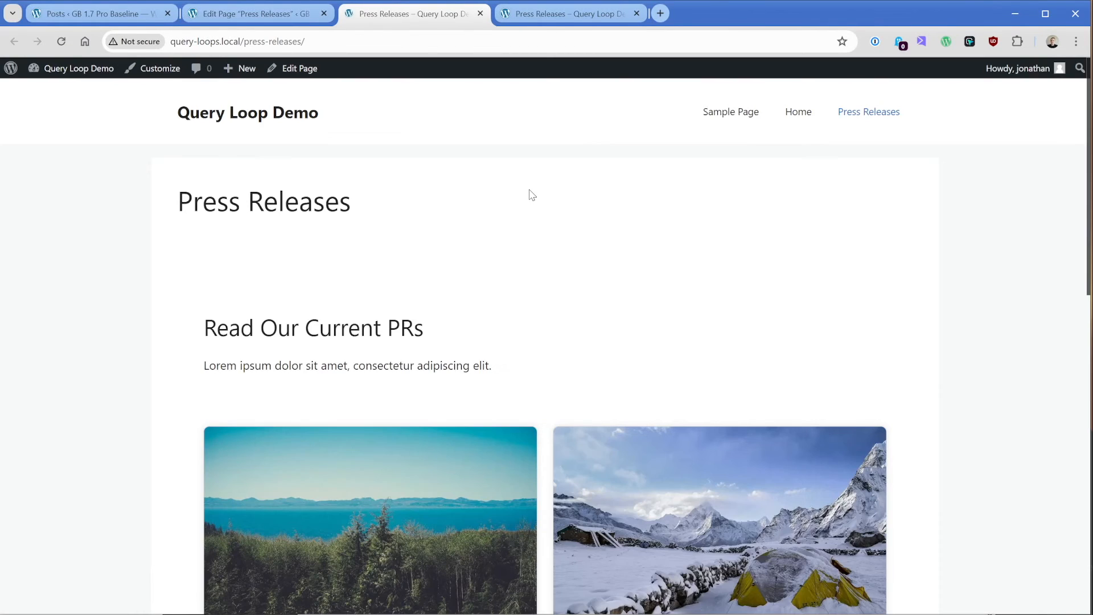
scroll(down, 3)
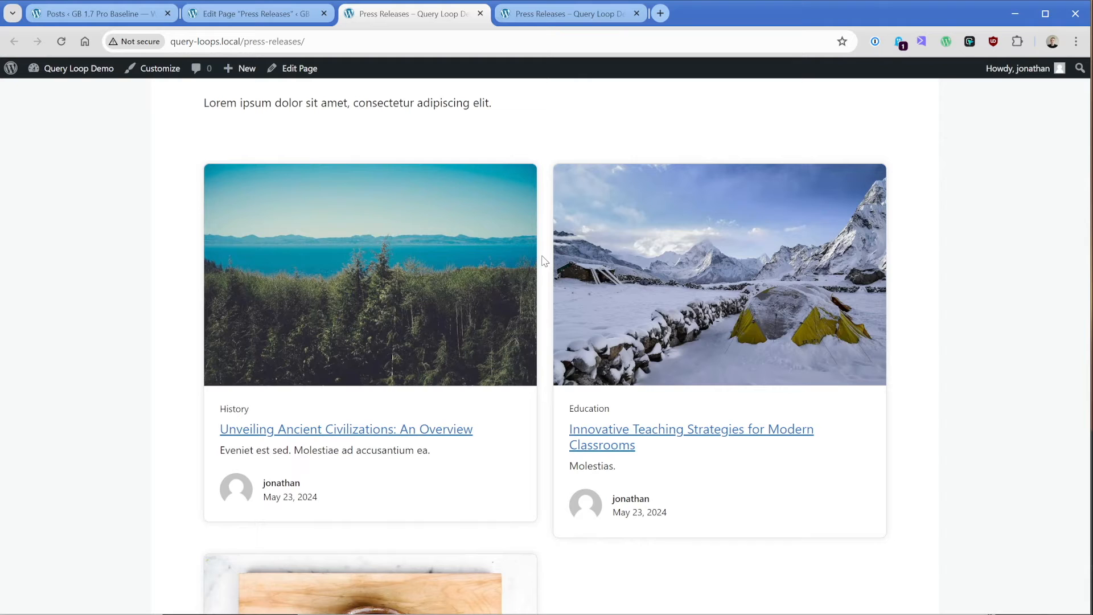
scroll(down, 3)
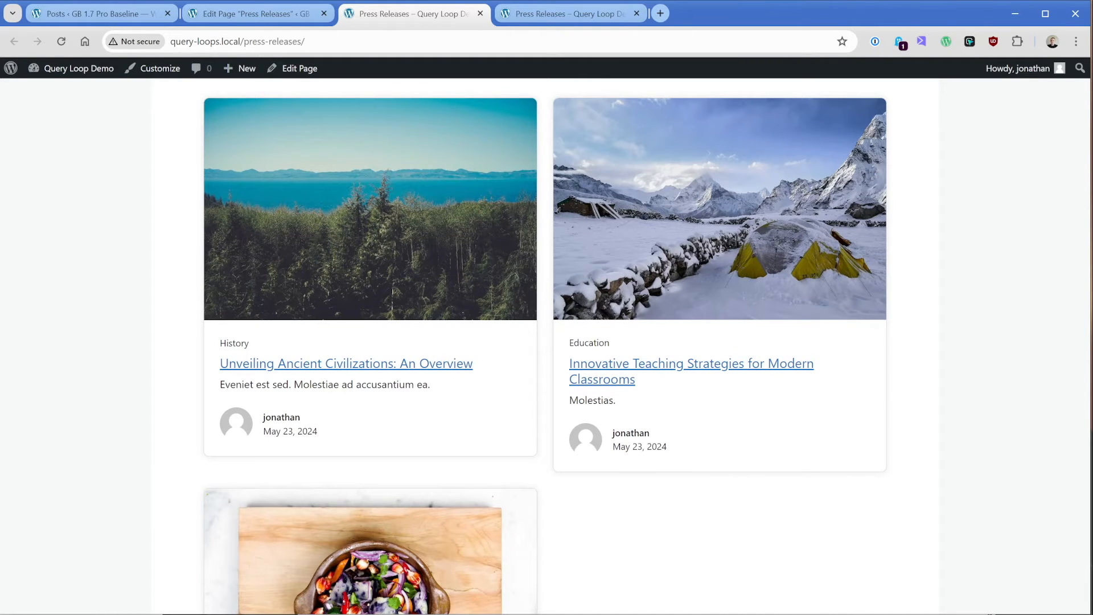
double_click(234, 343)
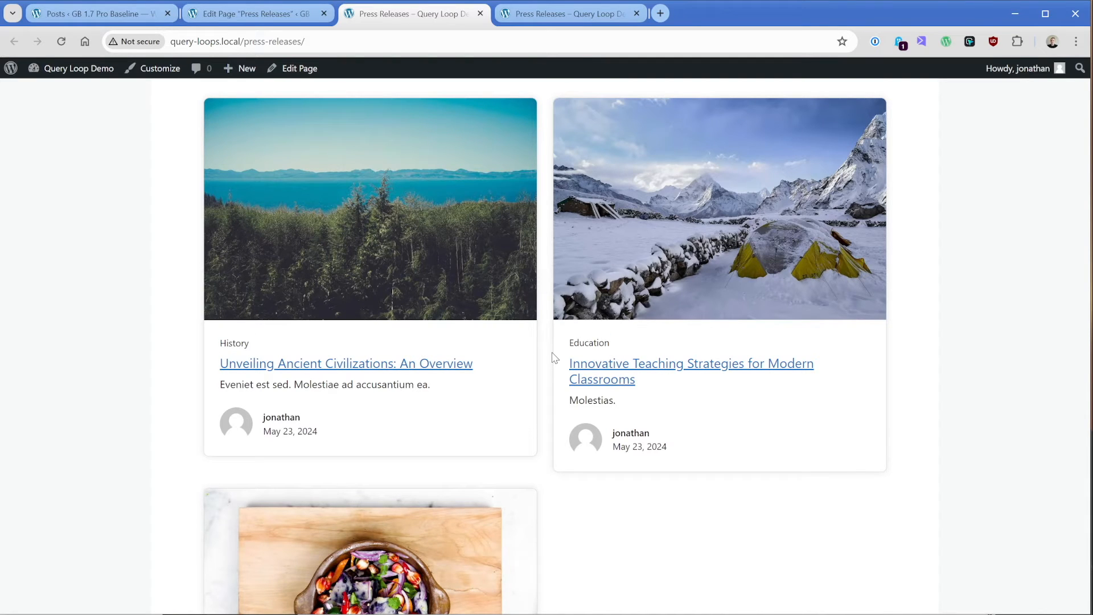
click(256, 14)
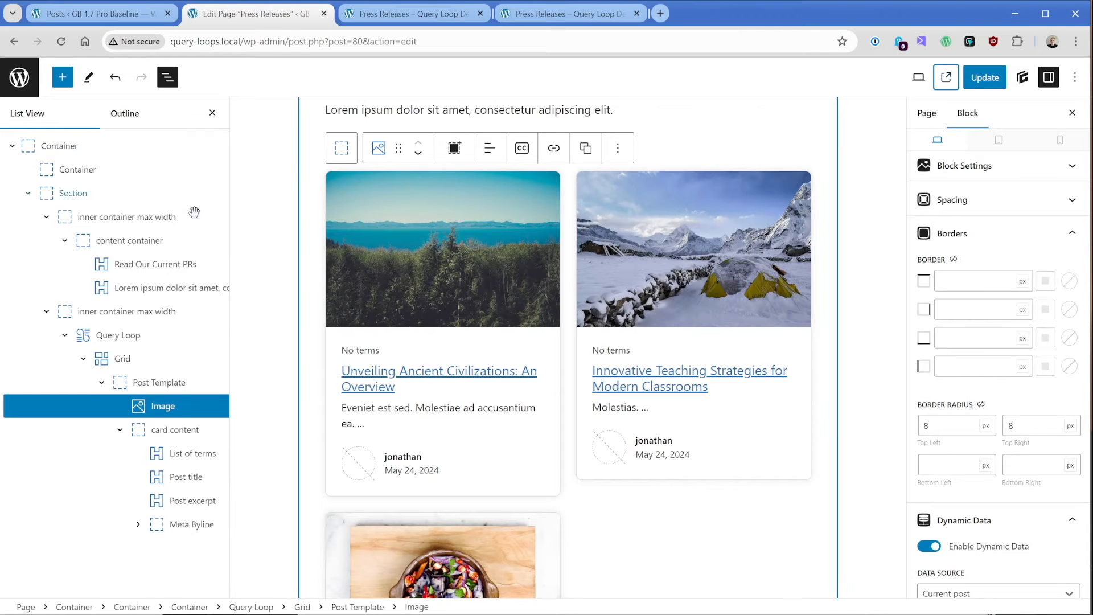
Keep the Query Loop's post type as Posts before raising Posts Per Page to 9.
click(117, 335)
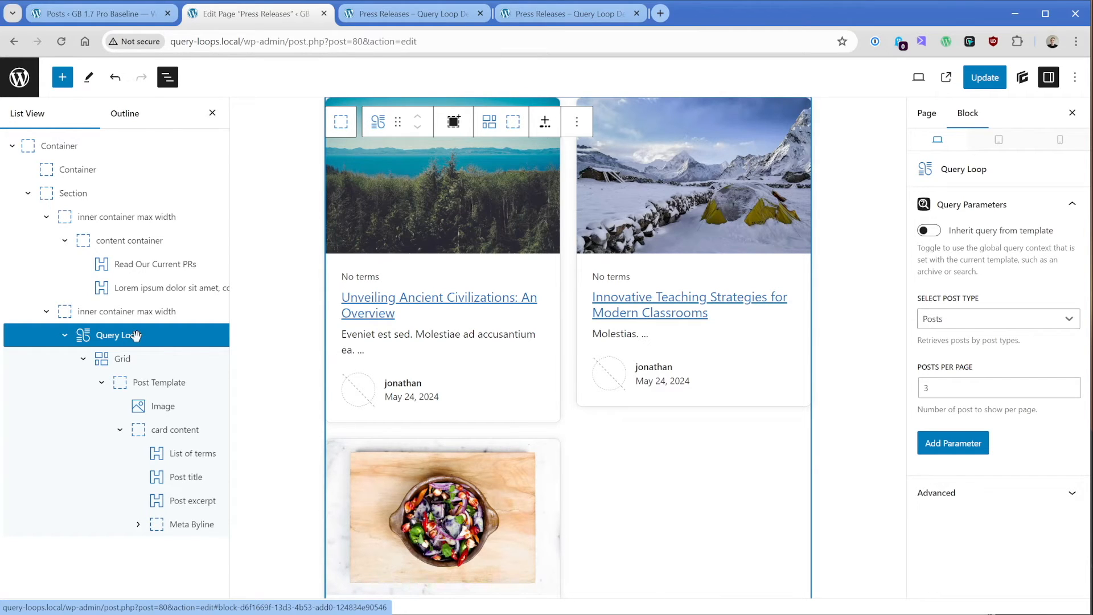
mouse_move(750, 317)
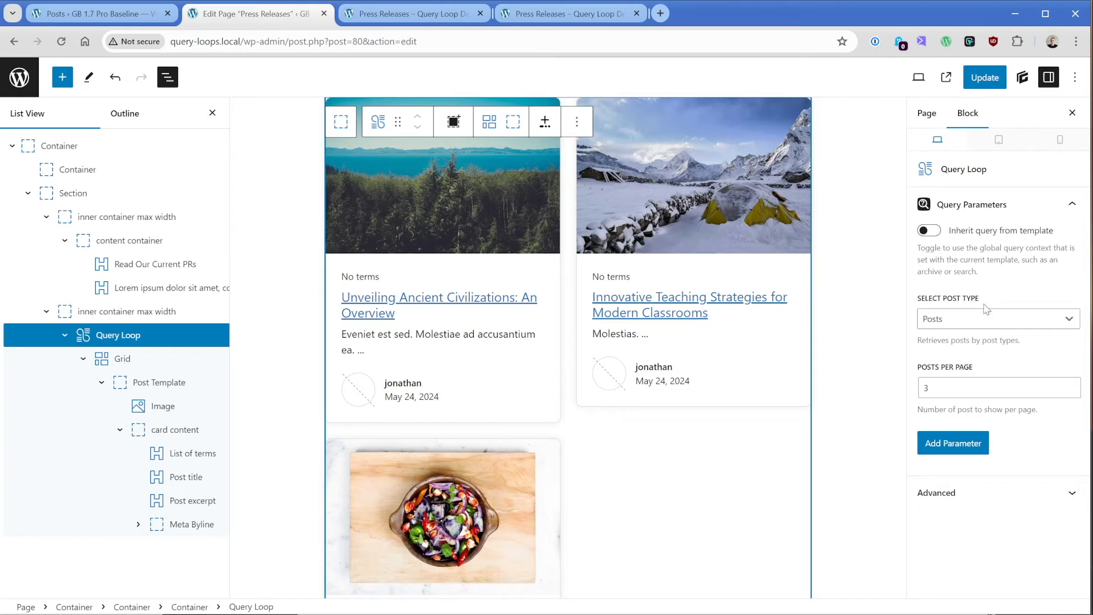
click(996, 319)
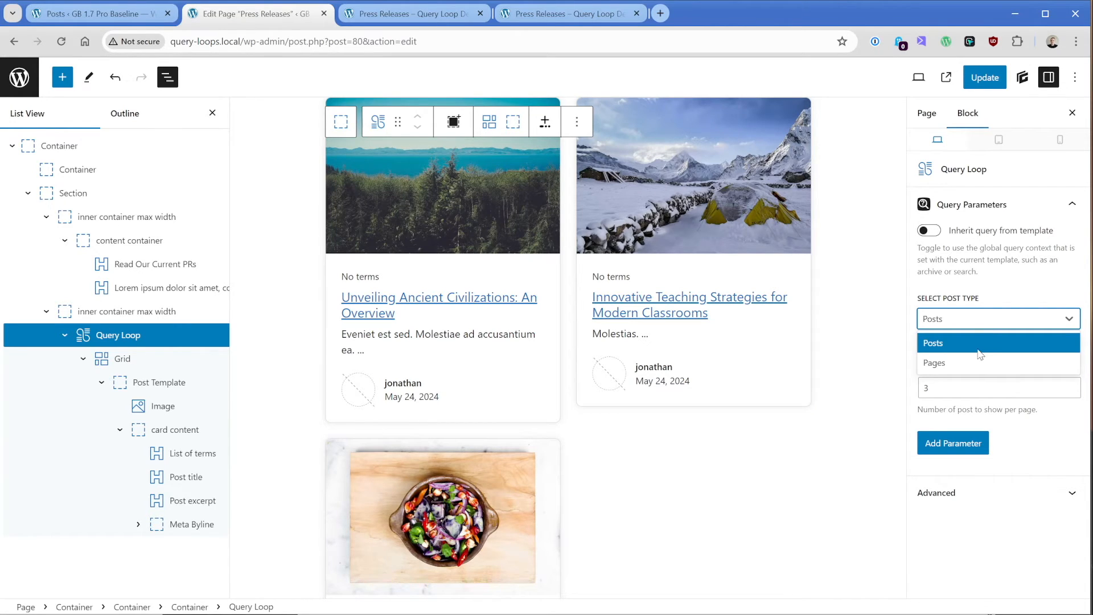
click(934, 343)
text(9)
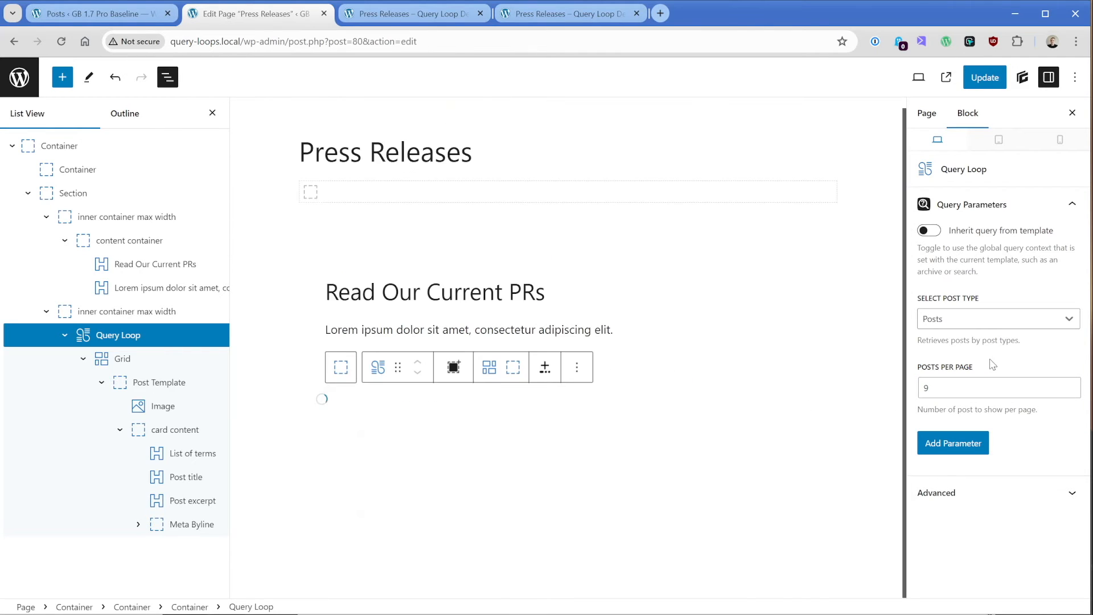
Add a Taxonomies query parameter using Categories as the taxonomy.
scroll(down, 3)
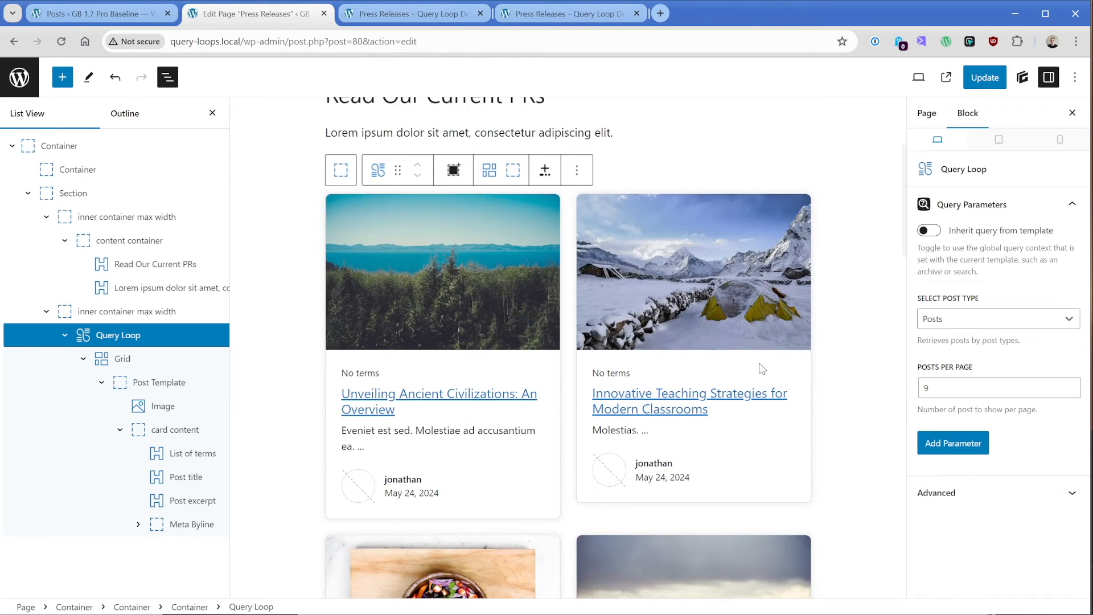
click(952, 442)
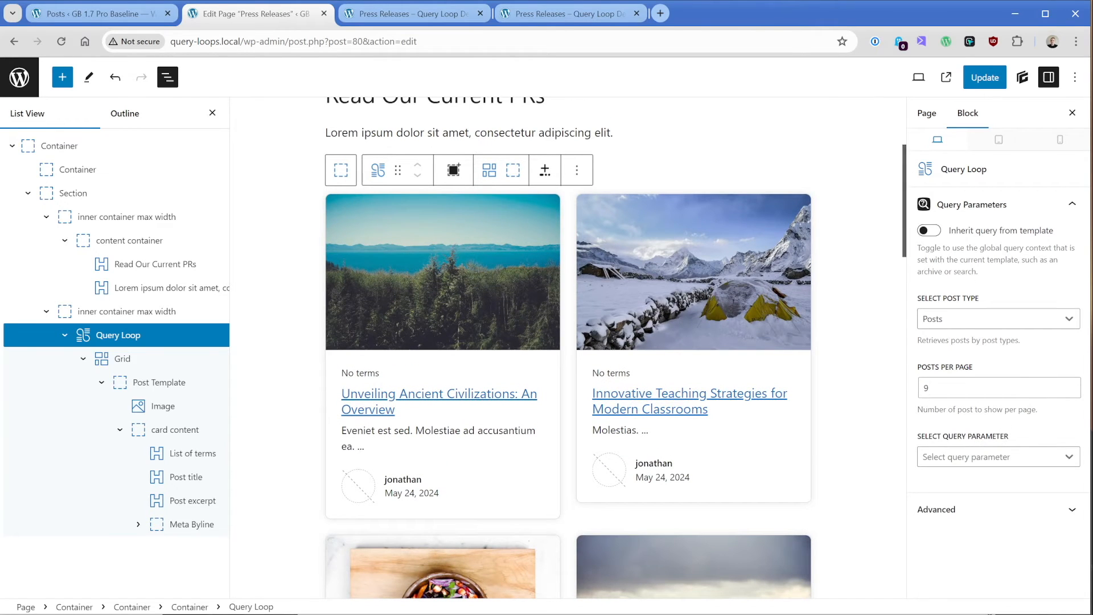
click(998, 457)
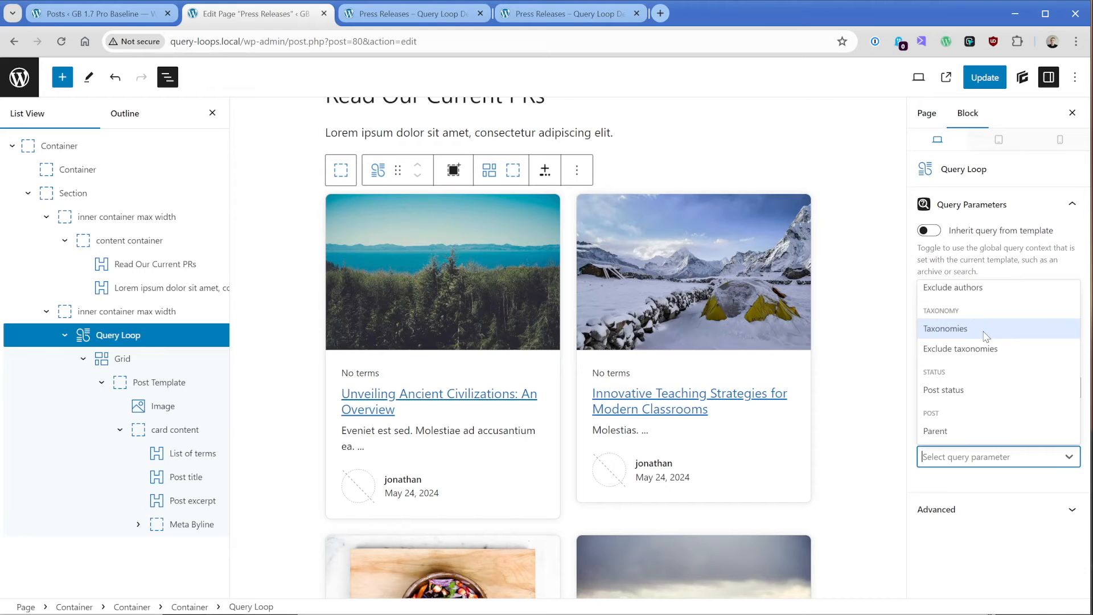
mouse_move(985, 328)
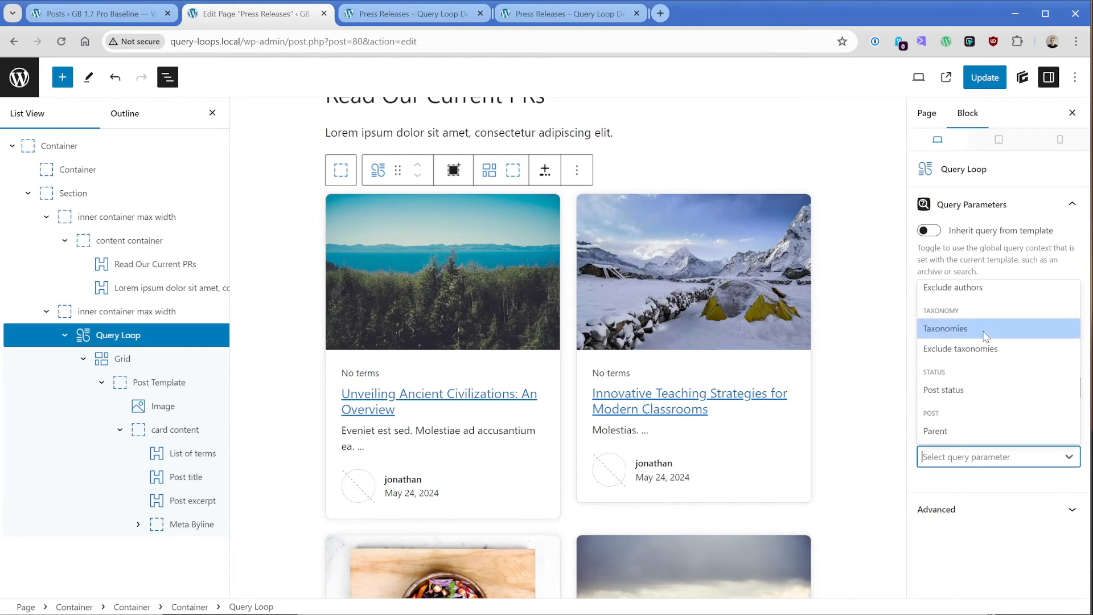
click(946, 328)
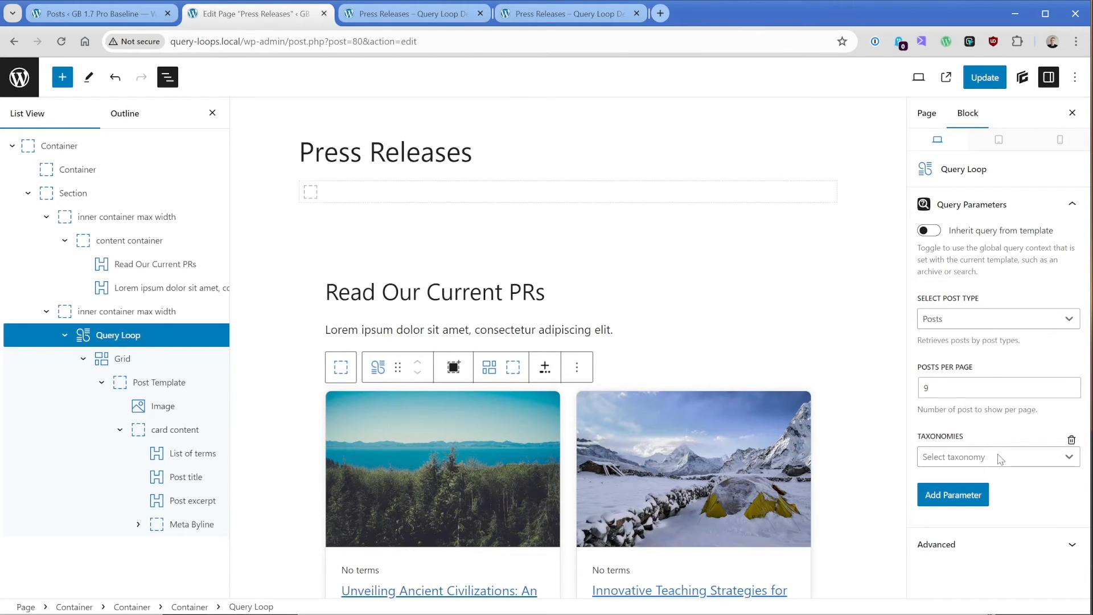
click(998, 457)
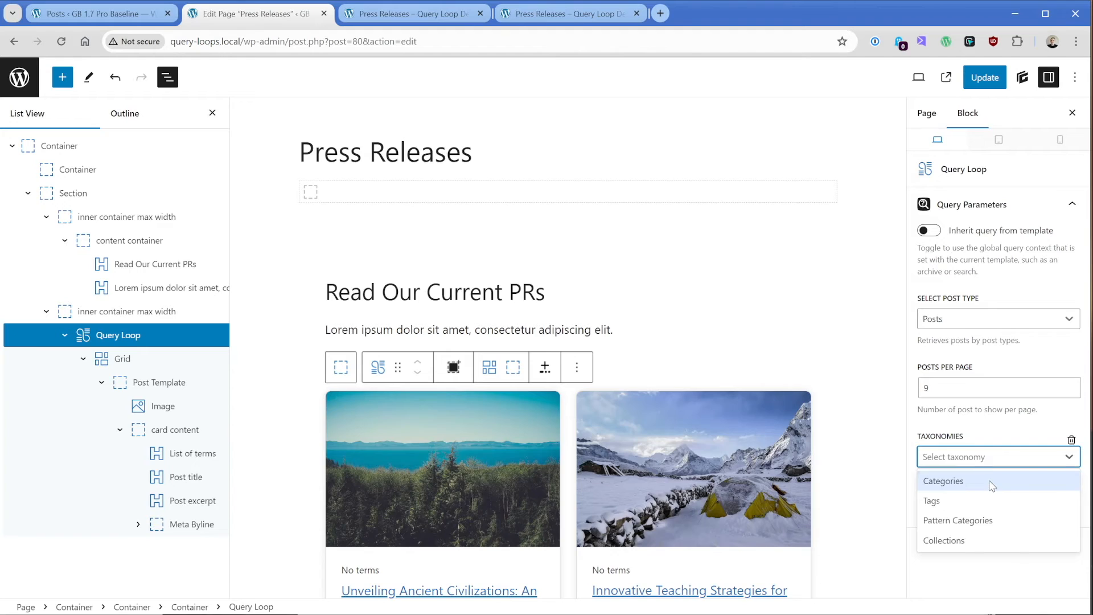
click(943, 481)
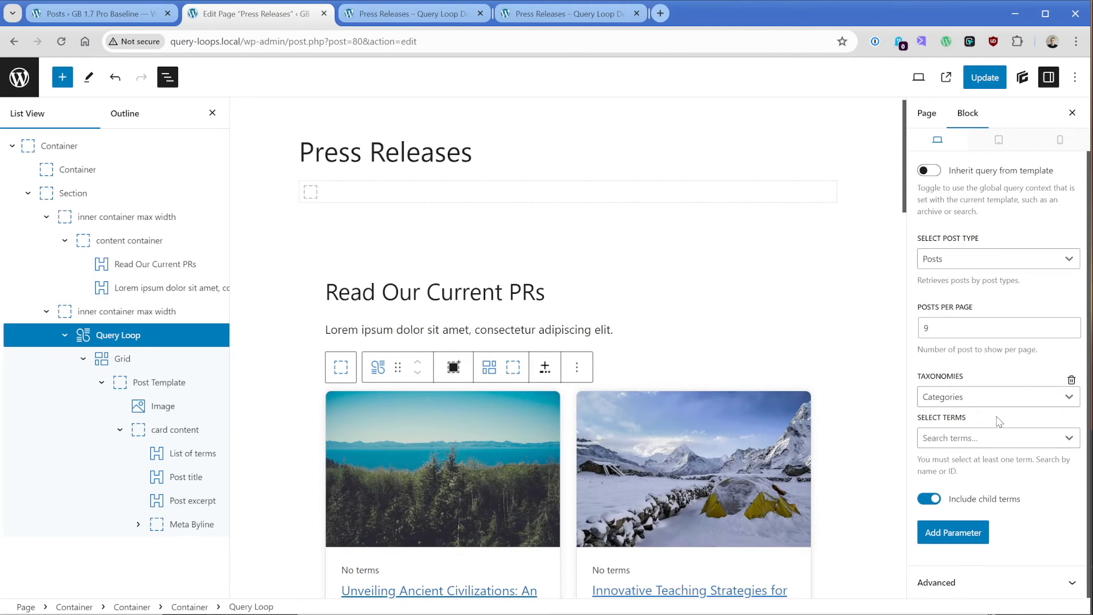
Limit the query to the Press Releases category term and update the page.
click(996, 437)
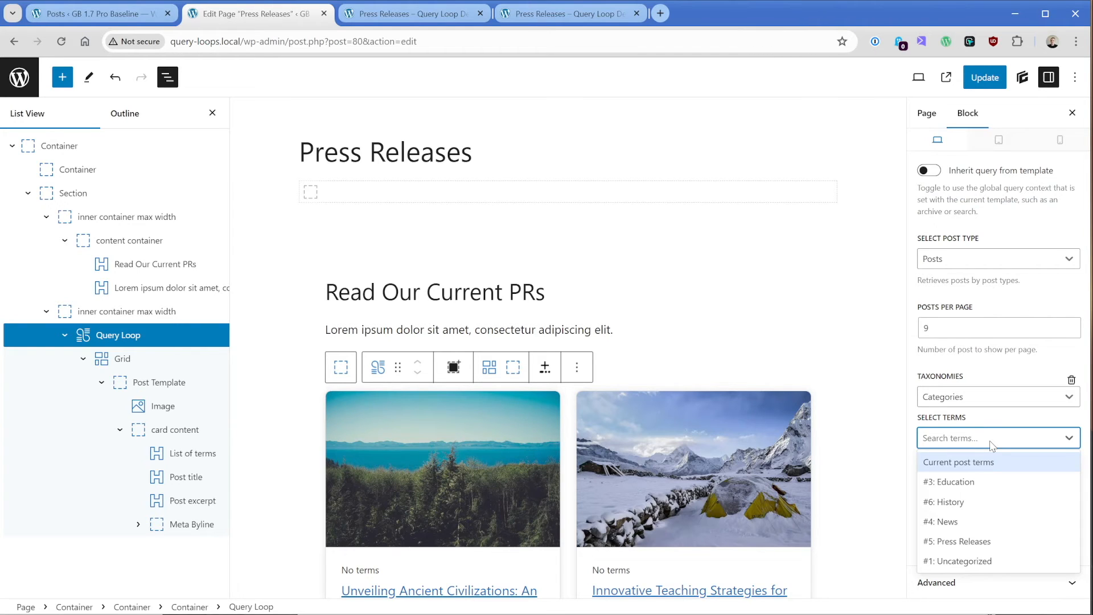
click(957, 541)
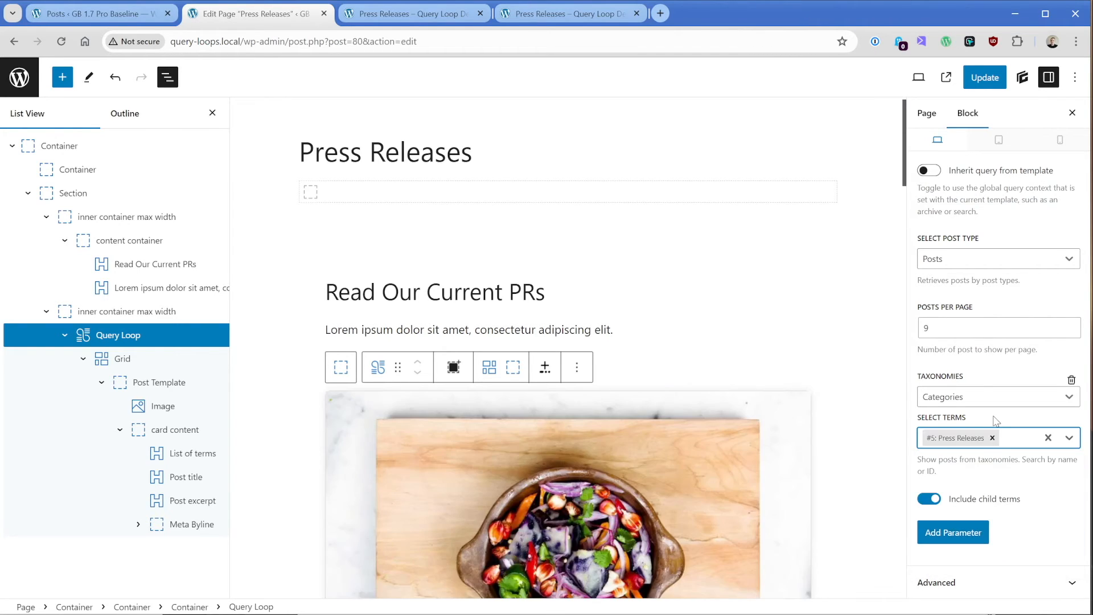
click(984, 76)
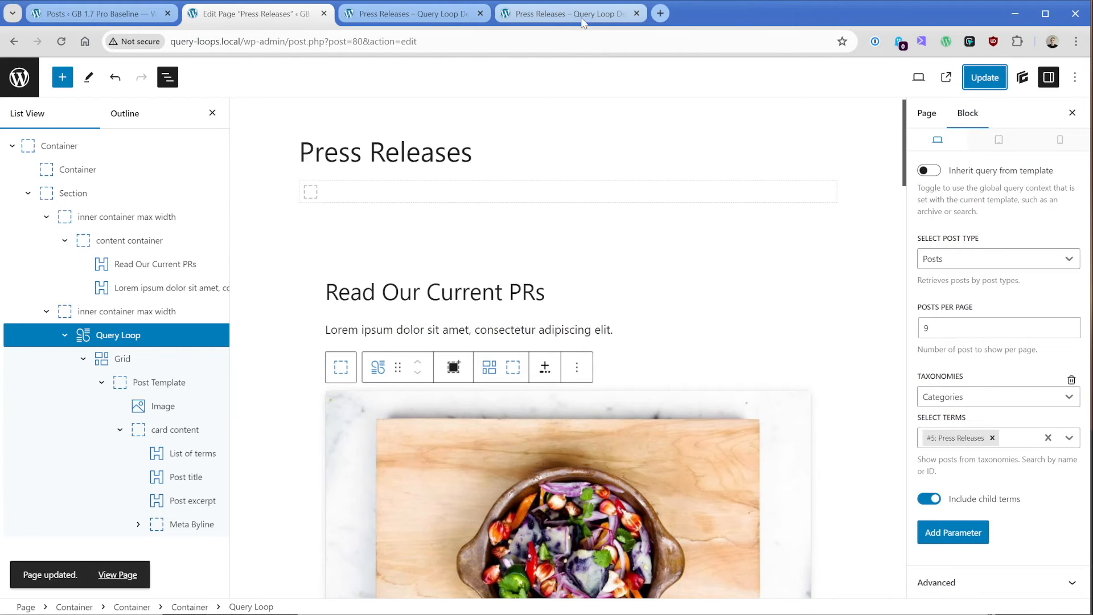
click(569, 14)
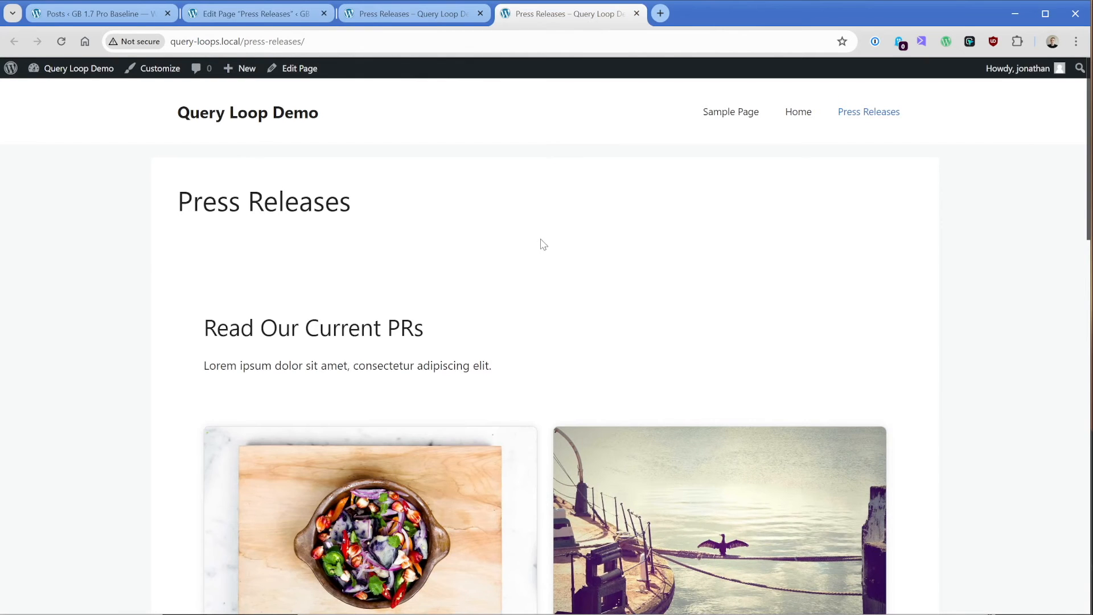
scroll(down, 3)
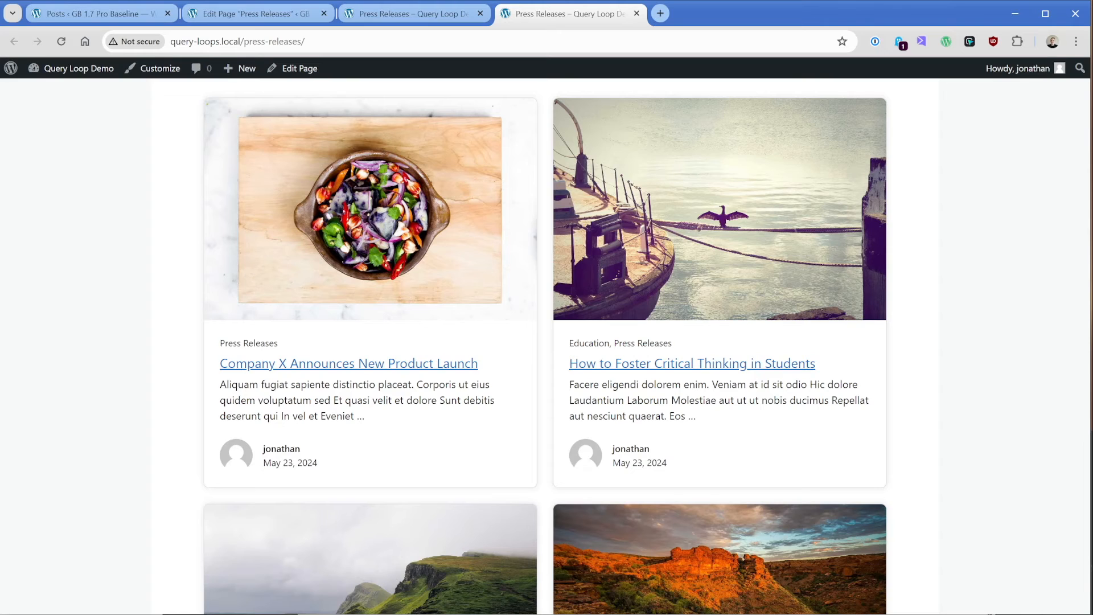
mouse_move(543, 362)
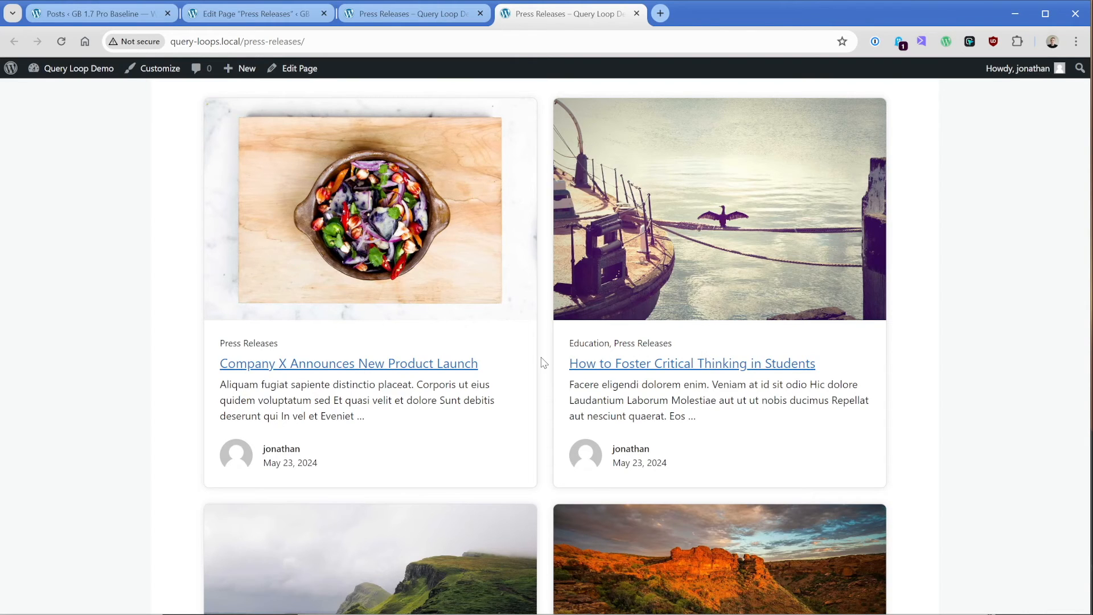
scroll(down, 3)
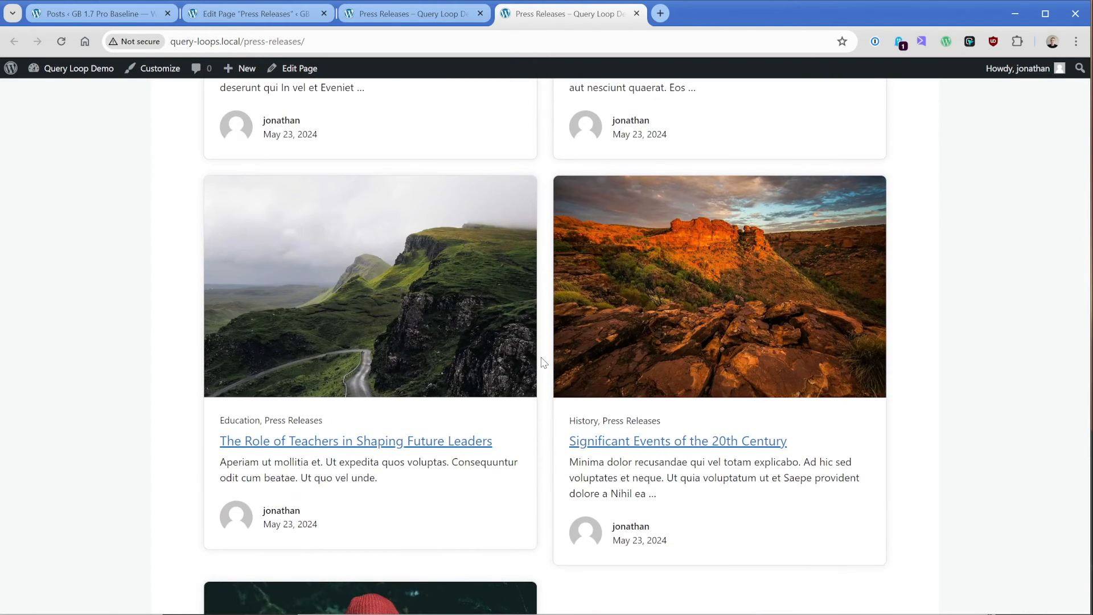
scroll(down, 3)
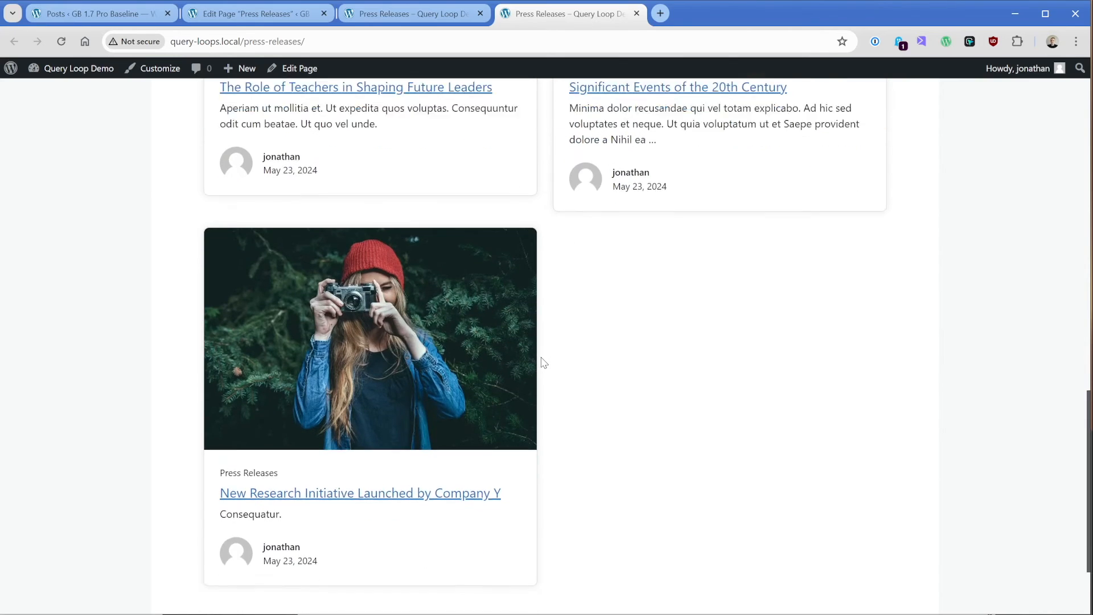
scroll(down, 3)
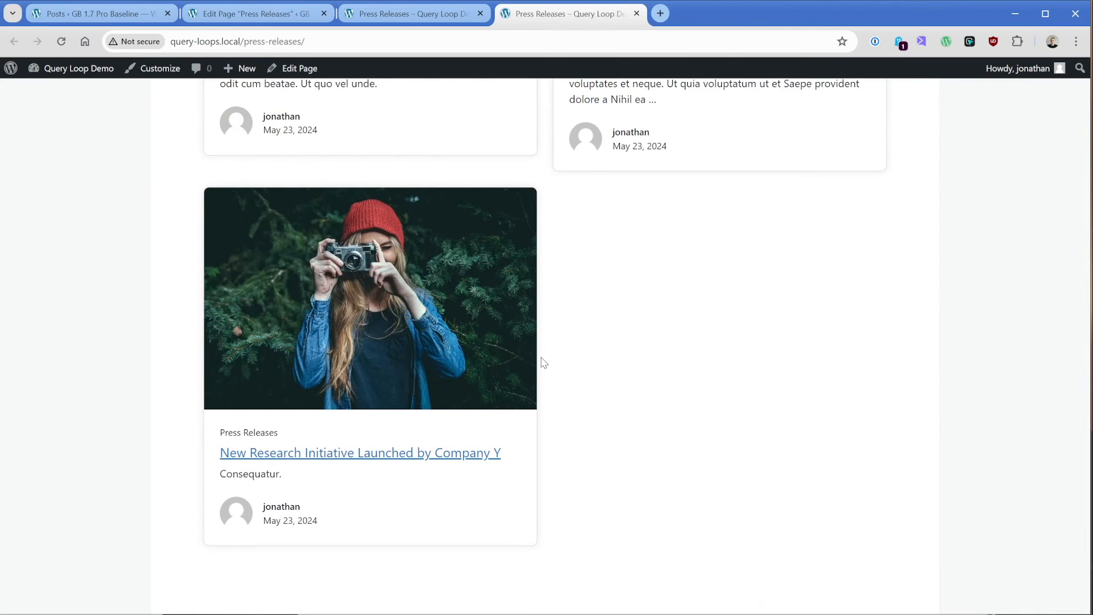
mouse_move(506, 447)
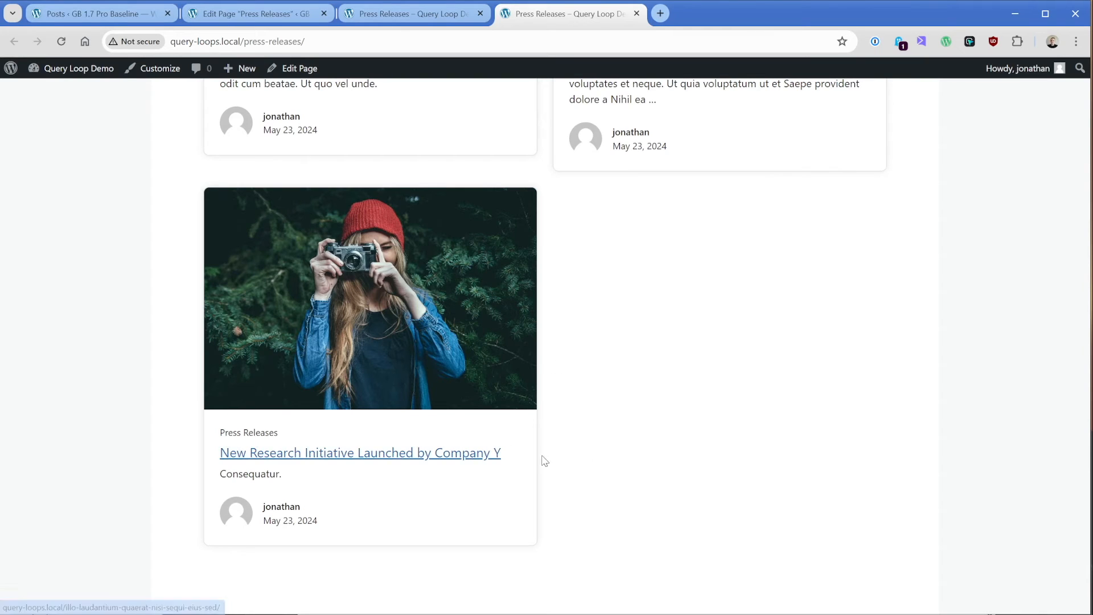
mouse_move(465, 458)
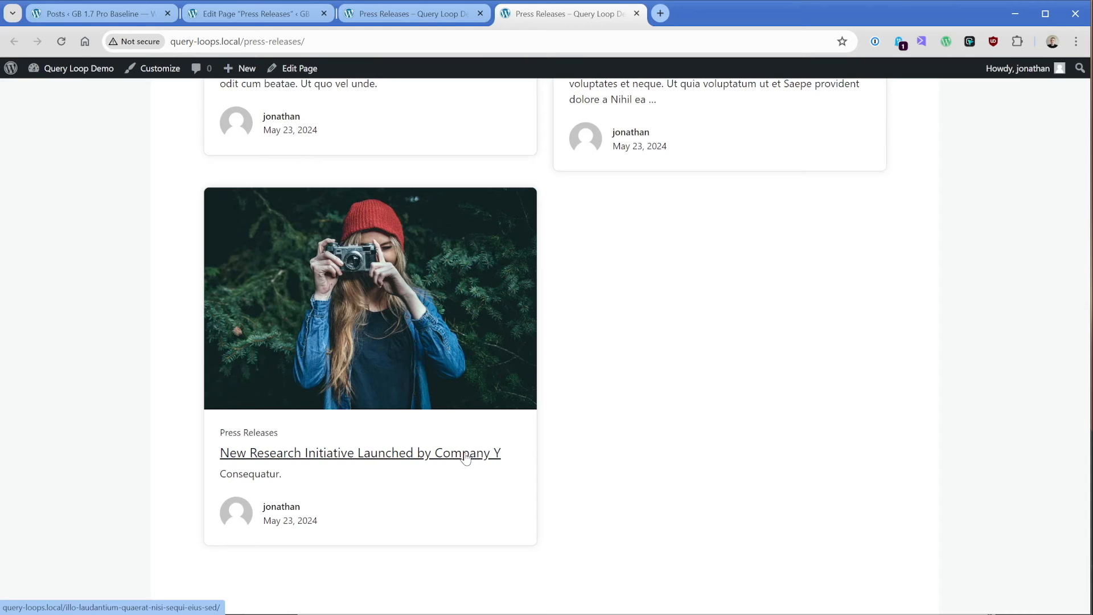
Return to editing the page and select the query loop's Post Template in List View.
click(250, 13)
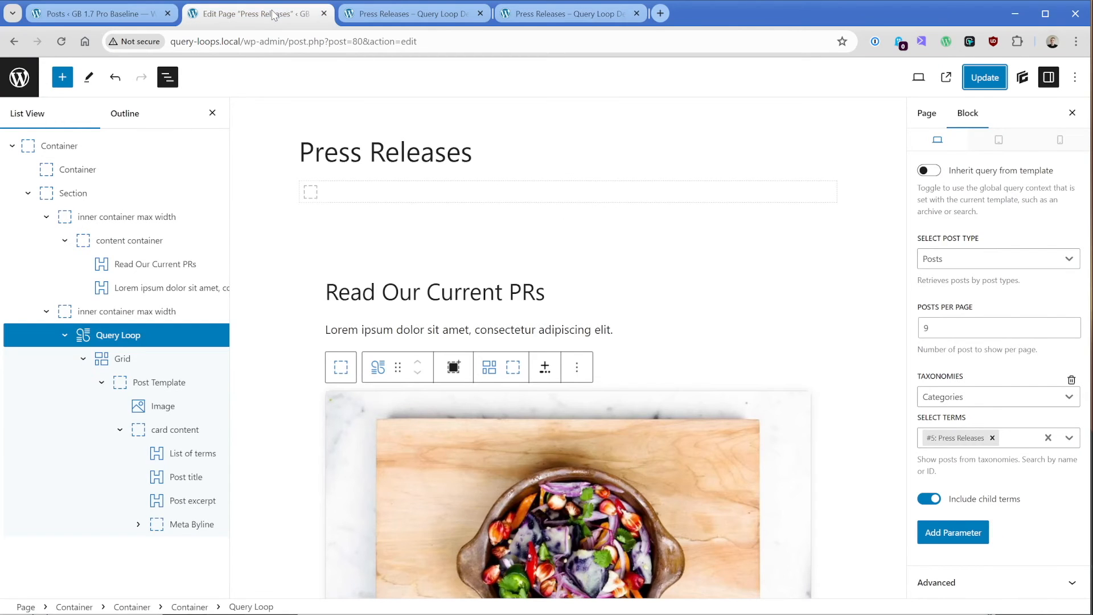
click(161, 312)
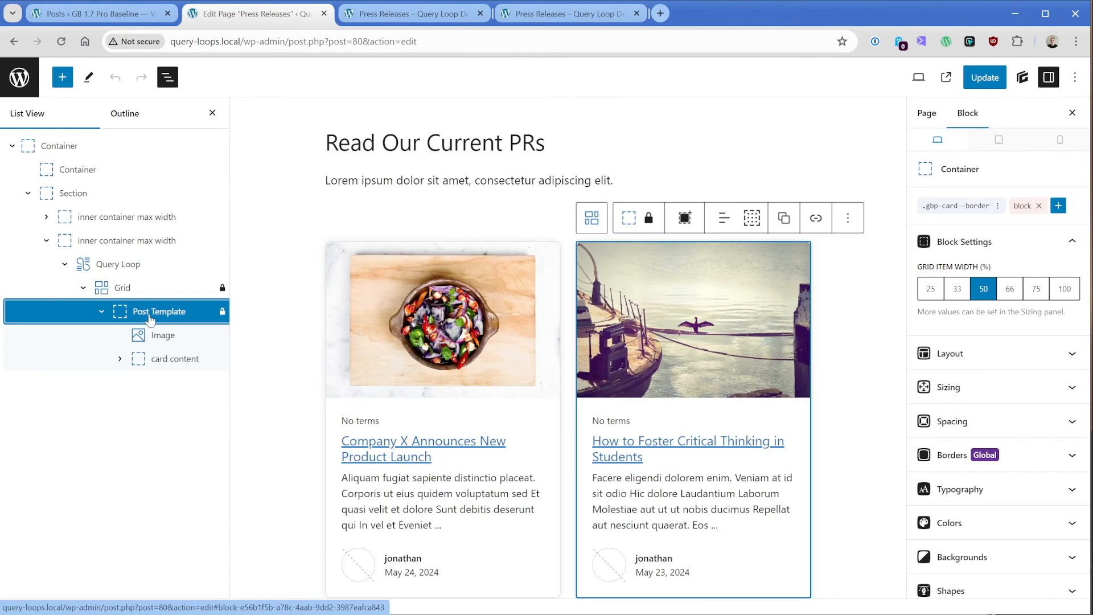
mouse_move(153, 319)
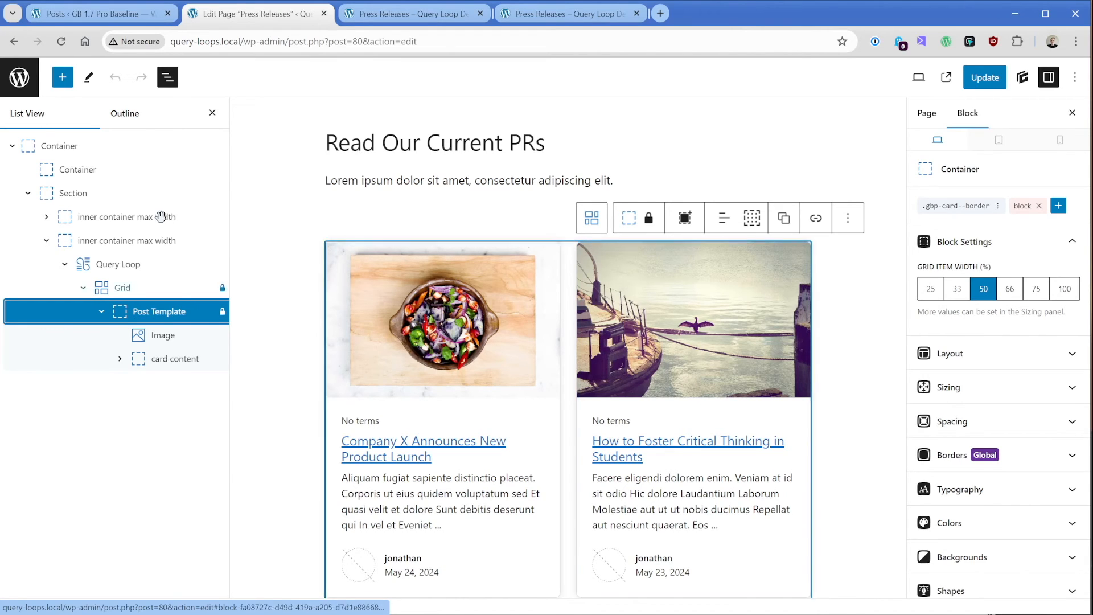
click(168, 77)
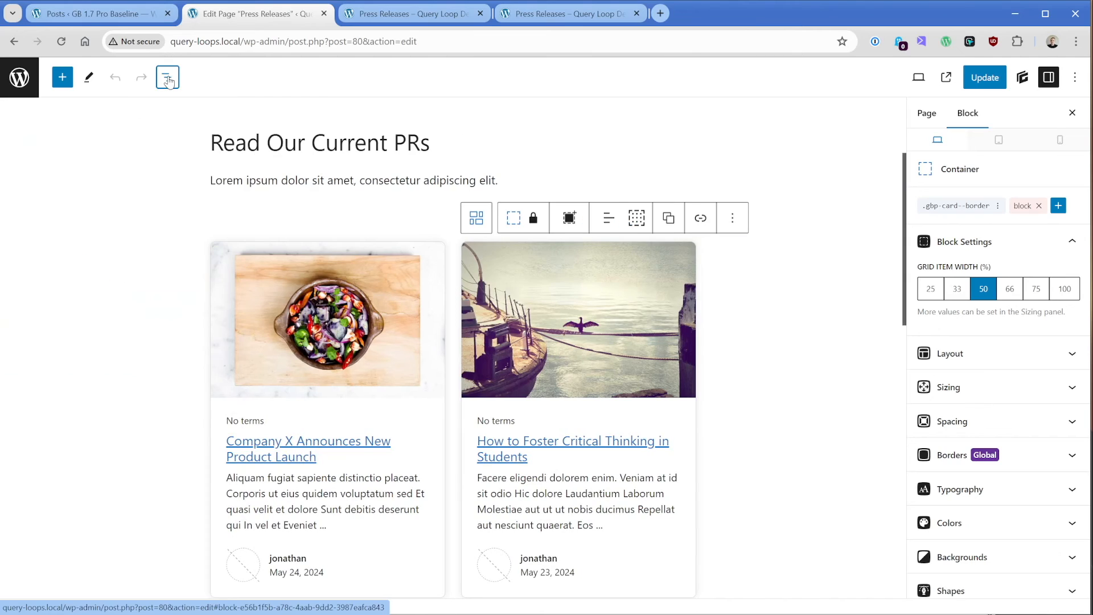
click(168, 76)
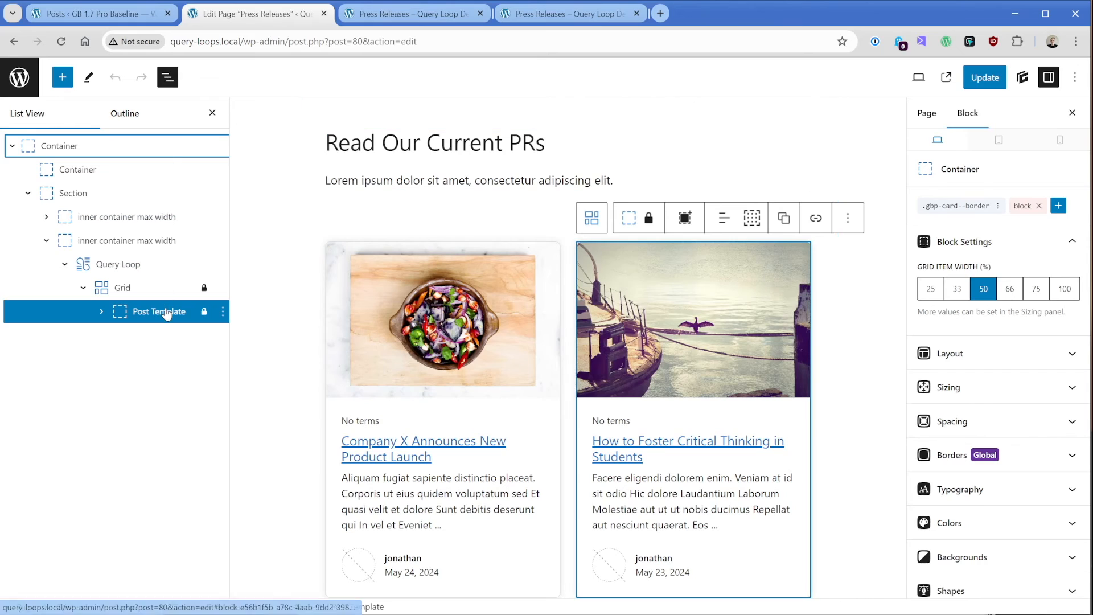
mouse_move(958, 206)
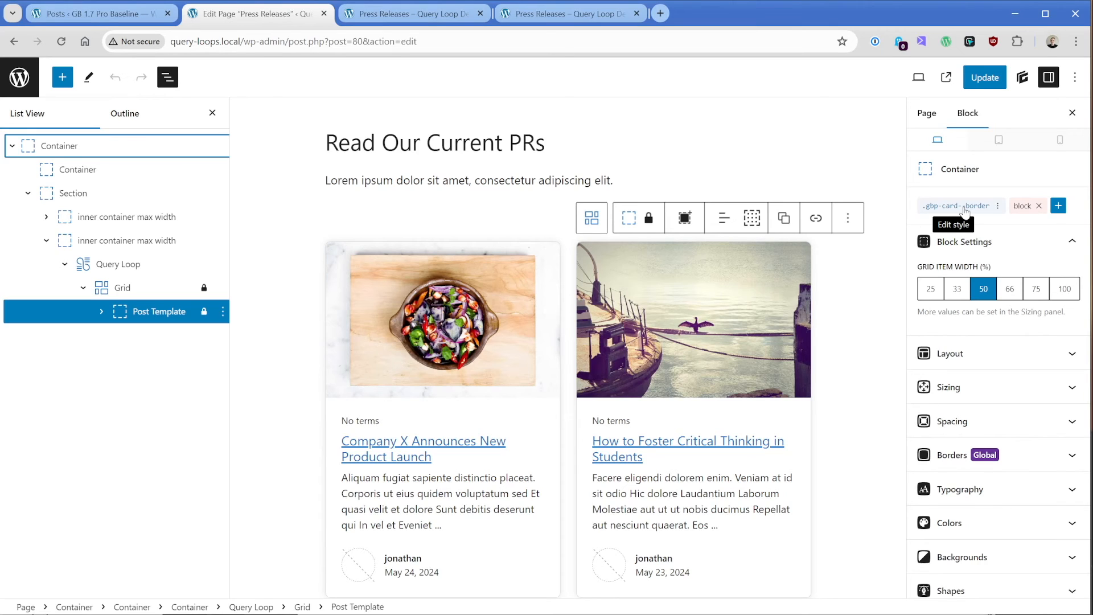
Add a box shadow 0/4/10/0 to the .gbp-card--border style under Effects.
click(952, 224)
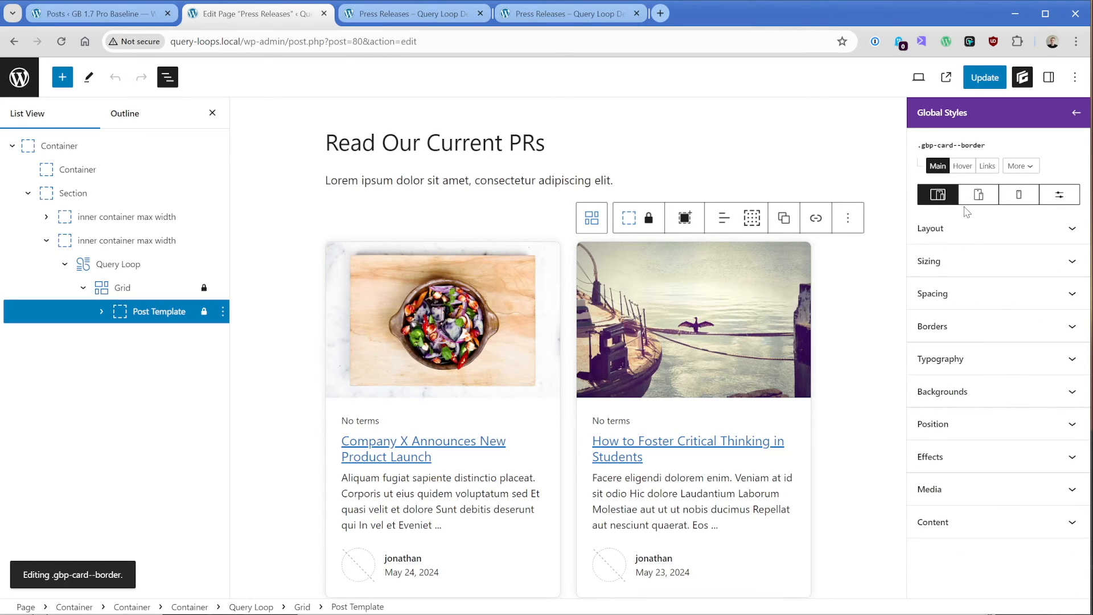
mouse_move(978, 195)
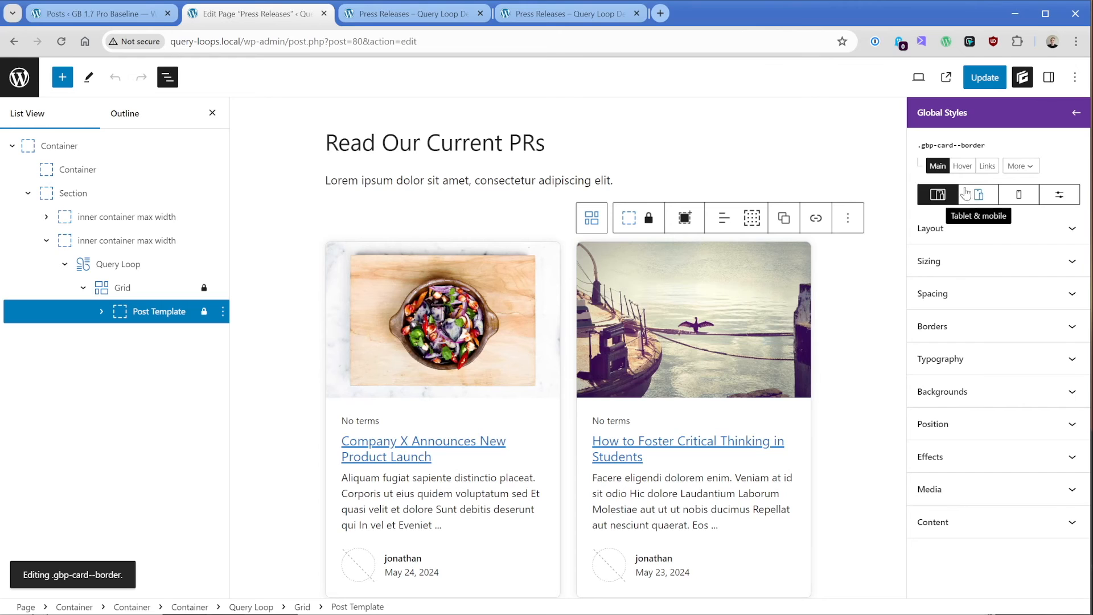
click(963, 165)
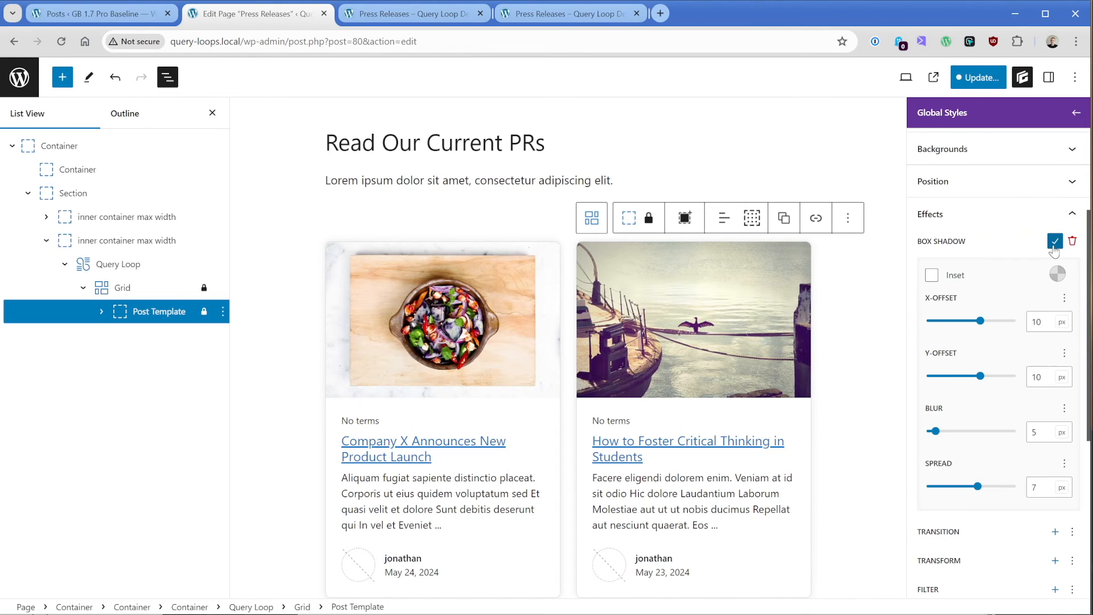
click(1055, 242)
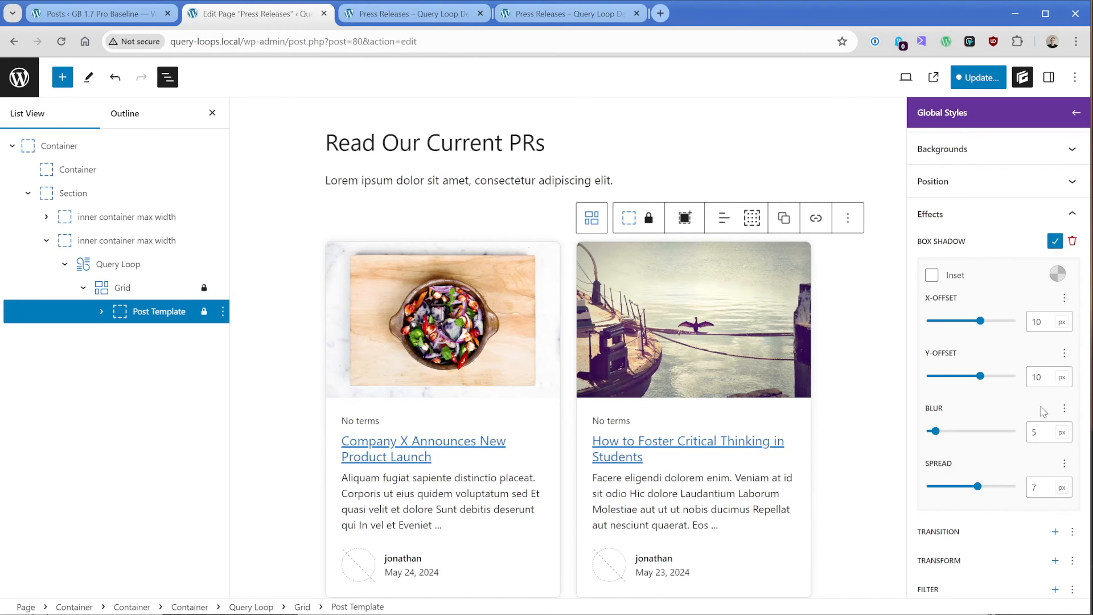
click(1043, 321)
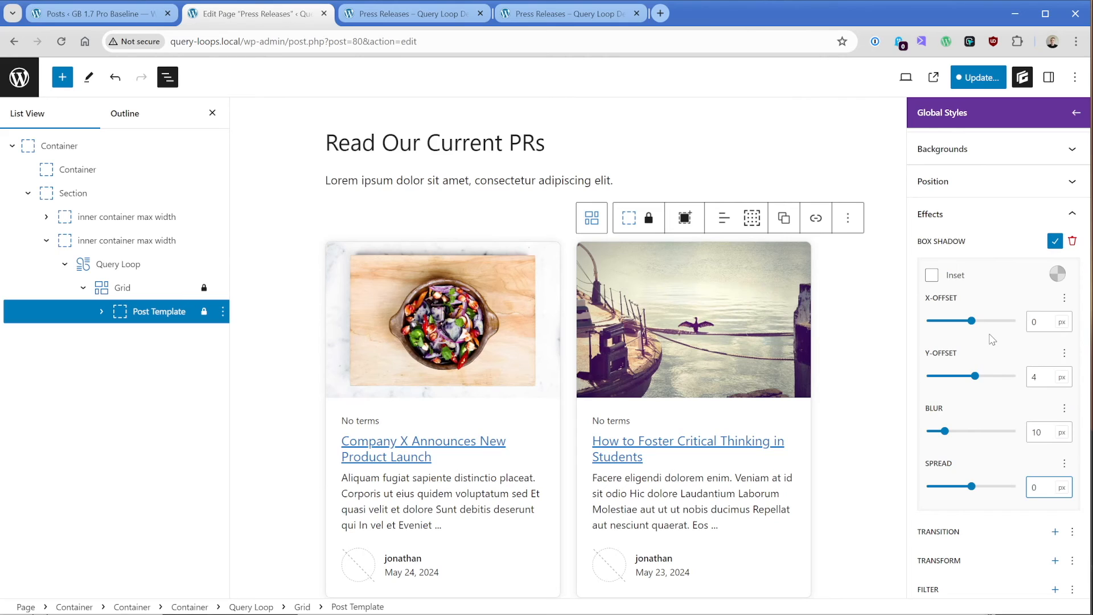
Set the shadow colour to translucent black, rgba(0,0,0,0.19).
click(1057, 272)
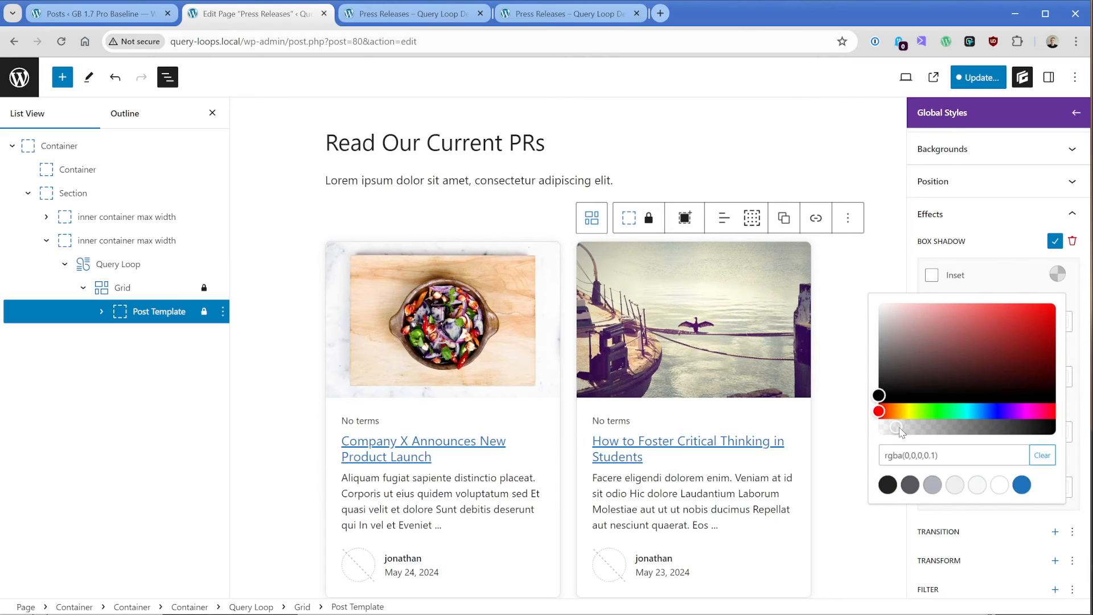
drag(900, 430, 915, 430)
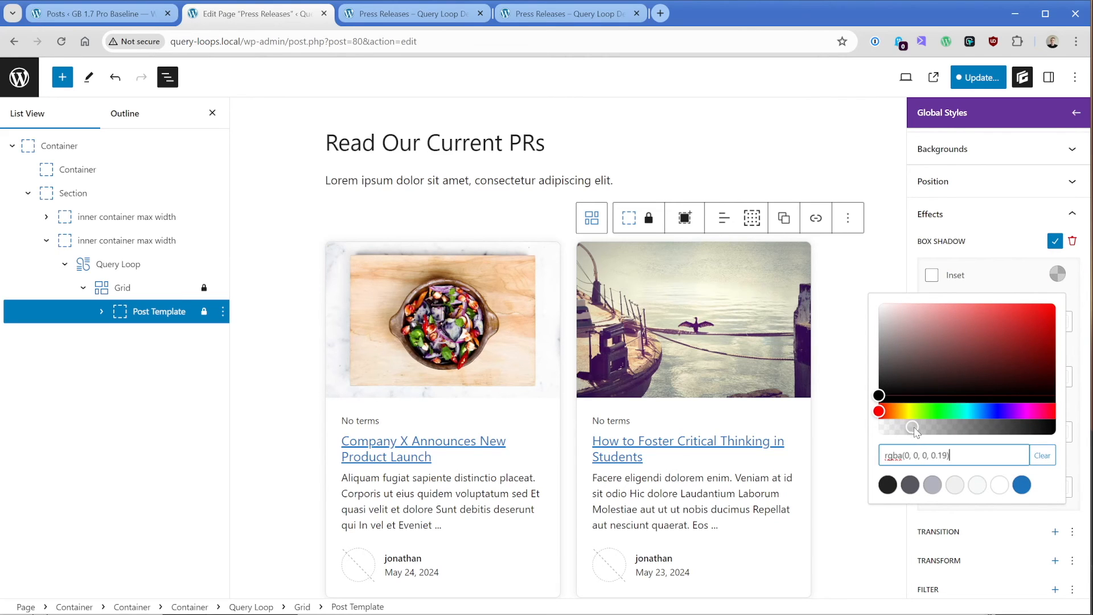
click(979, 77)
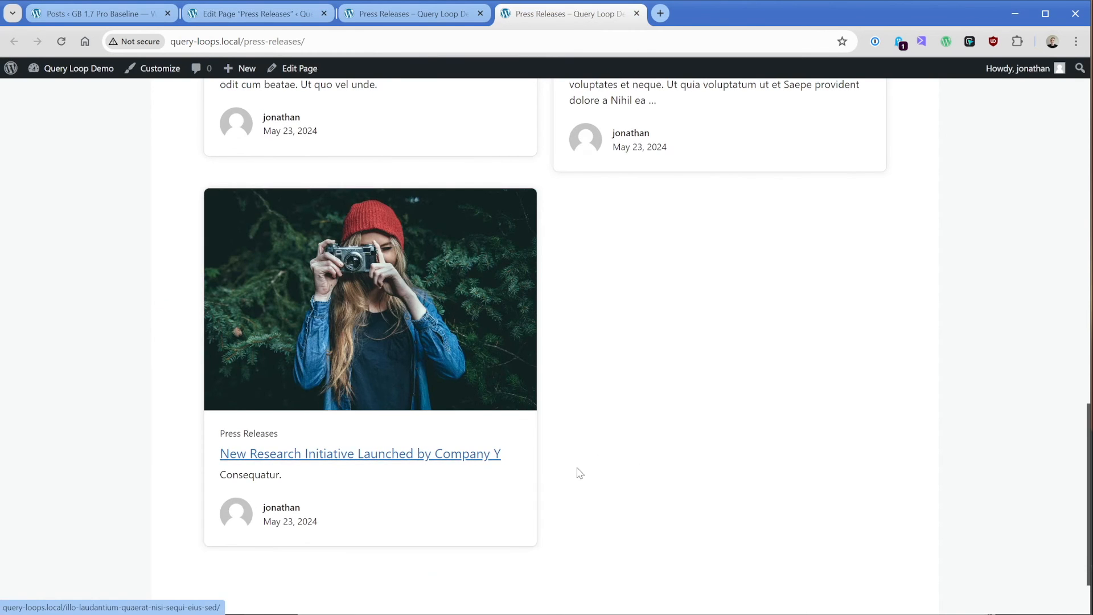
mouse_move(636, 451)
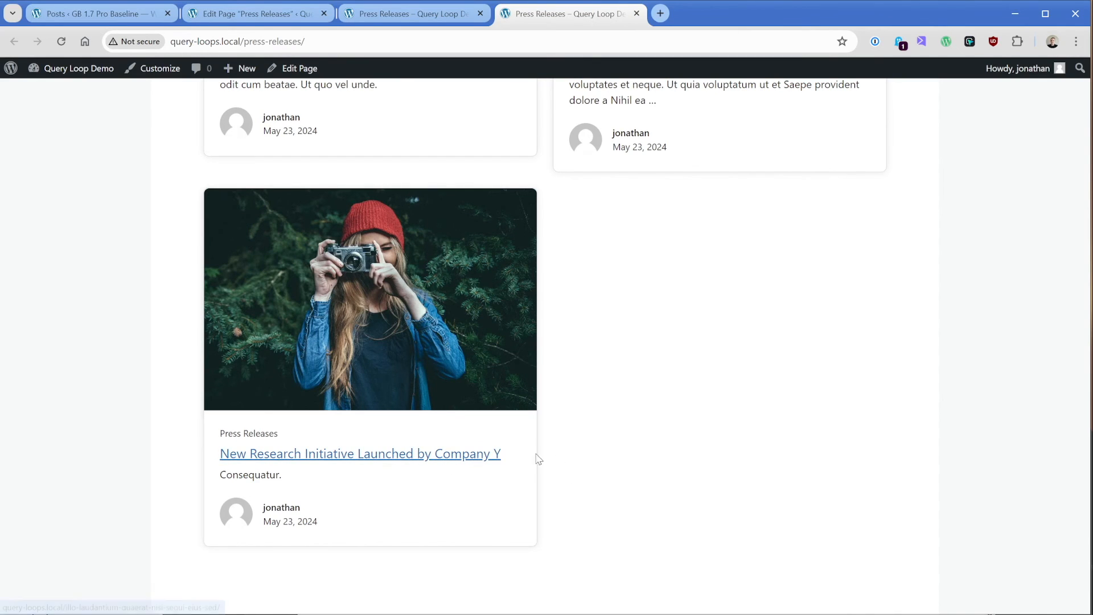
mouse_move(472, 454)
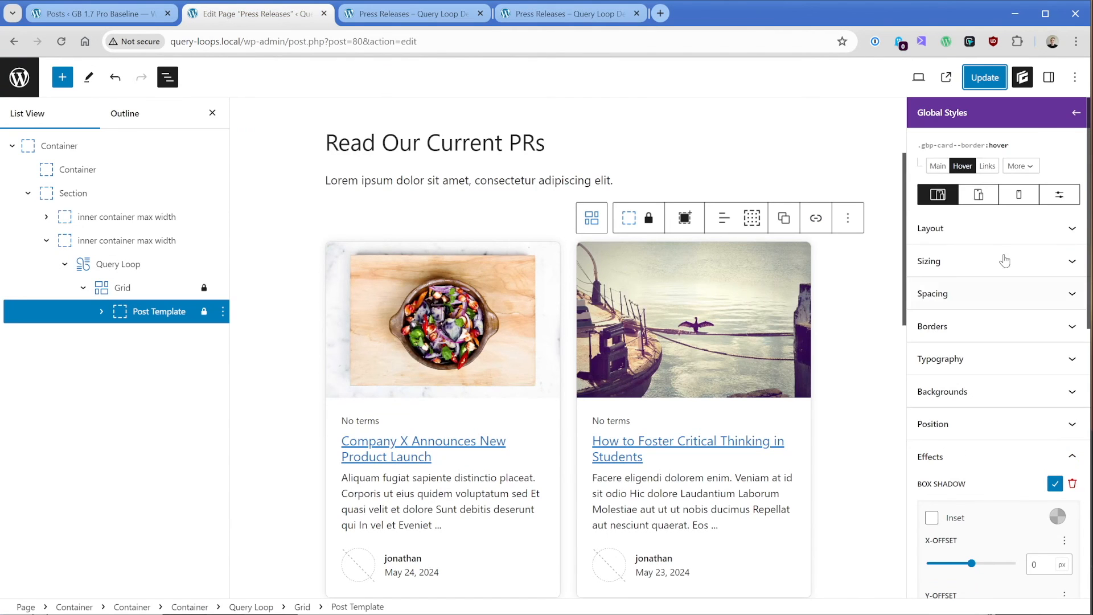
Set the hover transition duration on the card style to 0.5s.
scroll(down, 3)
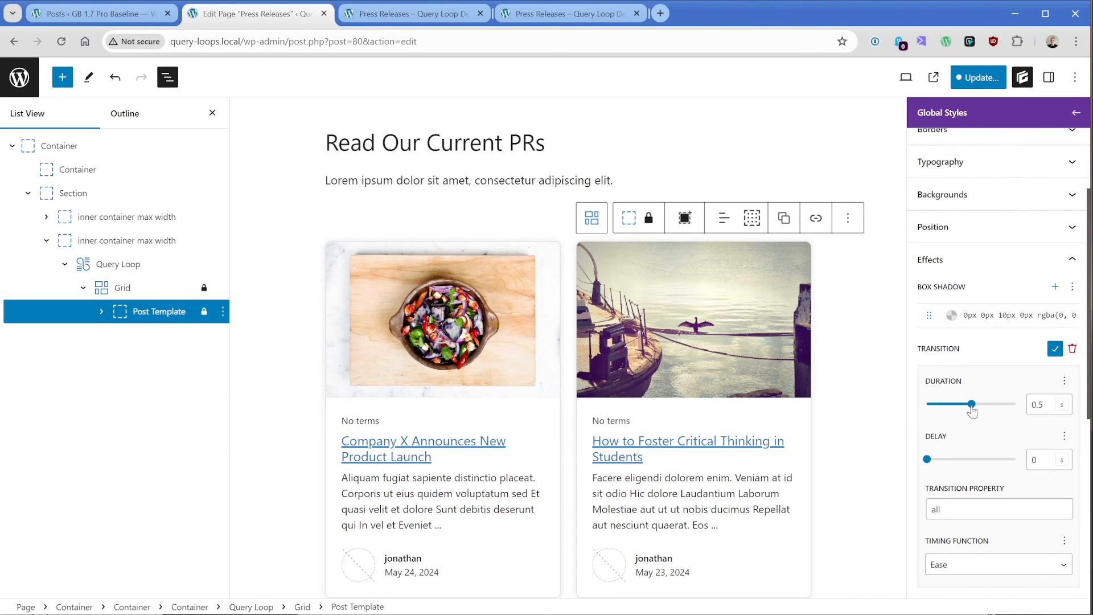
drag(974, 403, 937, 403)
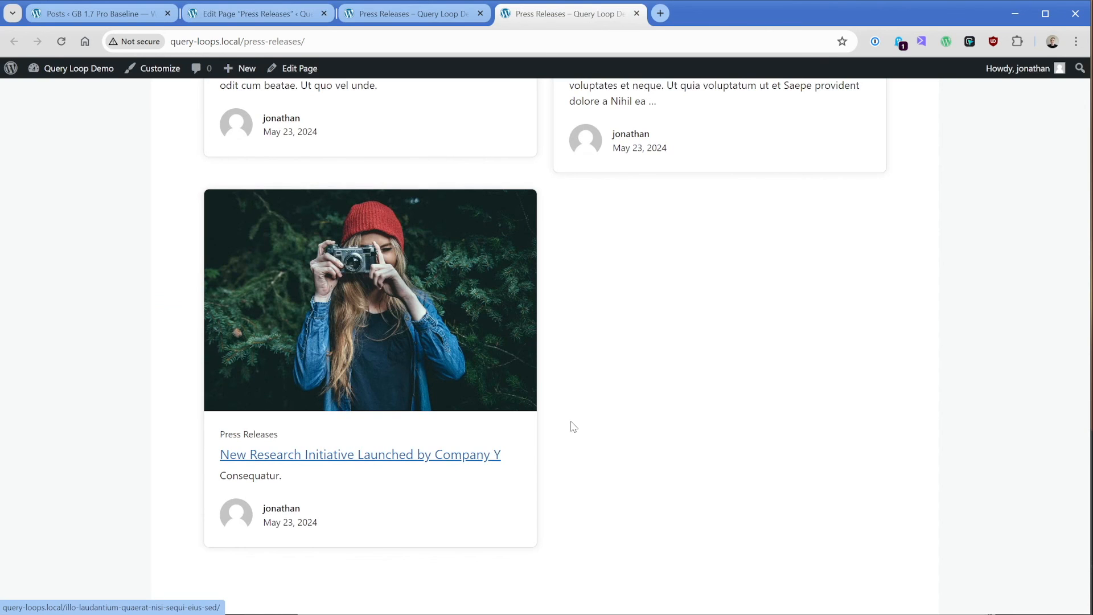
Scroll through the live post cards and back to the top row to review the shadows.
scroll(down, 3)
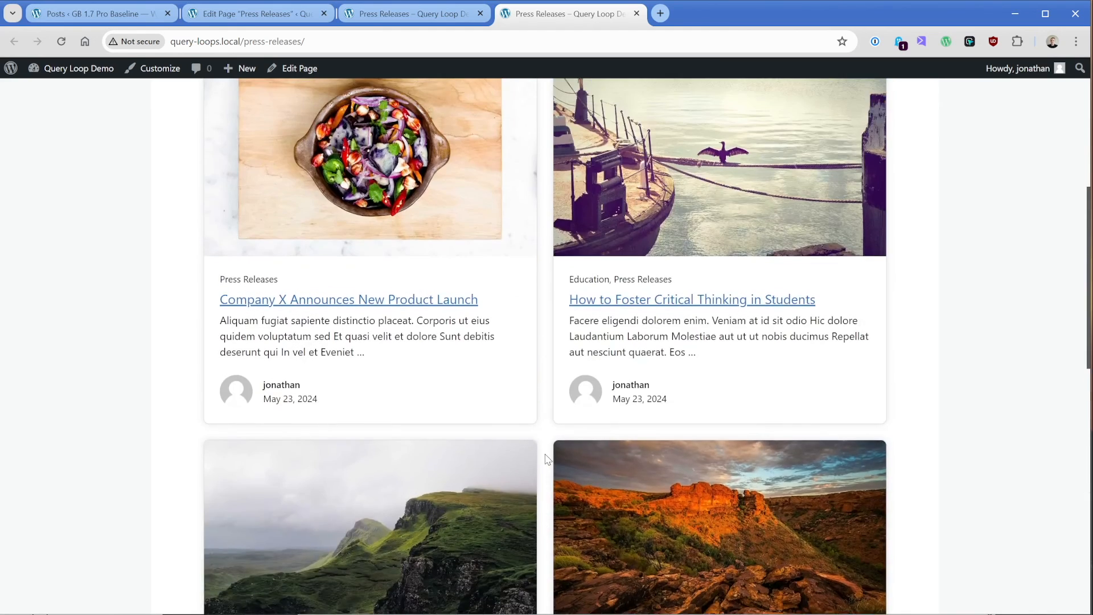
scroll(up, 3)
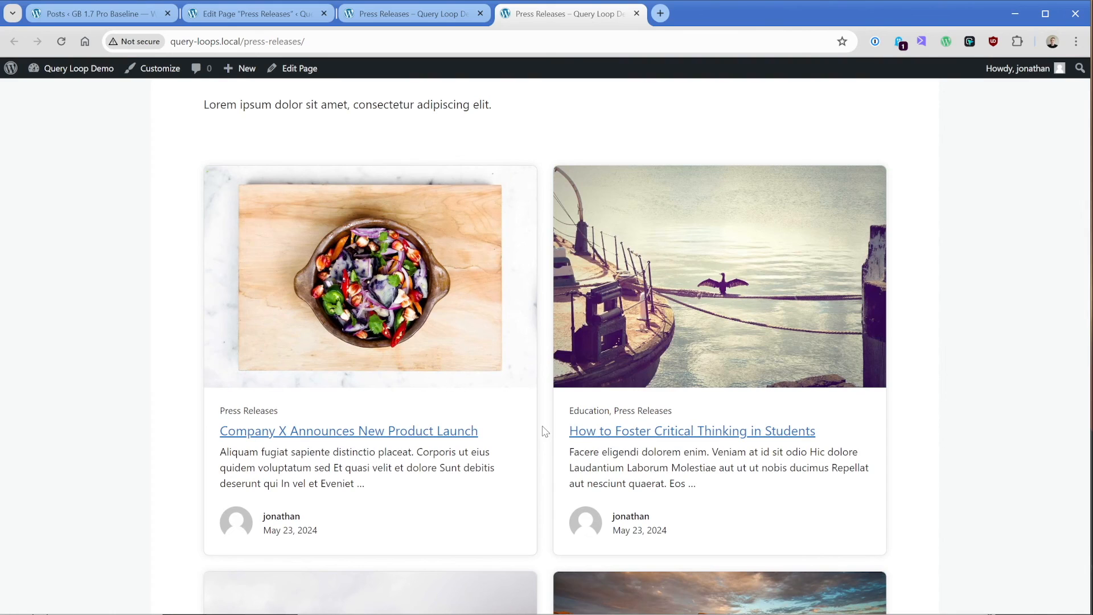